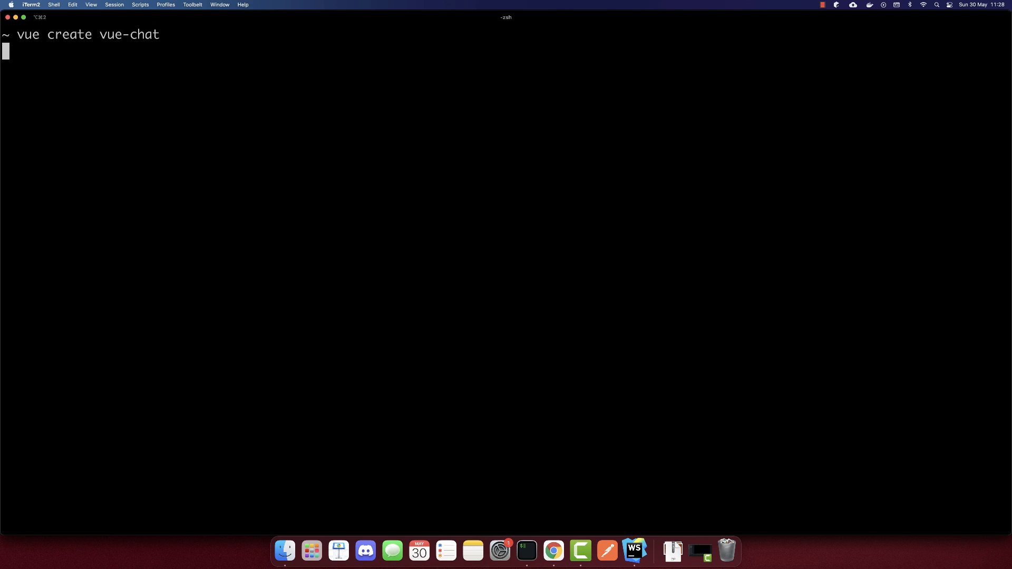
# - Generate the vue-chat project with the Default (Vue 3 Preview) preset
pyautogui.press('Return')
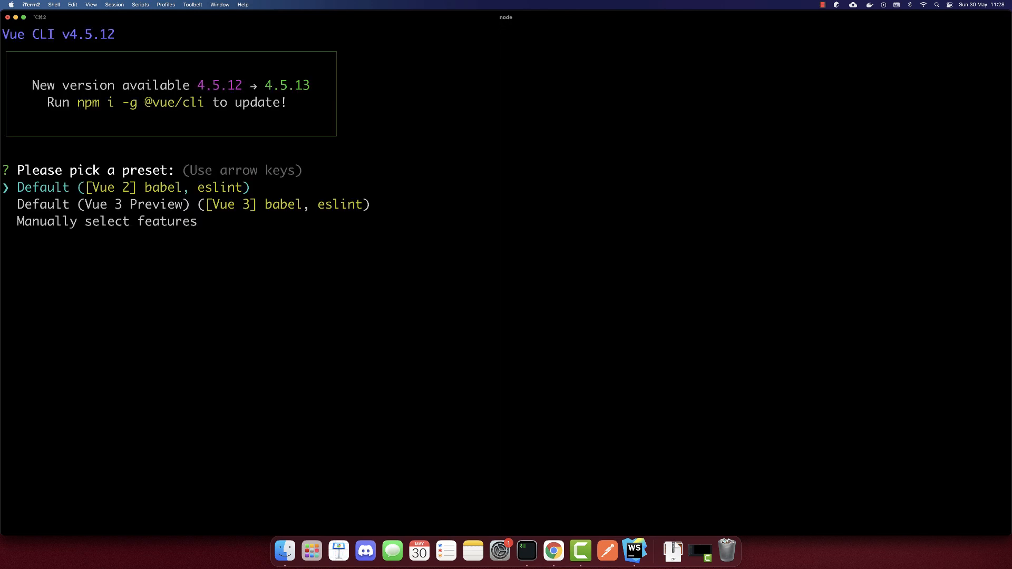
pyautogui.press('down')
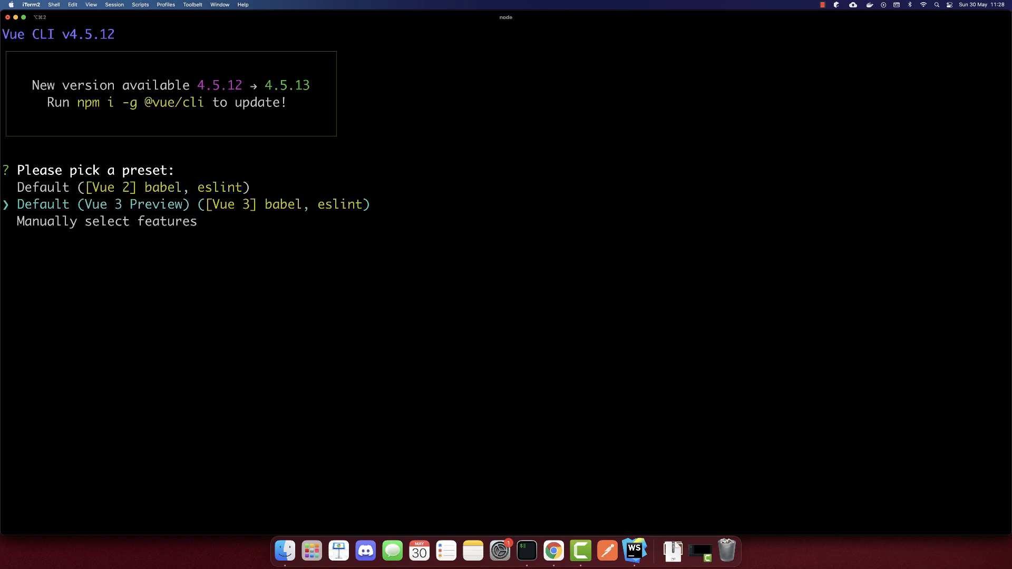
pyautogui.press('enter')
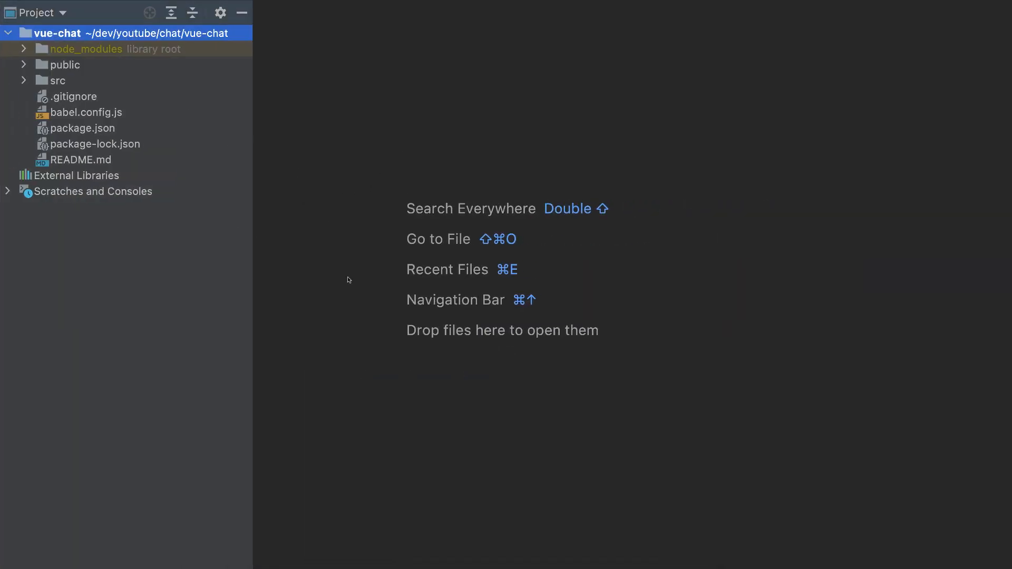
# - Open App.vue from src and strip the assets folder and default HelloWorld markup
pyautogui.click(54, 80)
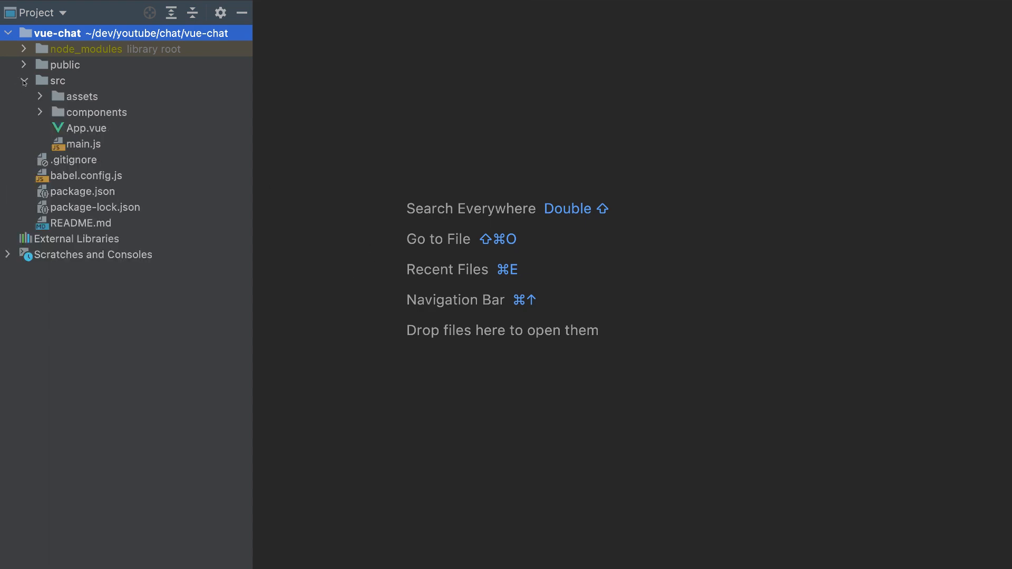
pyautogui.click(86, 127)
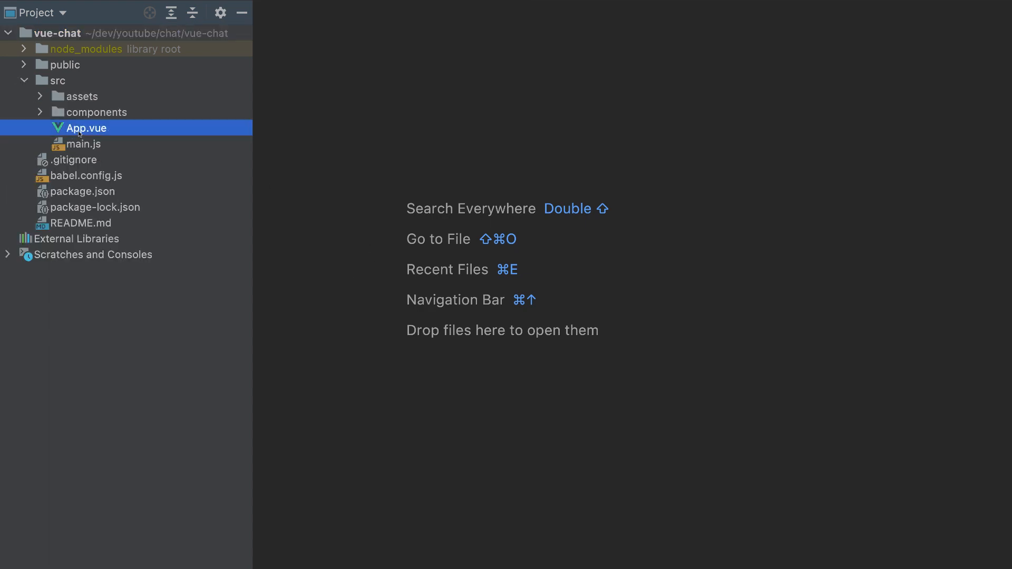
pyautogui.doubleClick(85, 127)
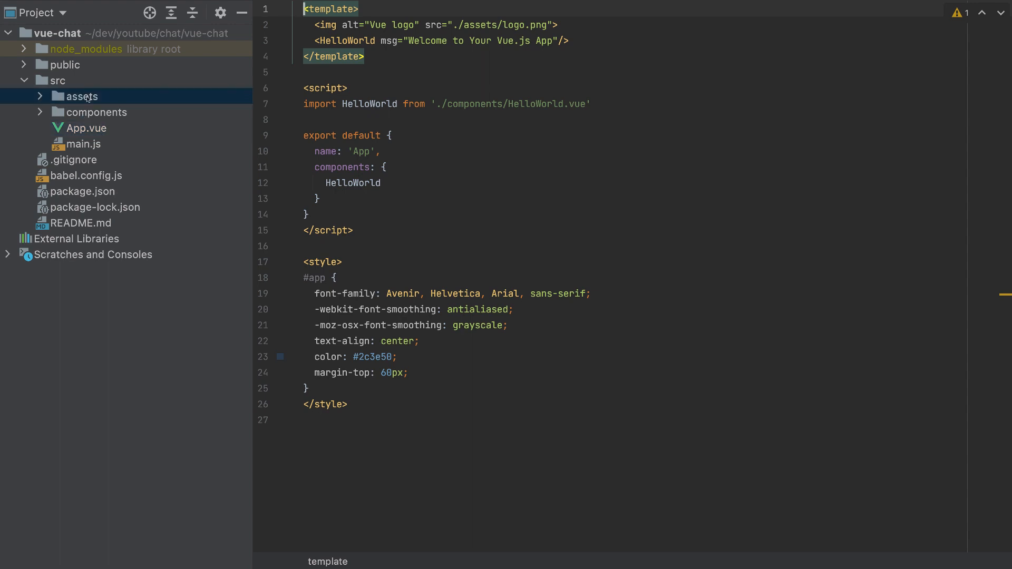
pyautogui.click(96, 112)
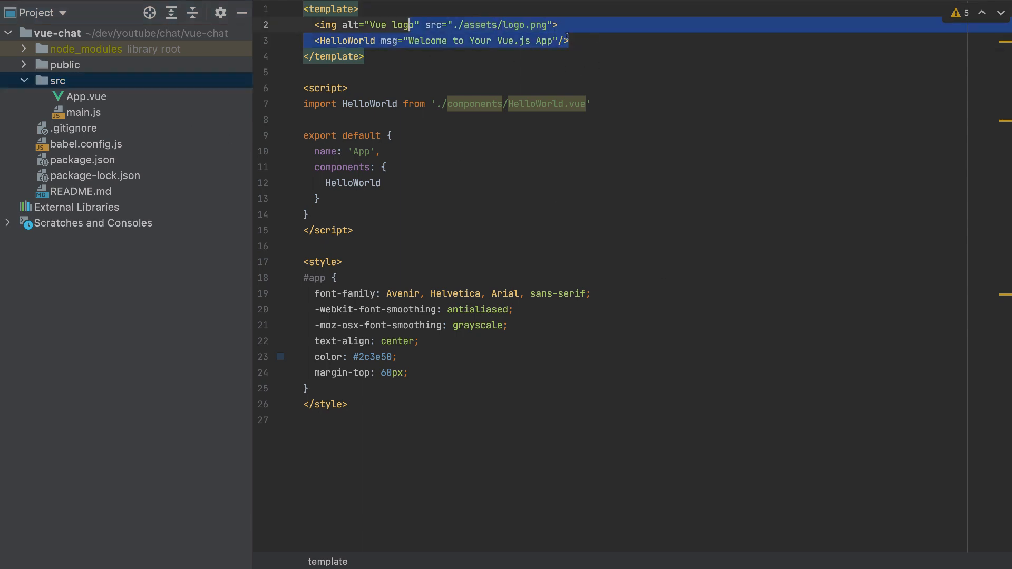
pyautogui.press('Delete')
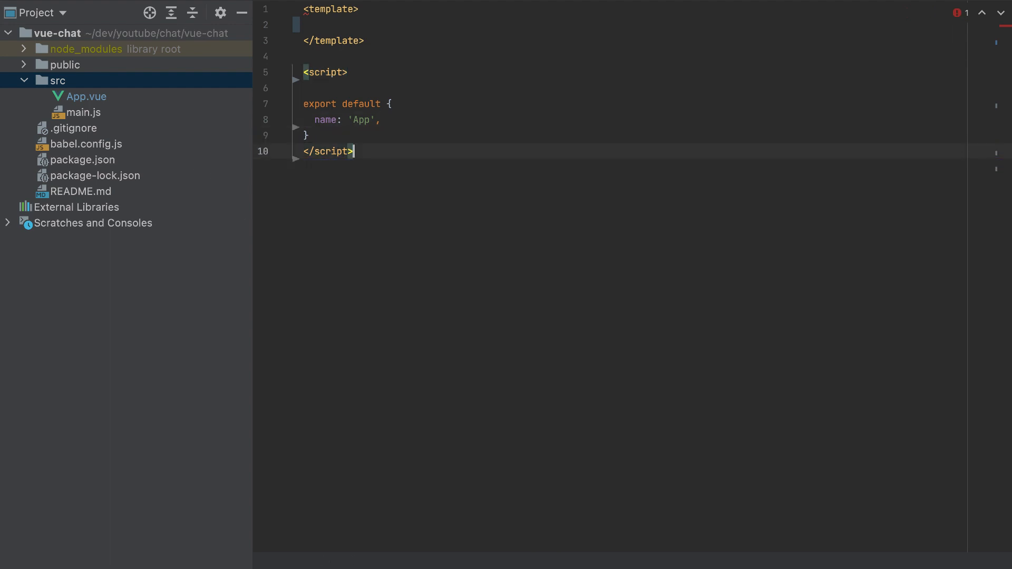
pyautogui.click(354, 151)
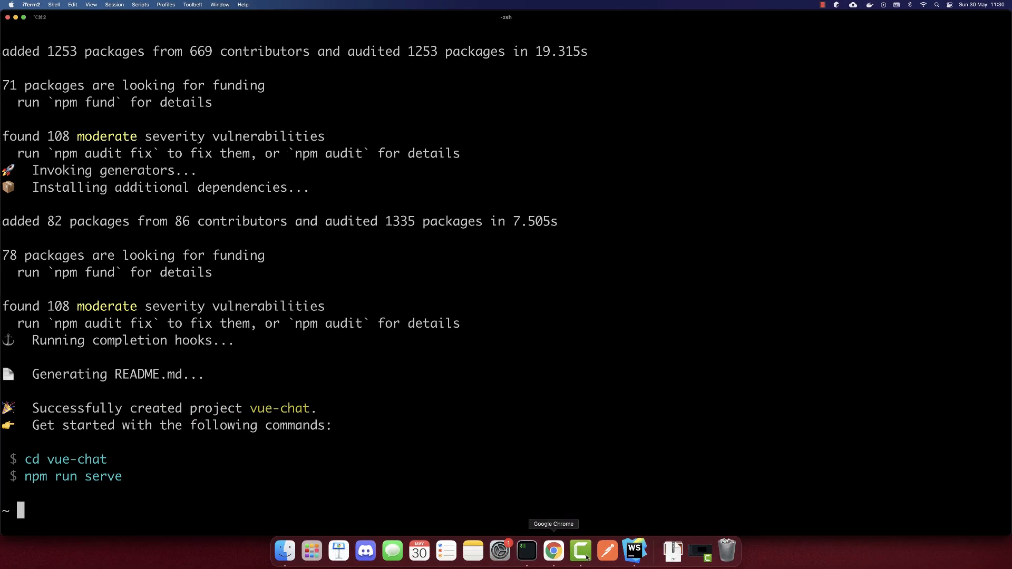
# - In Chrome, navigate from Bootstrap's Get started docs to the Examples page
pyautogui.click(554, 550)
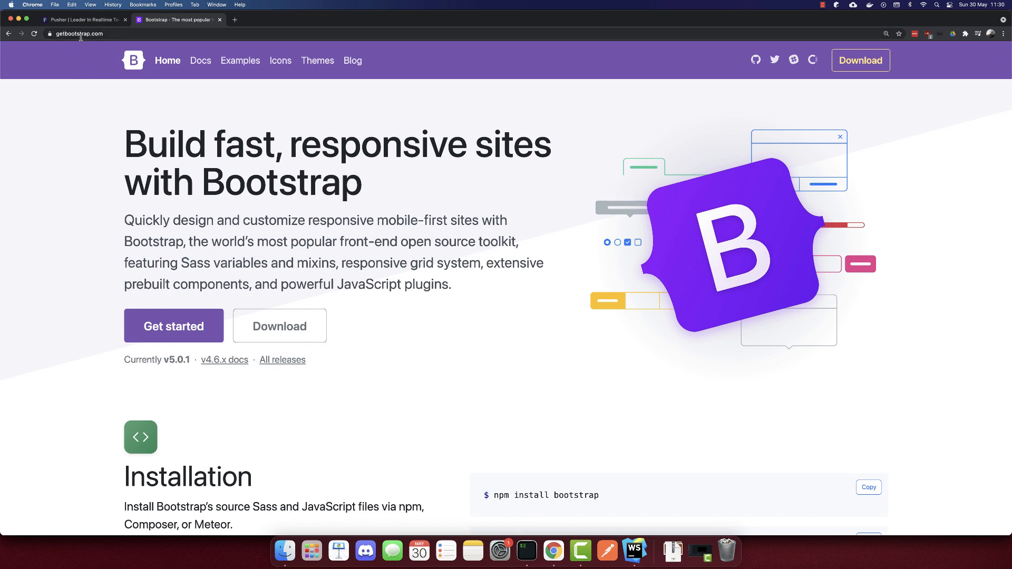
pyautogui.moveTo(174, 326)
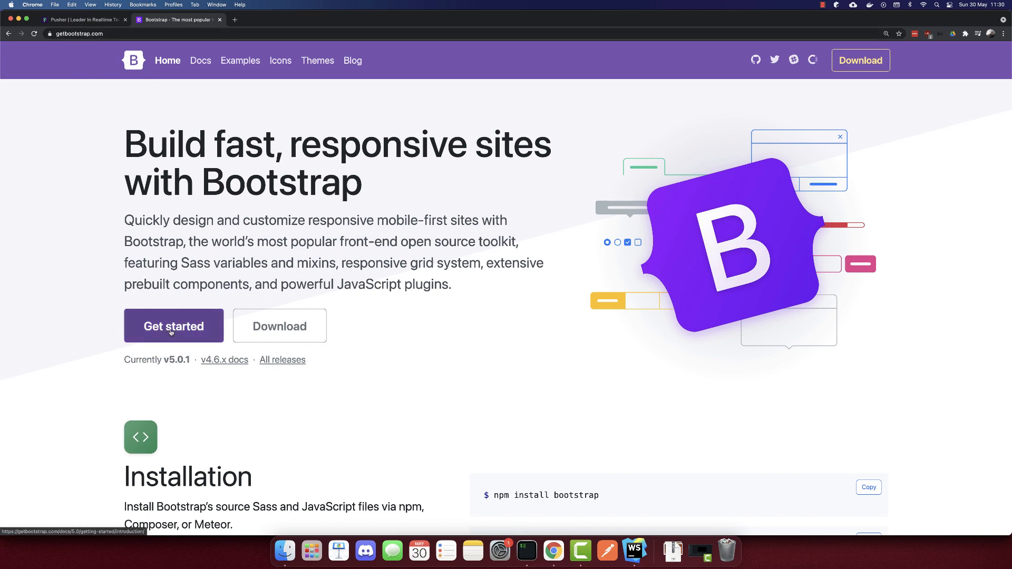
pyautogui.click(172, 326)
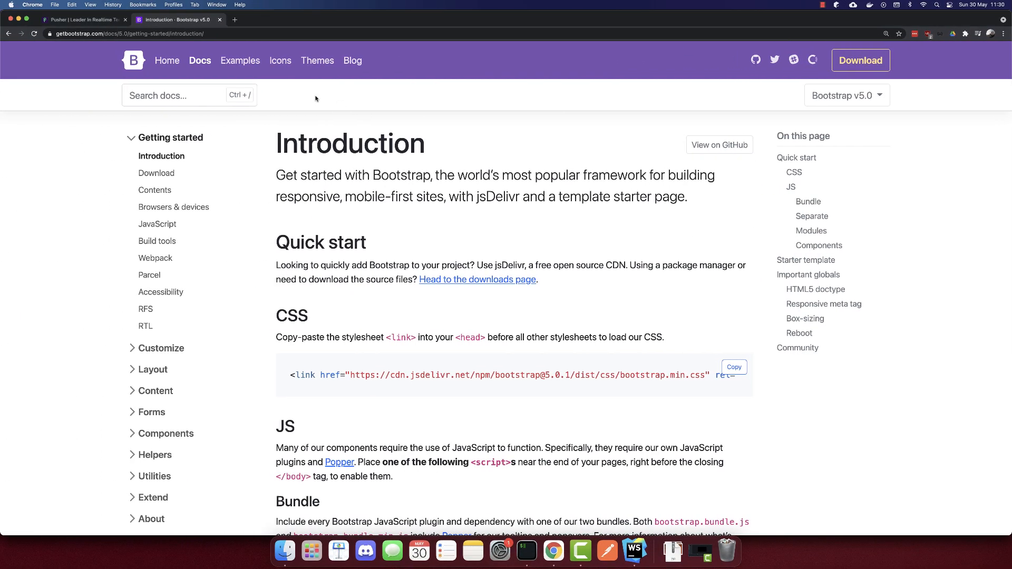
pyautogui.click(239, 61)
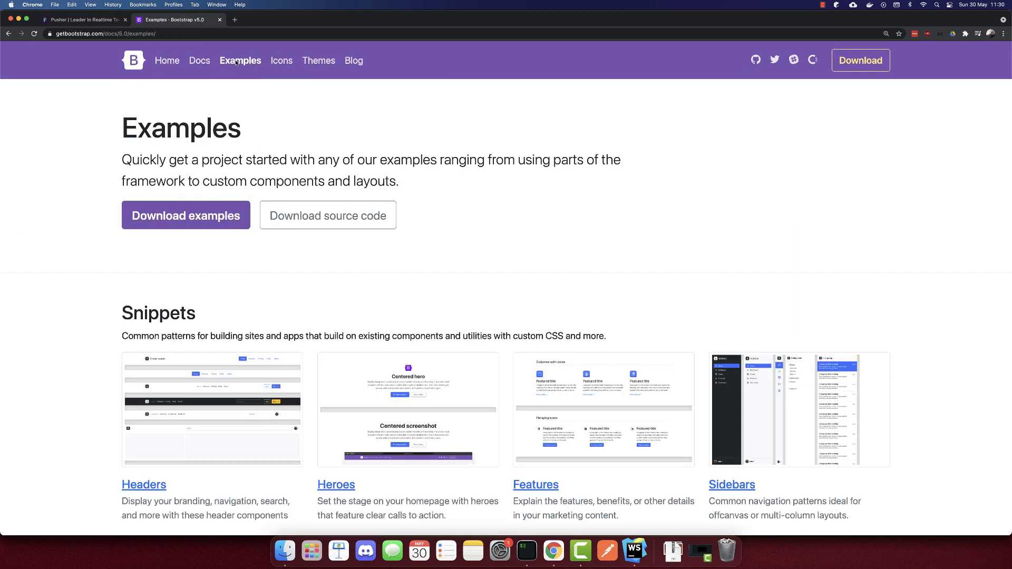
pyautogui.scroll(-3)
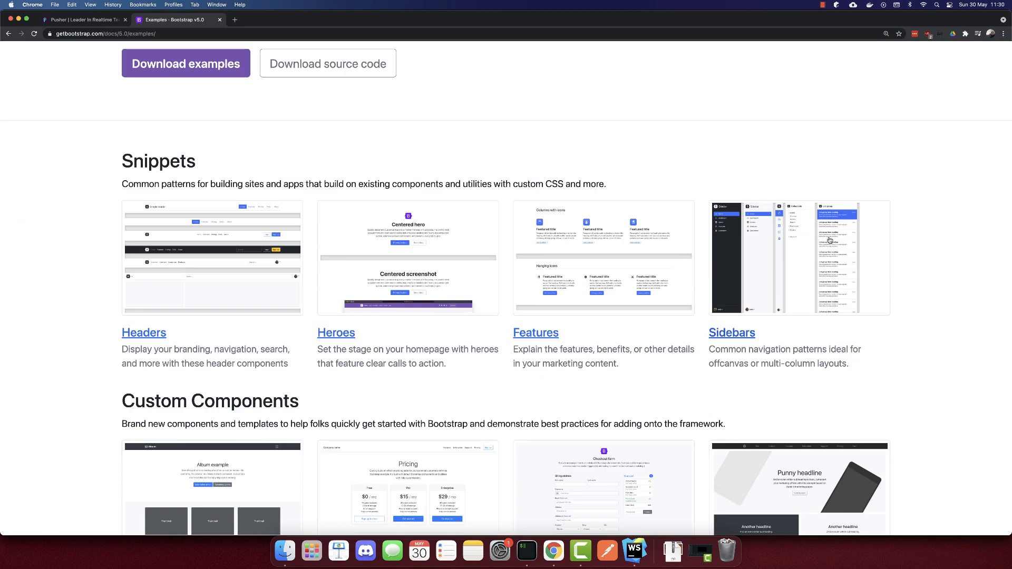
pyautogui.moveTo(800, 254)
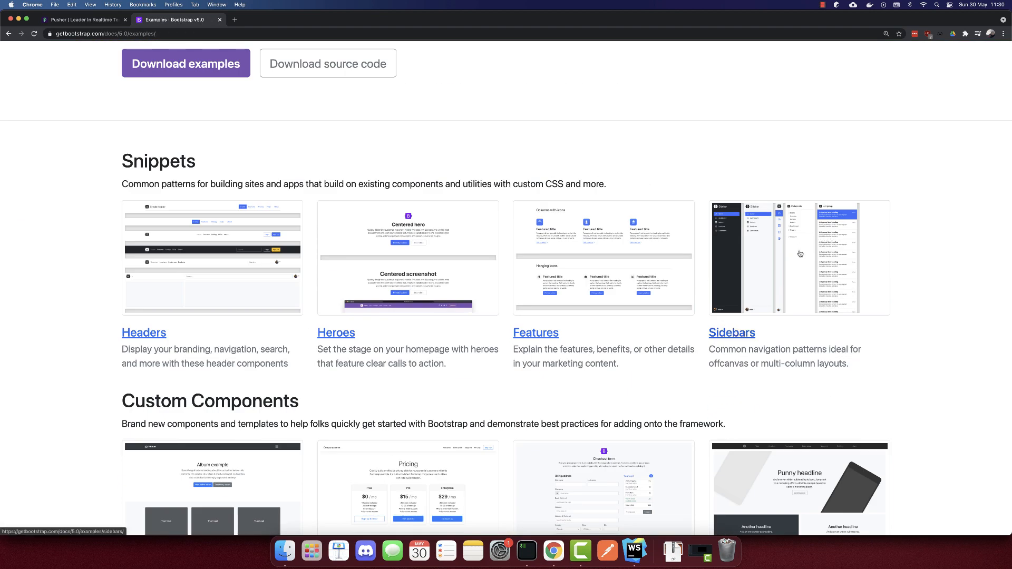
# - Open the Sidebars example and inspect the List group sidebar's markup
pyautogui.click(732, 332)
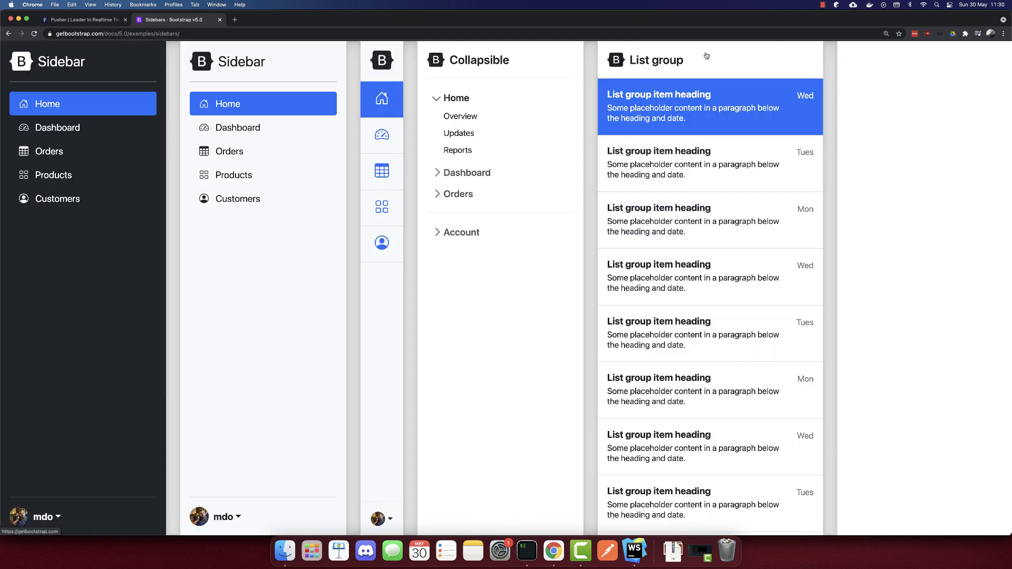
pyautogui.rightClick(706, 58)
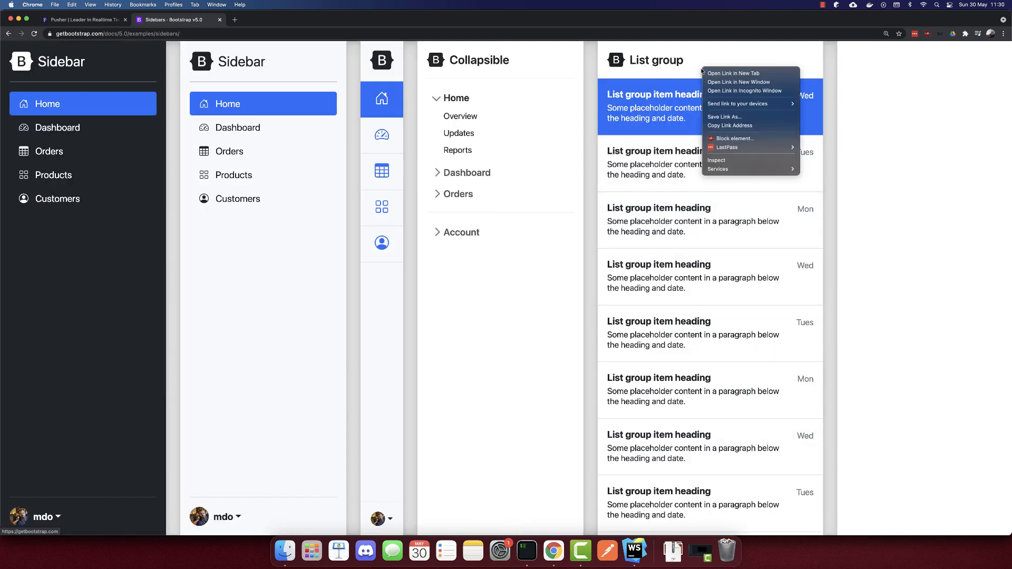
pyautogui.click(717, 160)
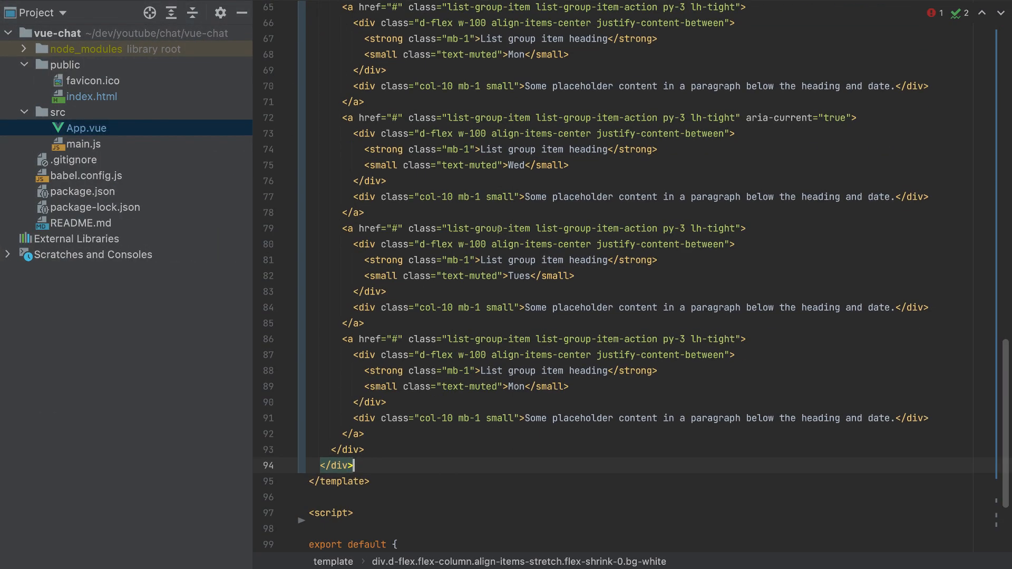
# - Trim the pasted list-group markup to two items and bring up the Terminal panel
pyautogui.scroll(-3)
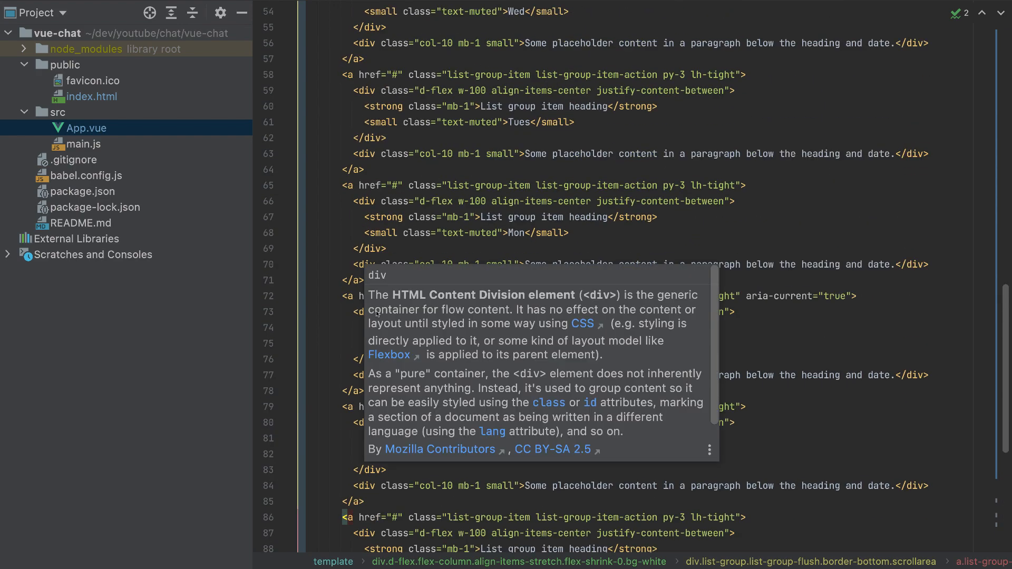
pyautogui.scroll(3)
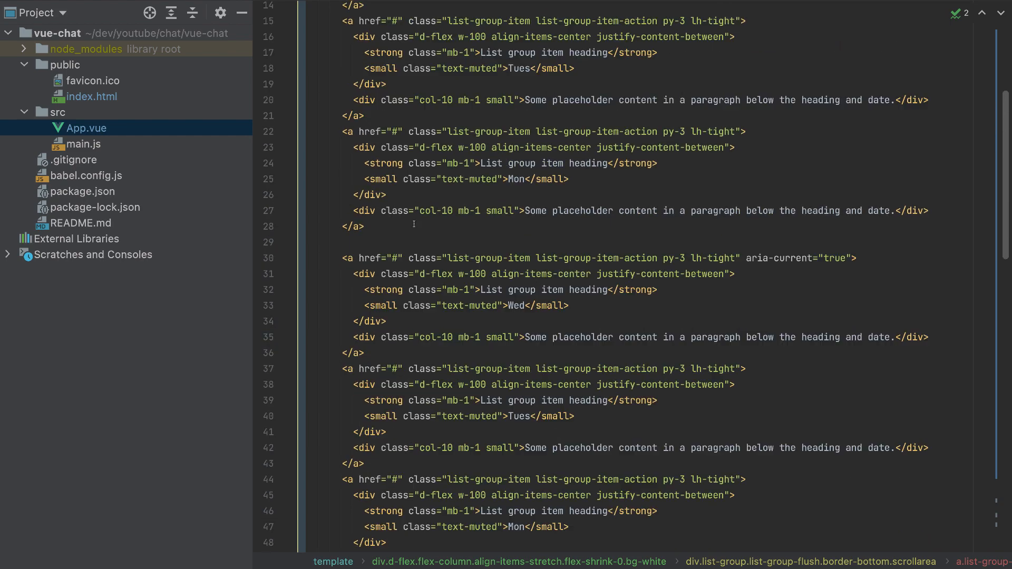
pyautogui.scroll(3)
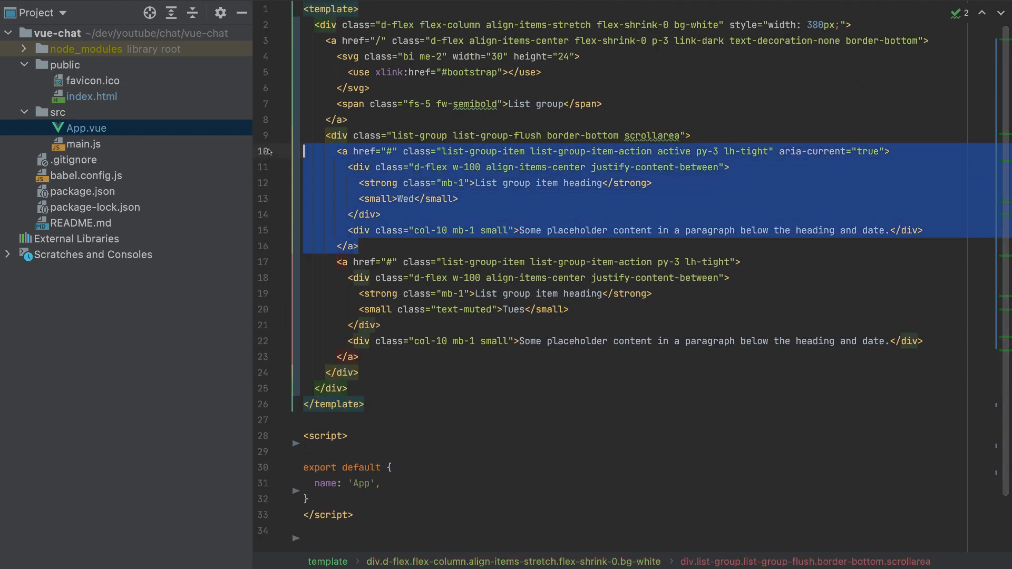
pyautogui.click(438, 262)
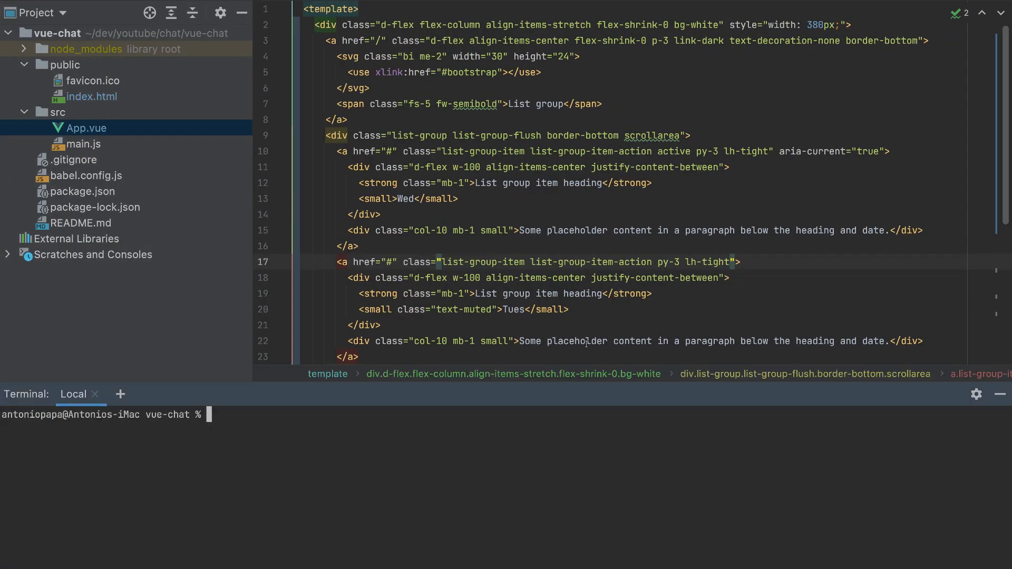
# - Start the dev server with 'npm run serve' in the built-in terminal
pyautogui.write('npm')
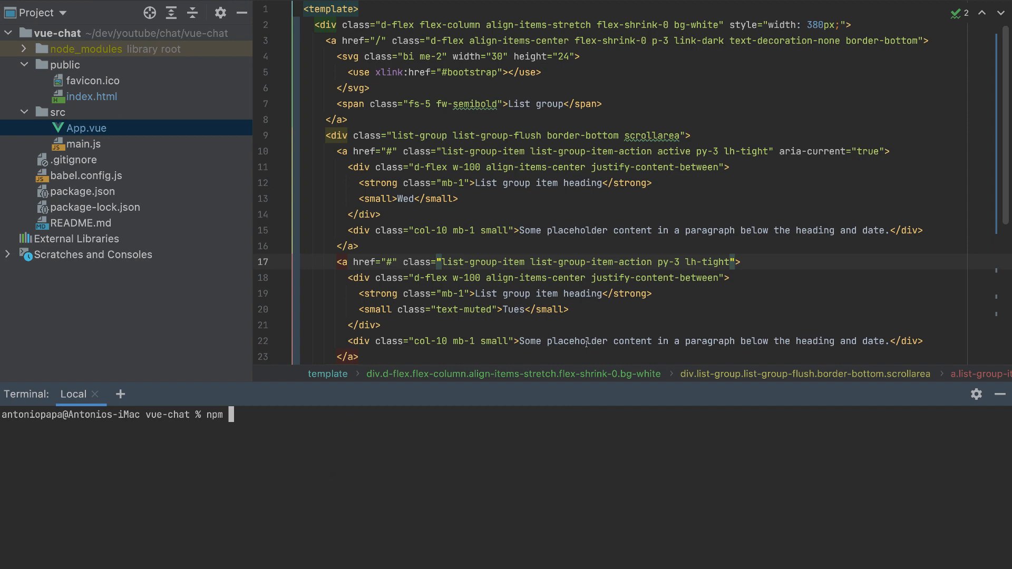
pyautogui.write('run serve')
pyautogui.write('<div></div>')
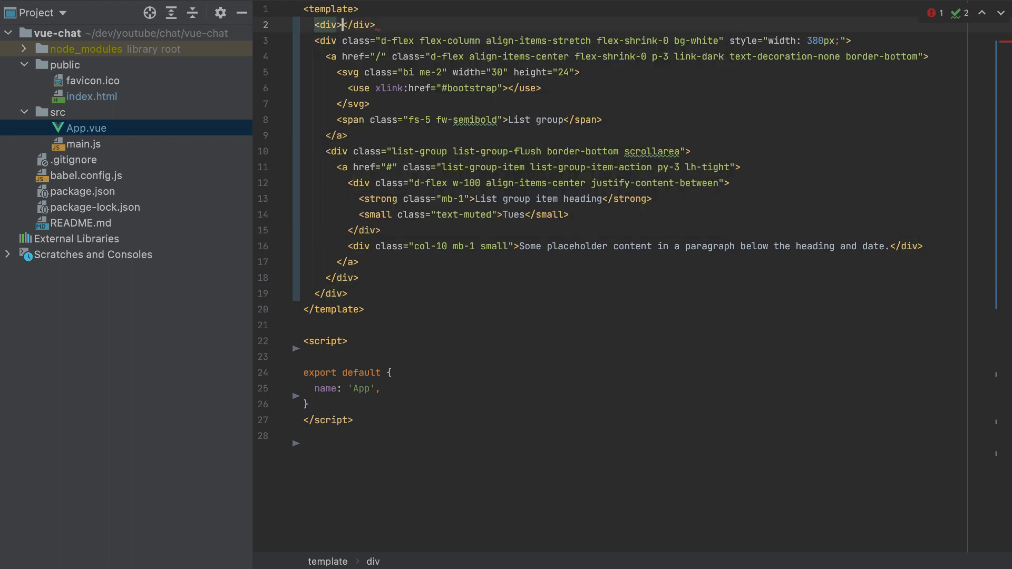
# - Wrap the sidebar markup in an outer div with class="container"
pyautogui.press('Delete')
pyautogui.write('</div>')
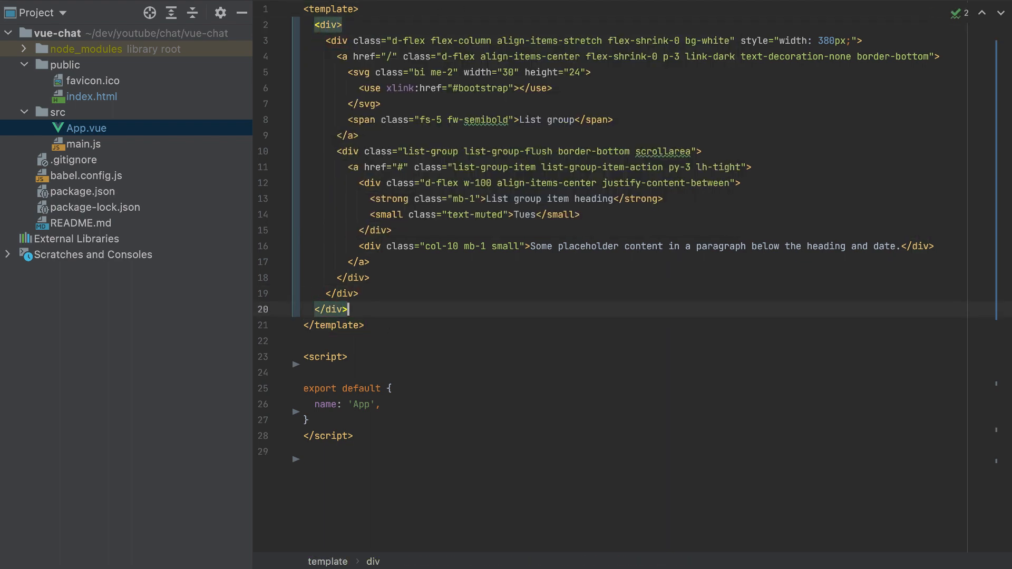
pyautogui.write('class="cont')
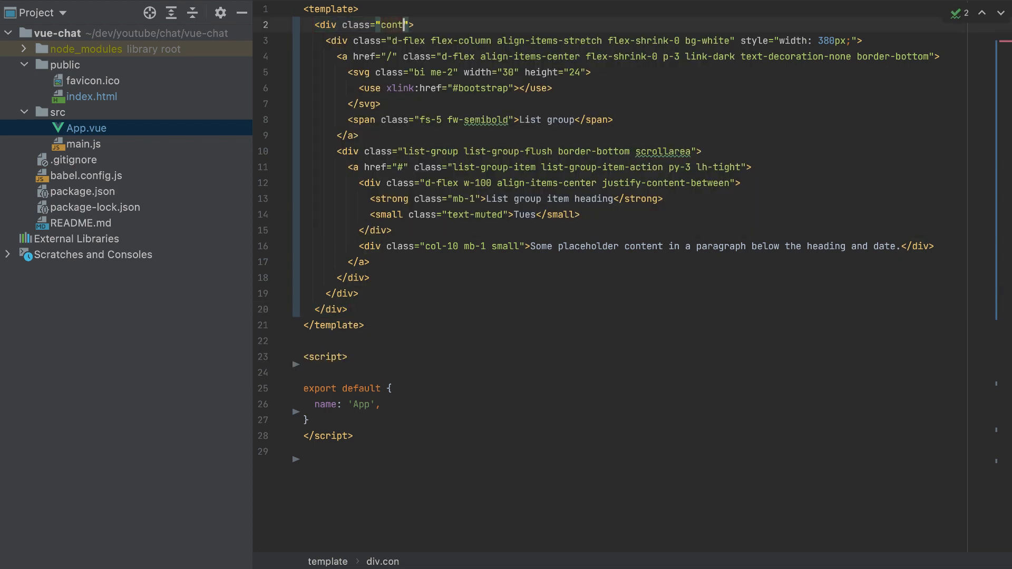
pyautogui.write('ainer')
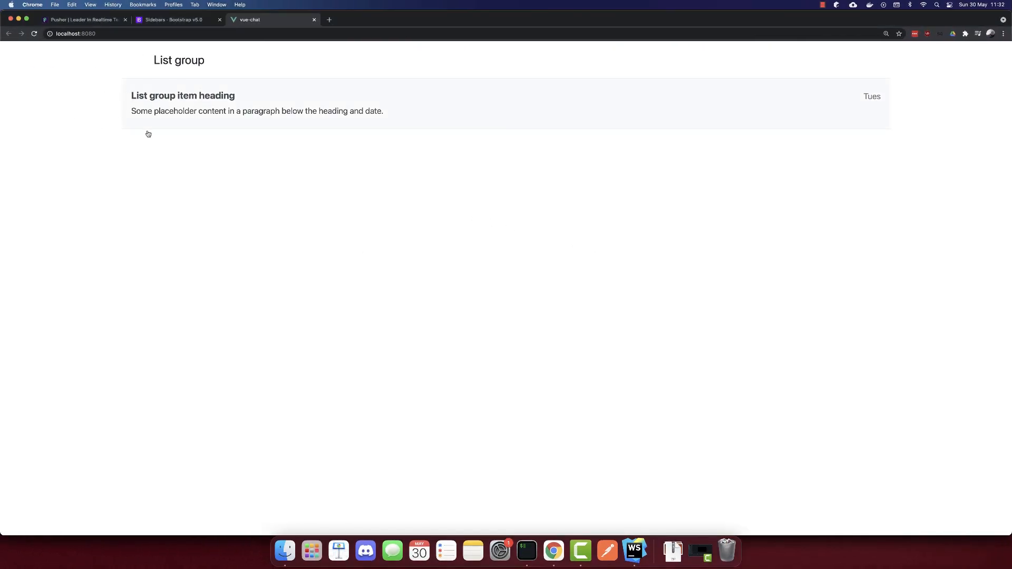
pyautogui.moveTo(186, 61)
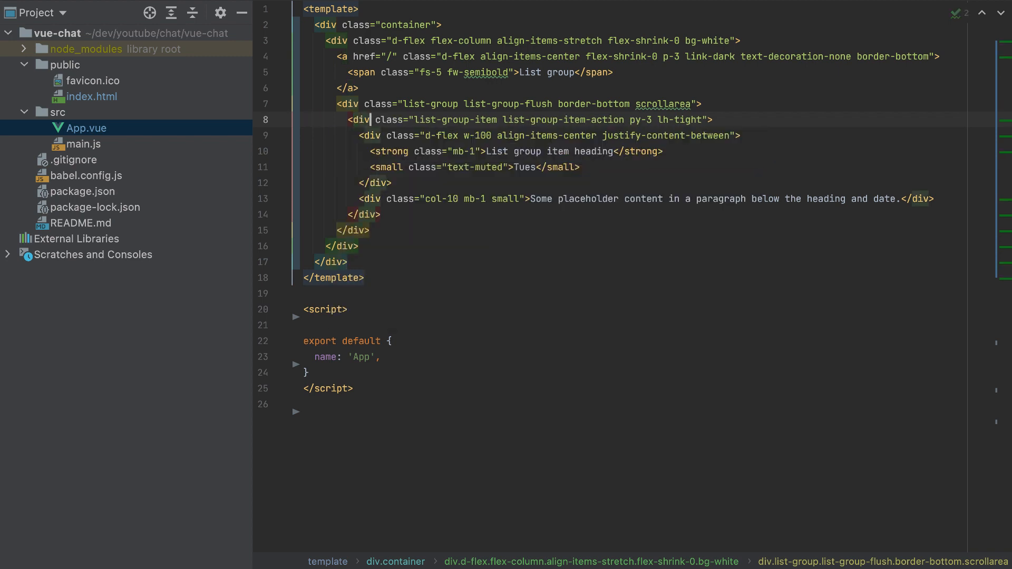
# - Change the sidebar header link tag to a div and return from the browser preview to the code
pyautogui.doubleClick(378, 57)
pyautogui.write('div')
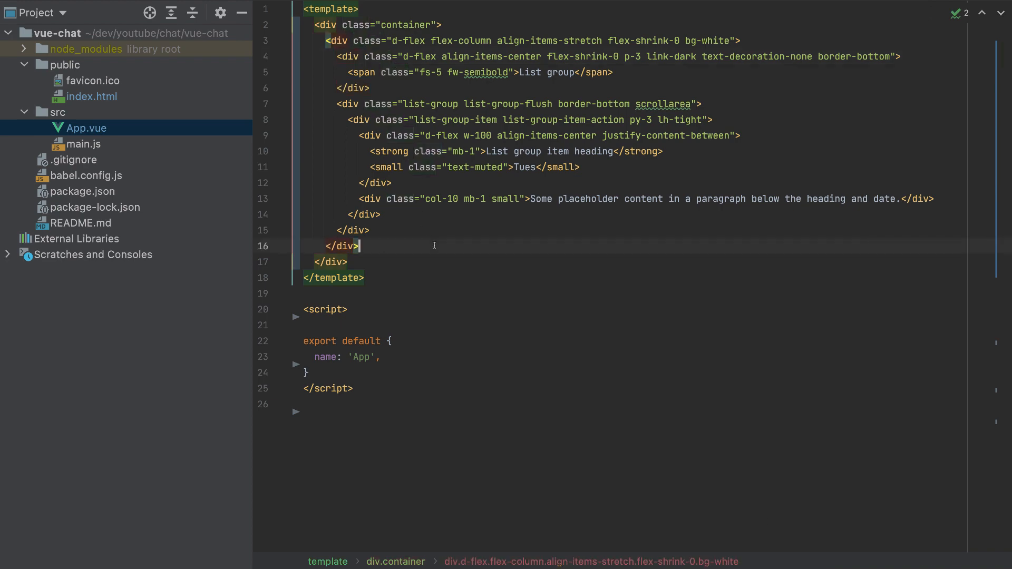
pyautogui.click(271, 19)
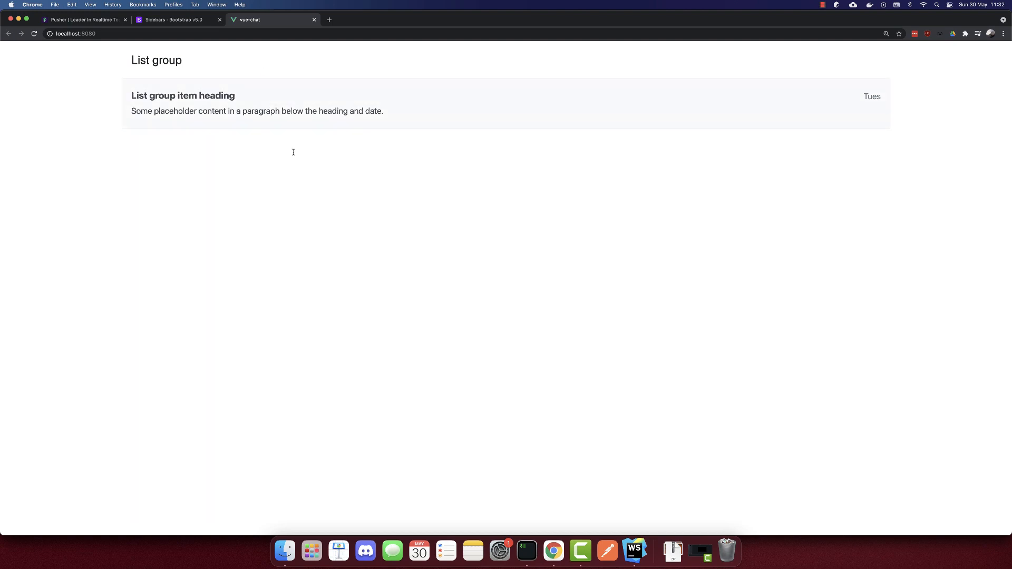
pyautogui.click(634, 551)
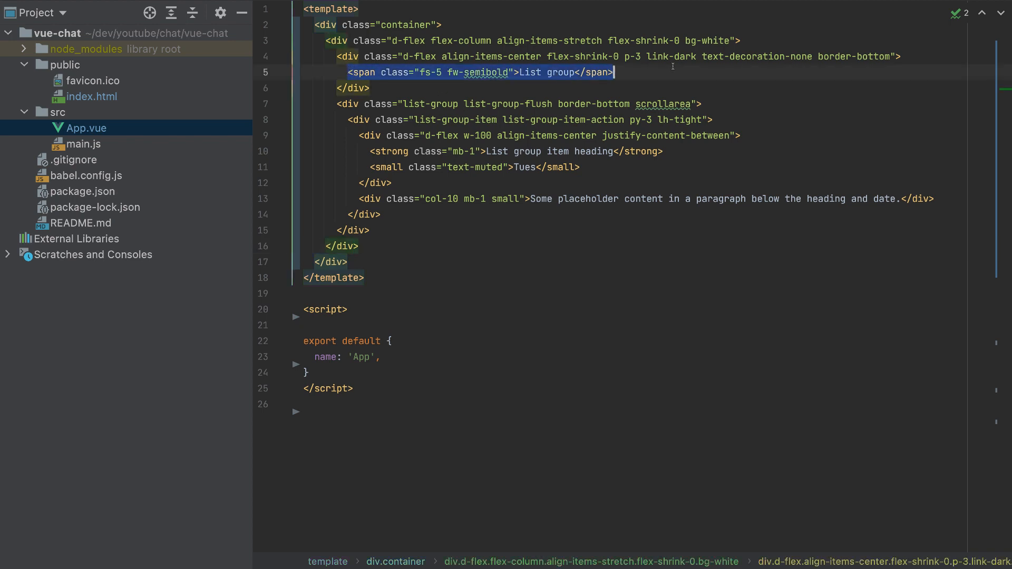
# - Replace the heading span with an <input> and start a setup() function in the script
pyautogui.press('enter')
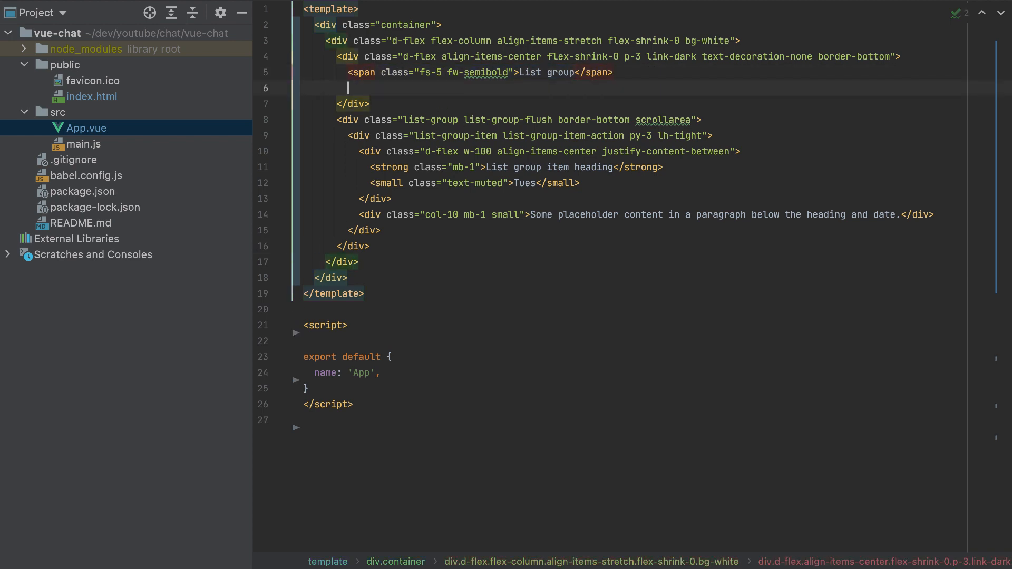
pyautogui.write('<input')
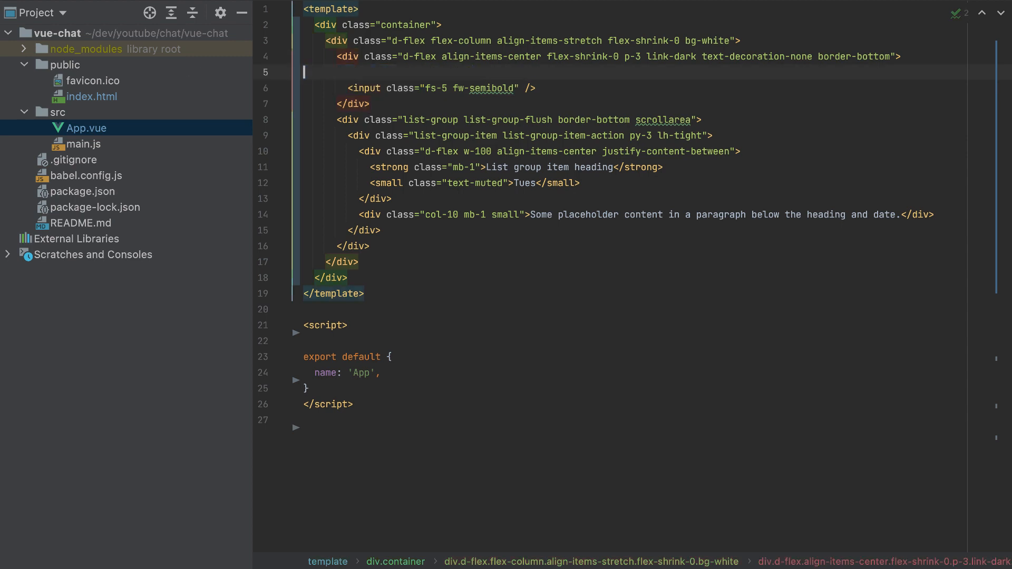
pyautogui.press('Backspace')
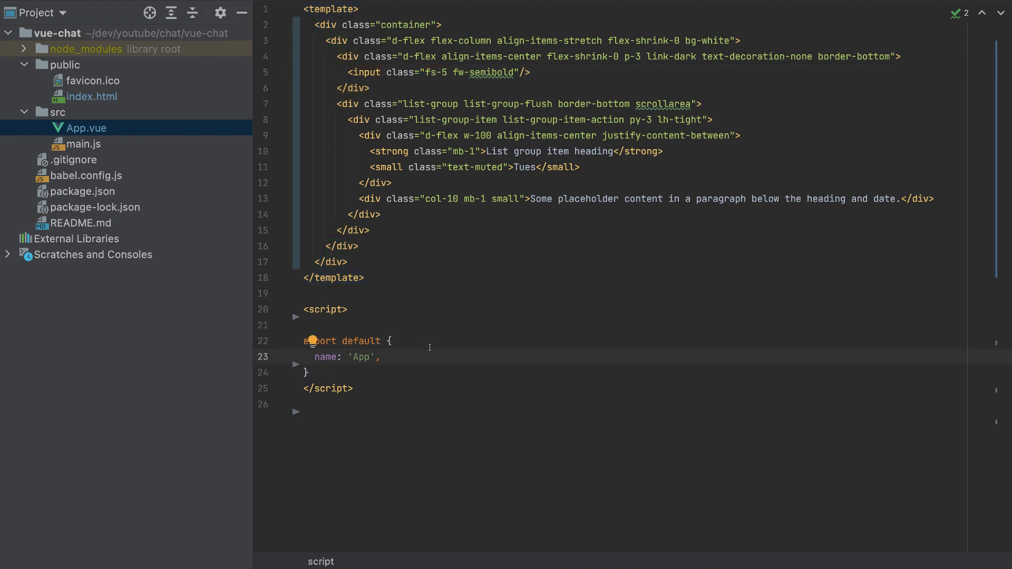
pyautogui.write('setup(')
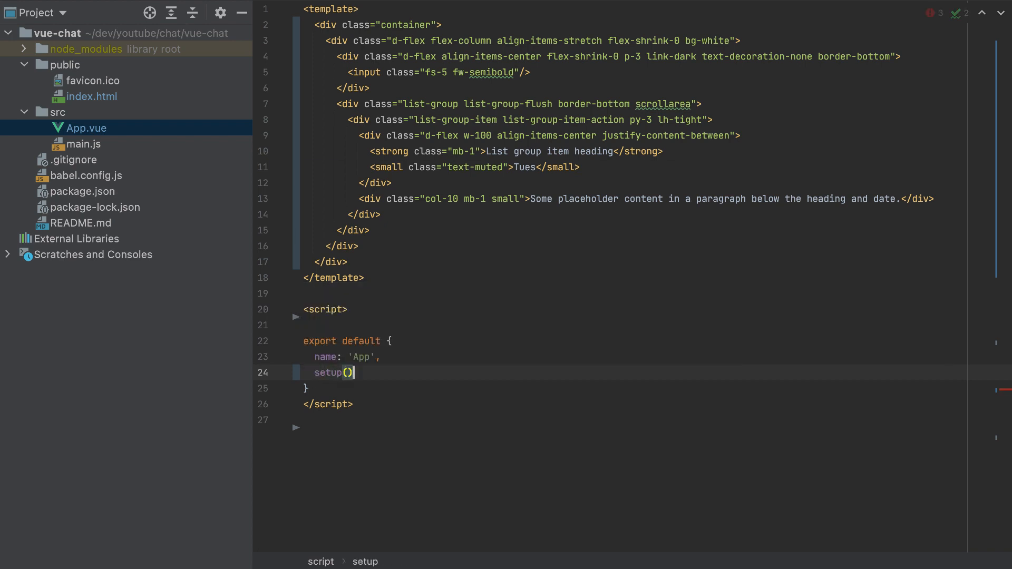
pyautogui.write('{')
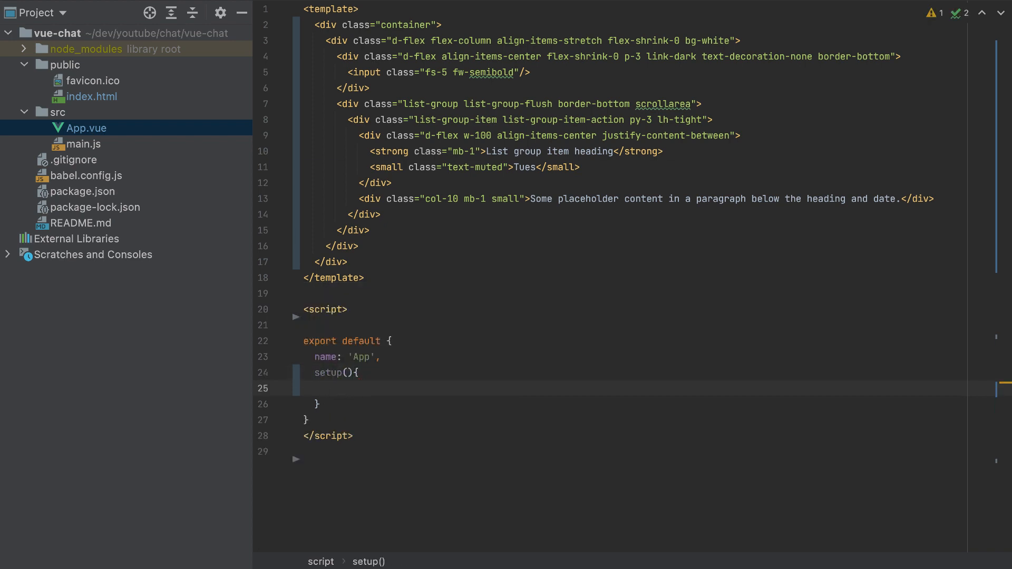
# - Add import { ref } from 'vue' at the top of the script block
pyautogui.click(305, 325)
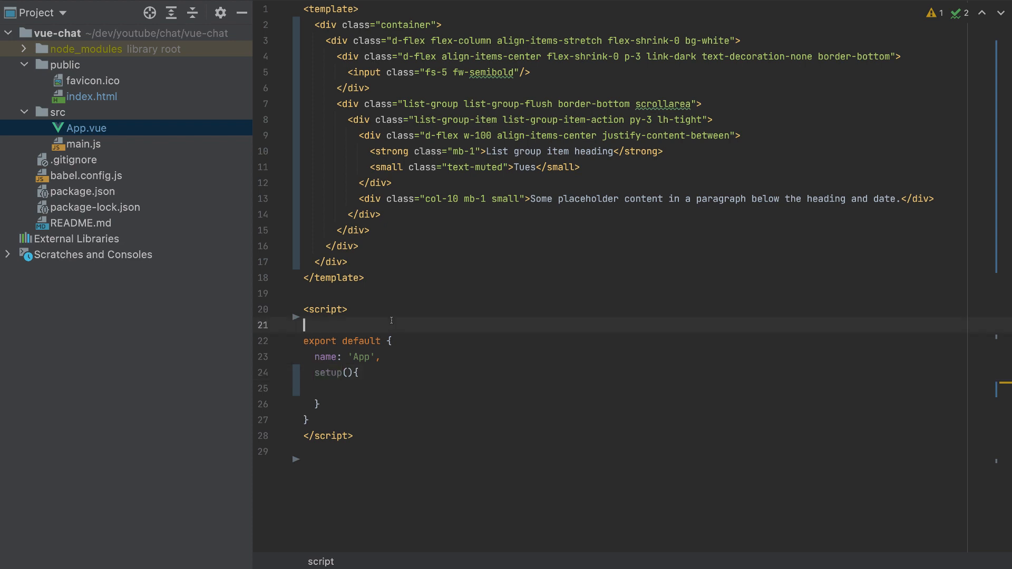
pyautogui.write('im')
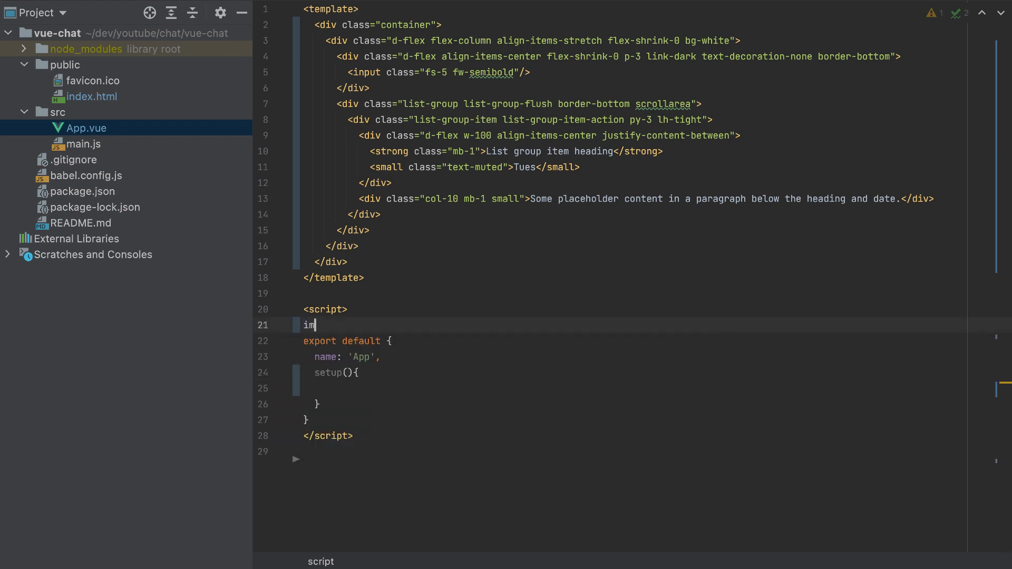
pyautogui.write('port {r')
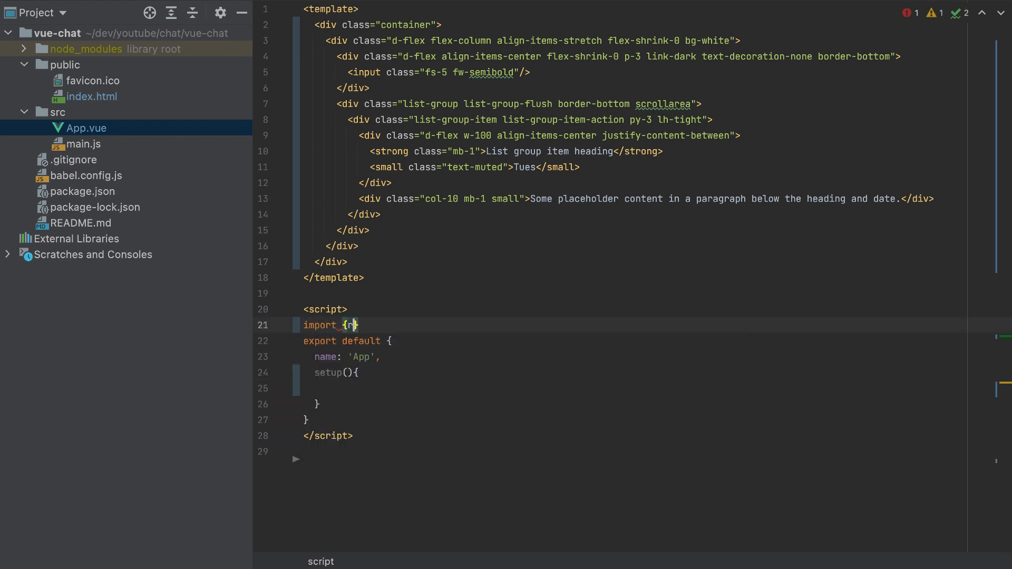
pyautogui.write("ef} from 'f")
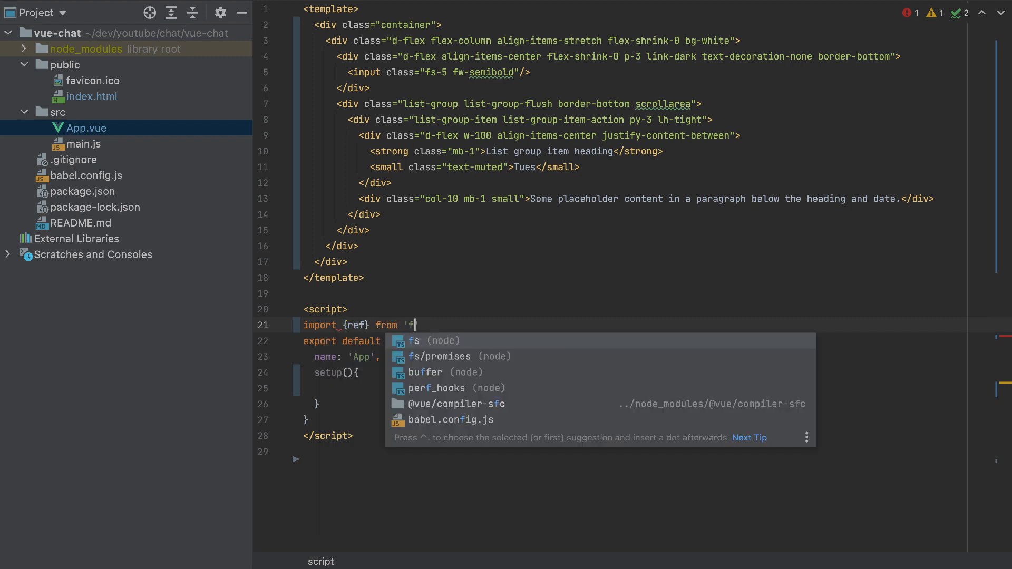
pyautogui.write("vue';")
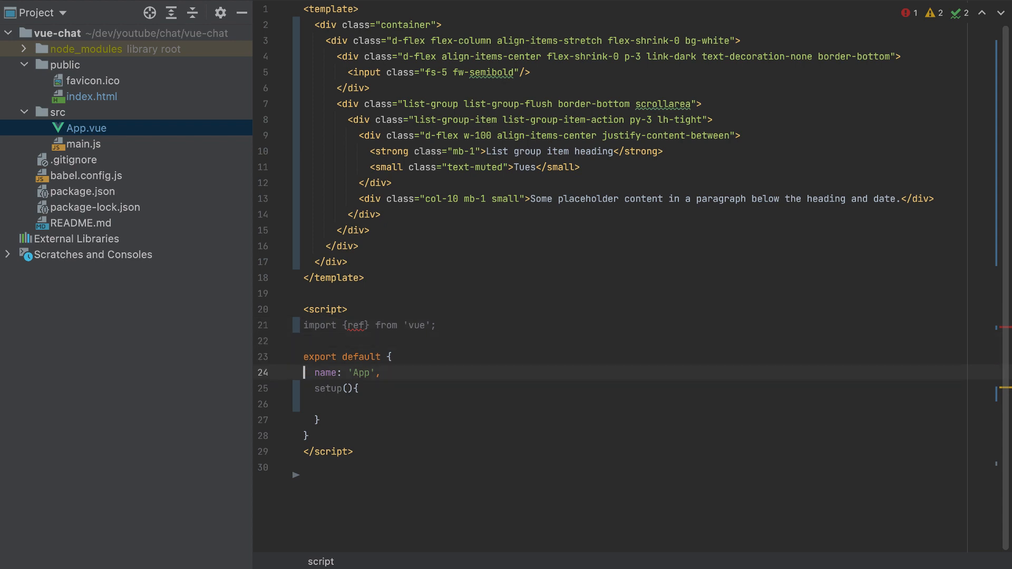
# - Declare const username = ref('username') in setup() and return username
pyautogui.click(329, 403)
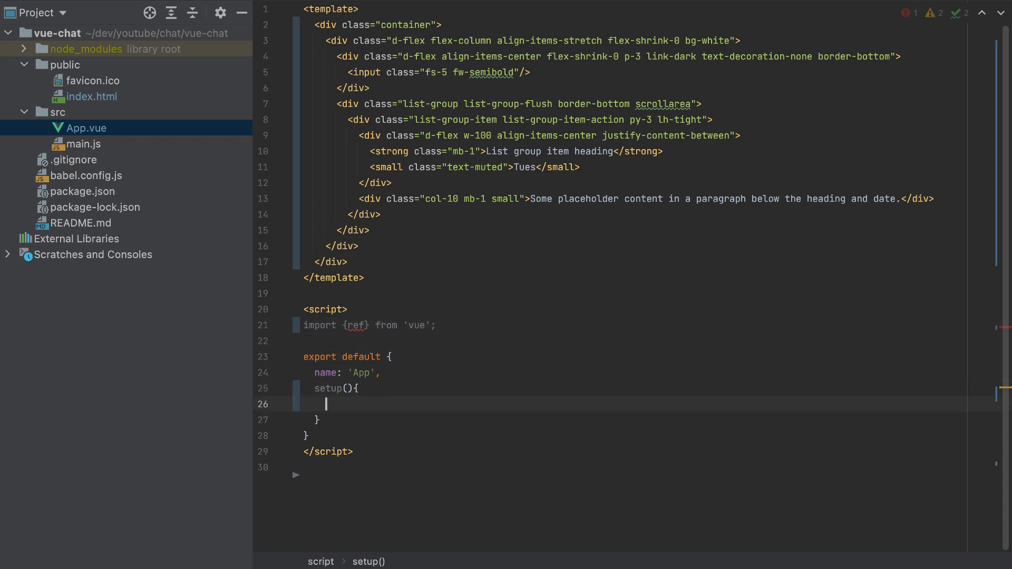
pyautogui.write('const')
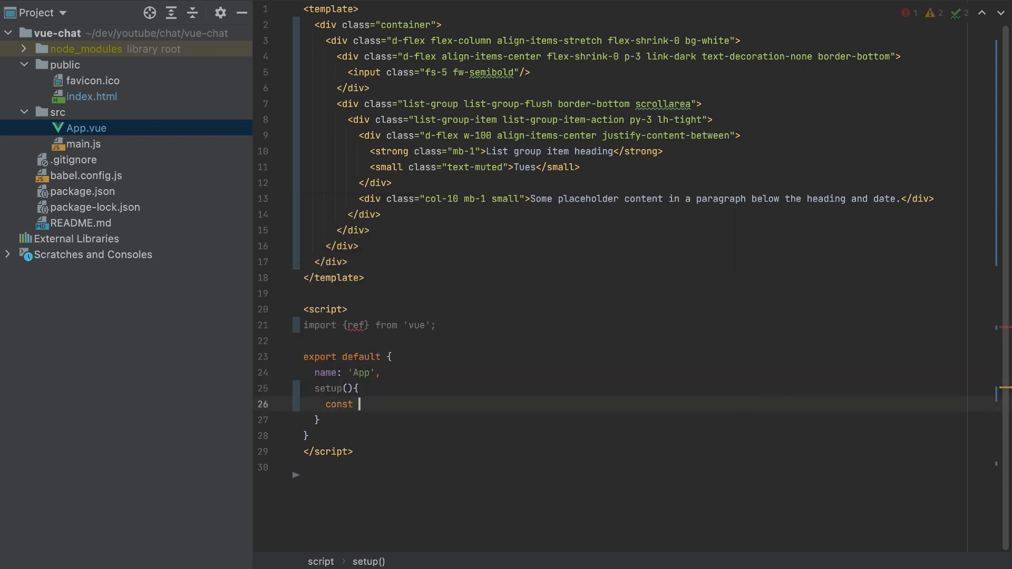
pyautogui.write('usernam')
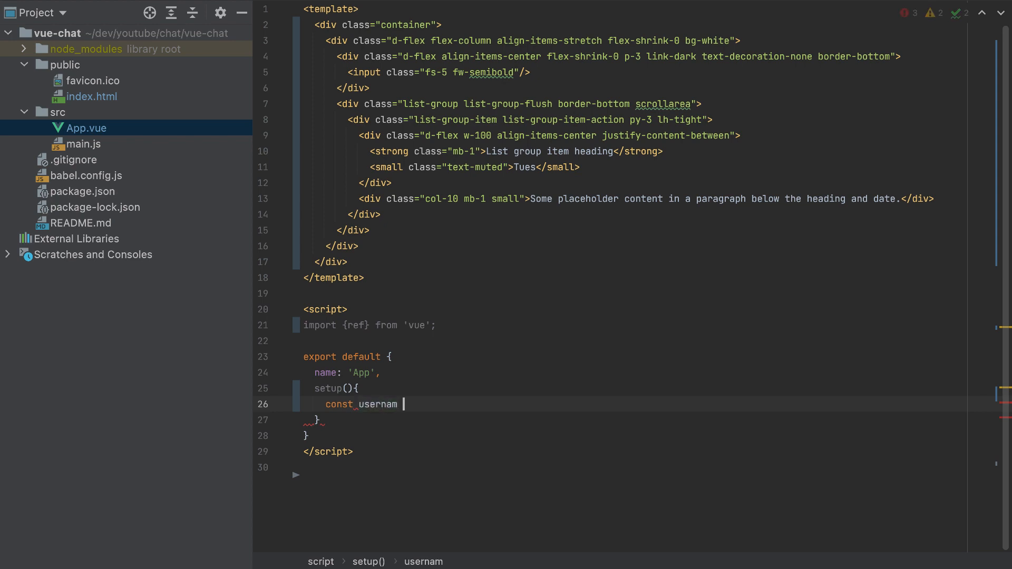
pyautogui.write("e = ref('u")
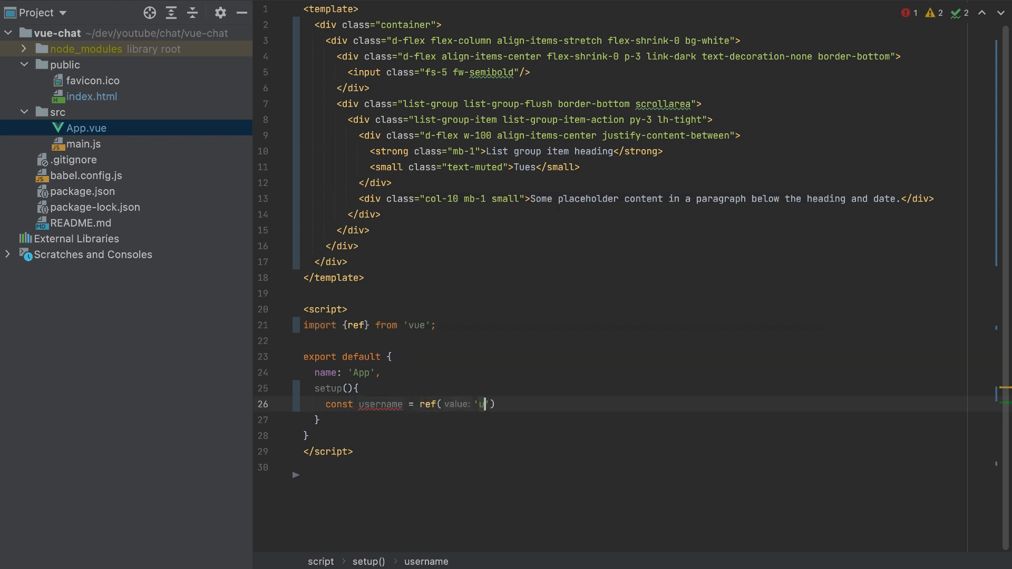
pyautogui.write("sername');")
pyautogui.write('return {')
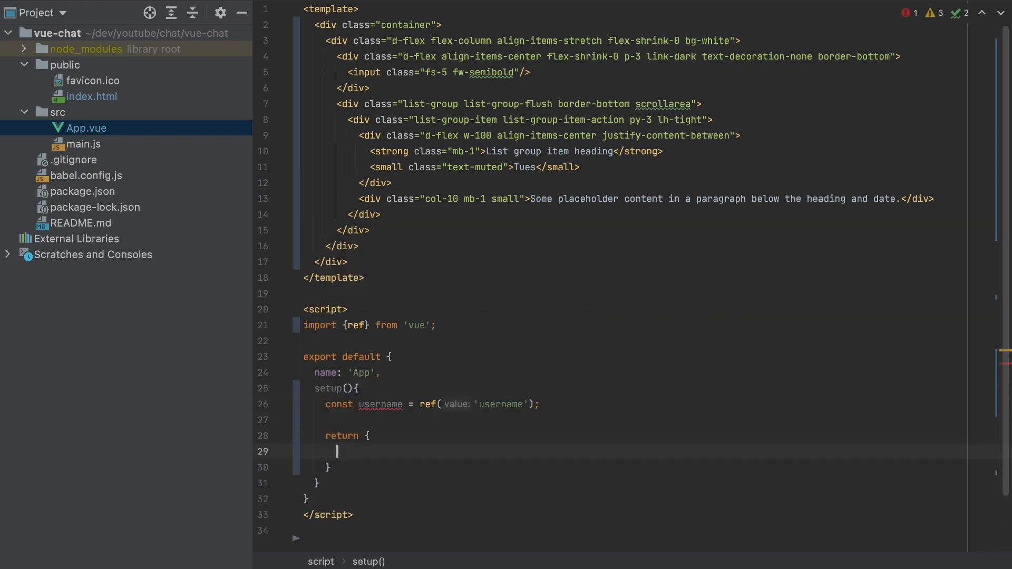
pyautogui.write('username')
pyautogui.click(648, 420)
pyautogui.write('const')
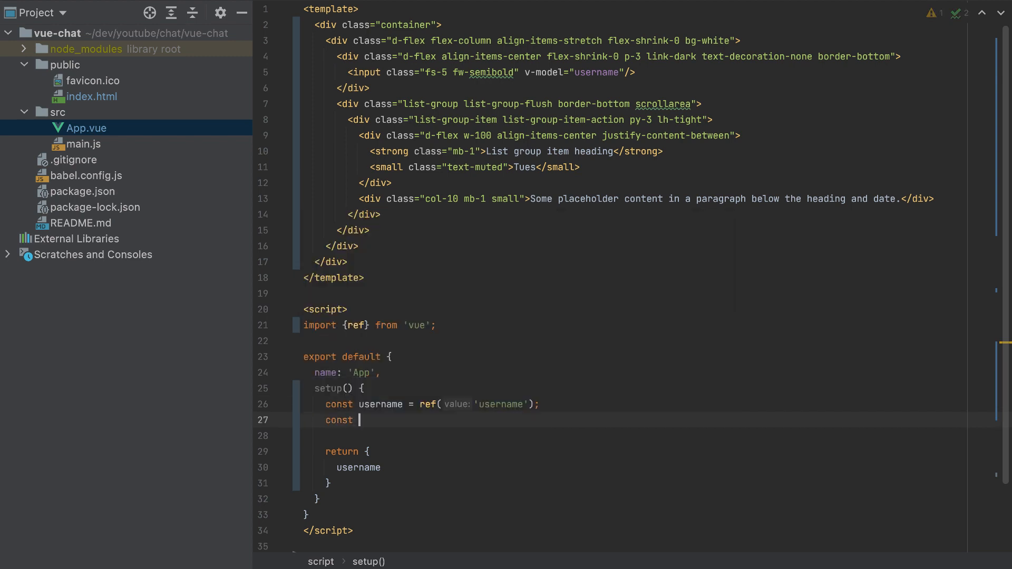
# - Declare const messages = ref([]) and add messages to the returned object
pyautogui.write('messages = ref([]);')
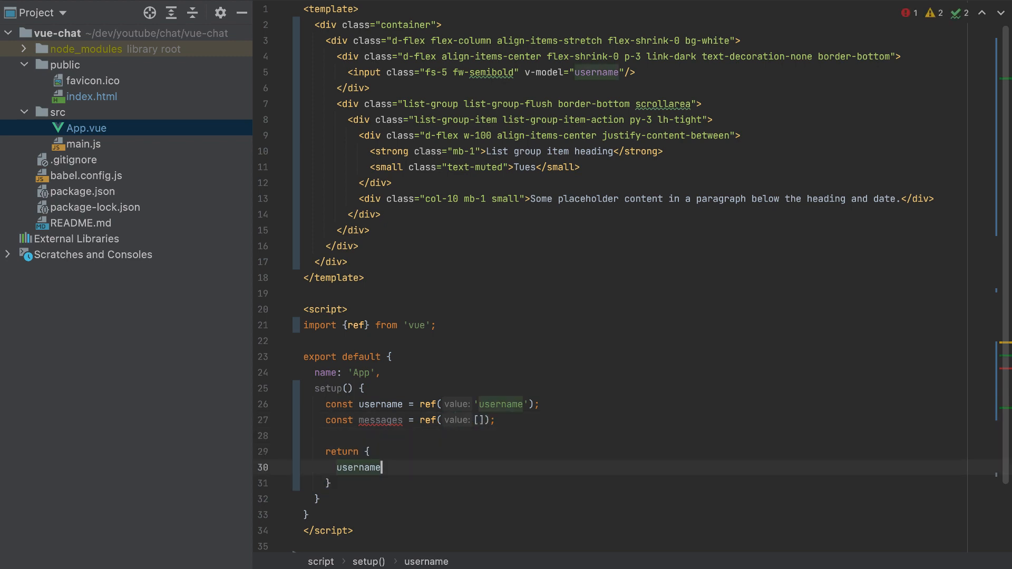
pyautogui.write('messages')
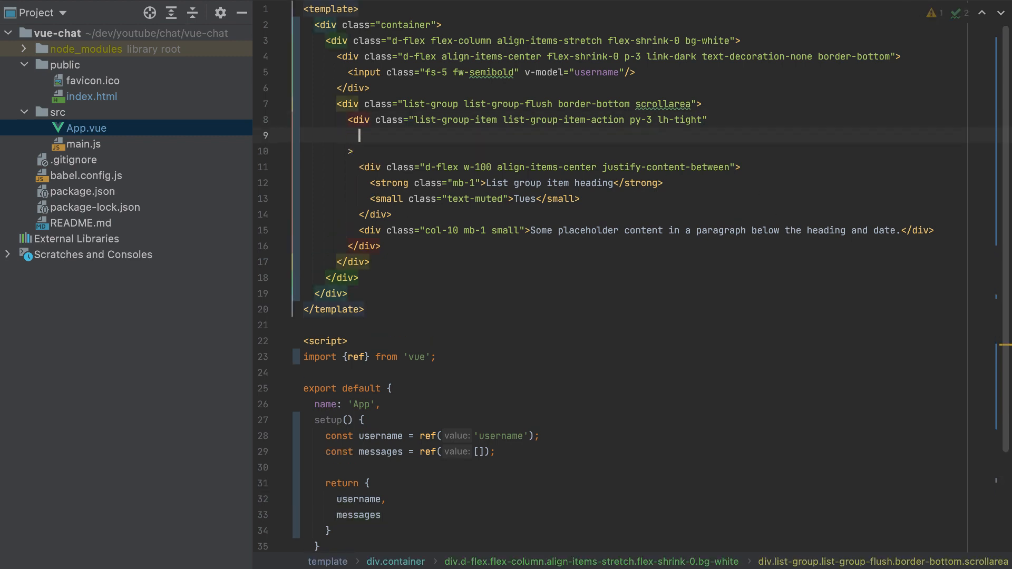
# - Add v-for="message in messages" with :key="message" to the list item
pyautogui.write('v-for="')
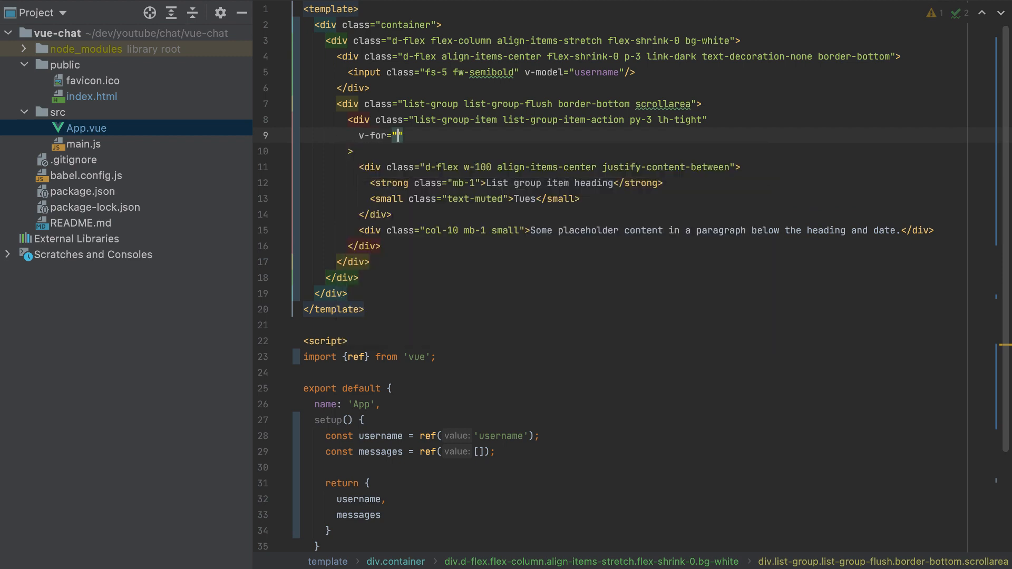
pyautogui.write('message in')
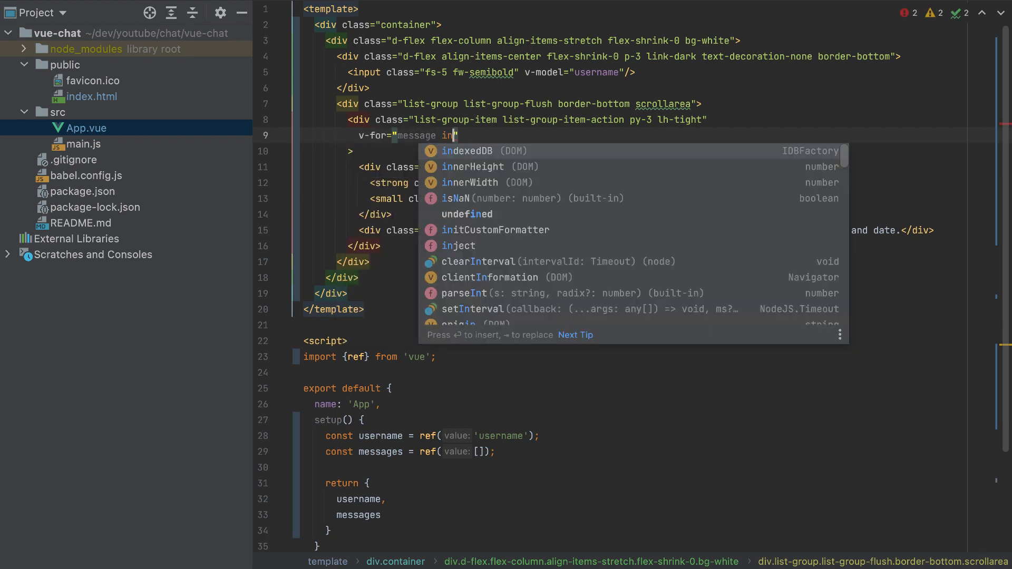
pyautogui.write('messages')
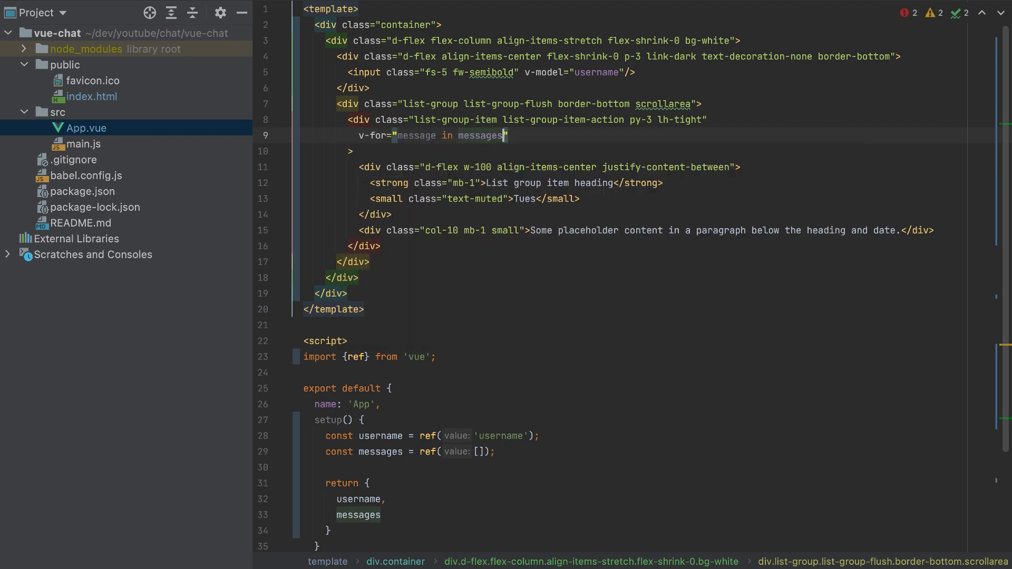
pyautogui.write(':')
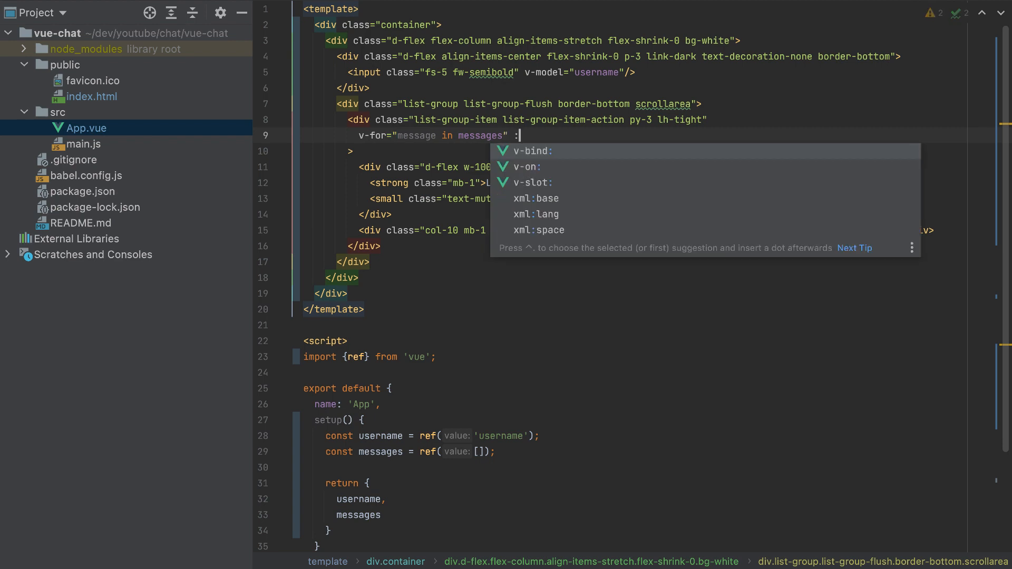
pyautogui.write('key="message"')
pyautogui.write('<')
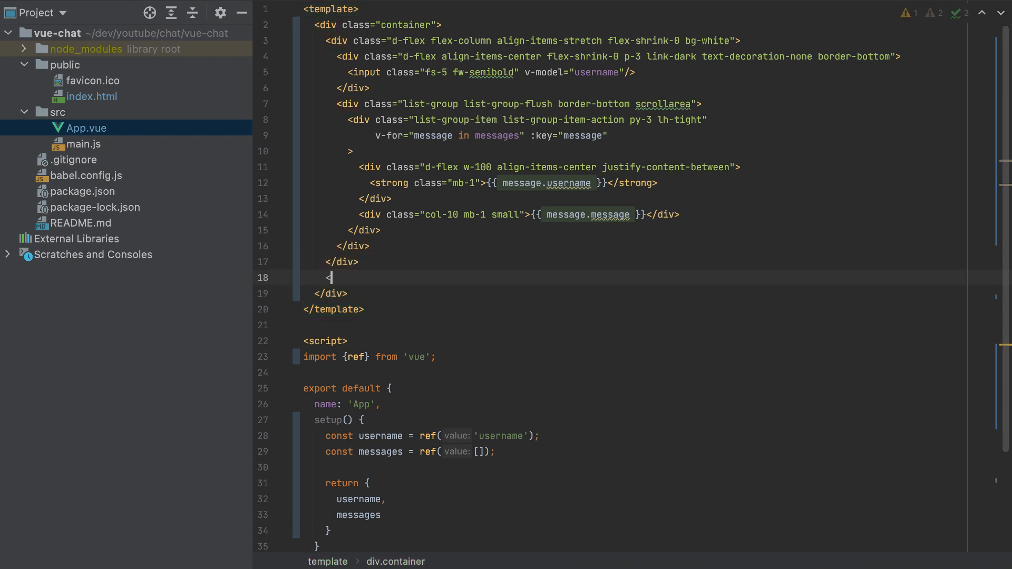
# - Add a form below the message list holding an input with class form-control
pyautogui.write('form>')
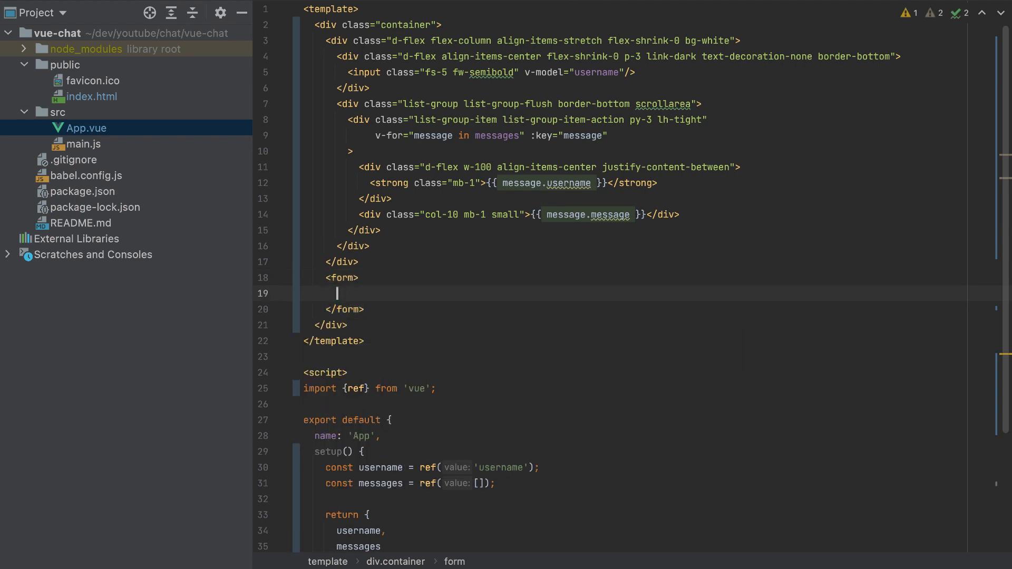
pyautogui.write('input  />')
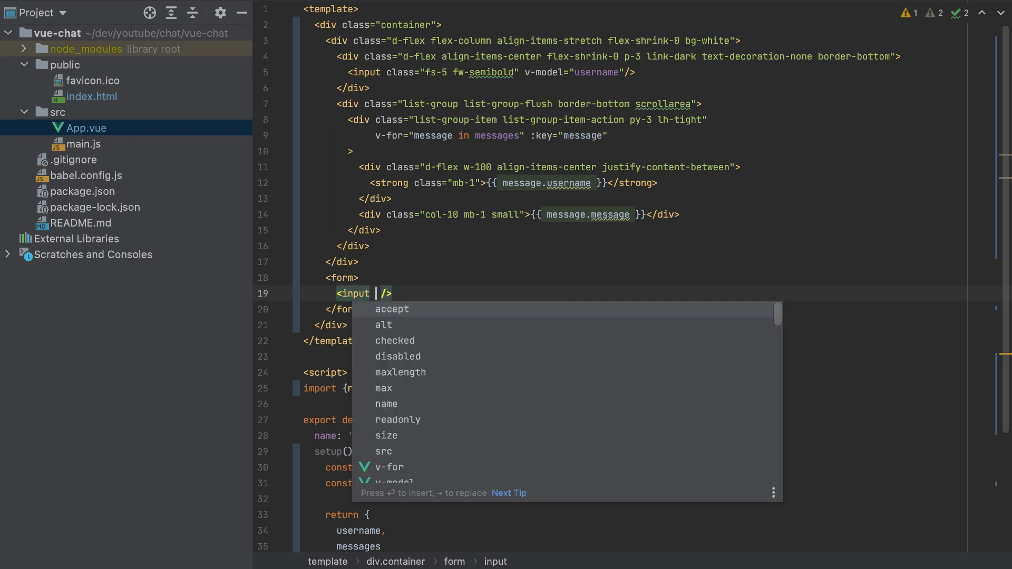
pyautogui.write('class="form-co')
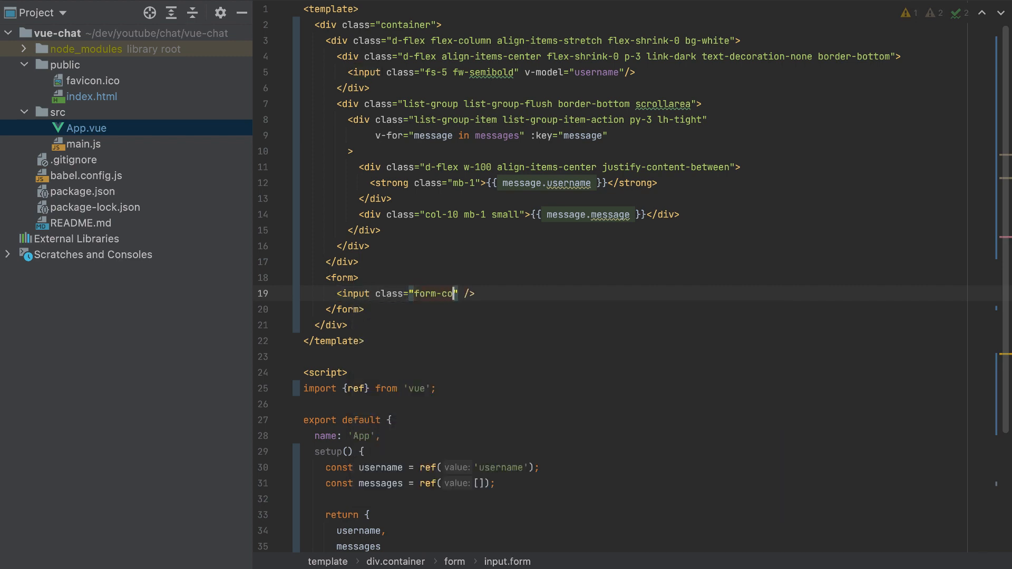
pyautogui.write('ntrol')
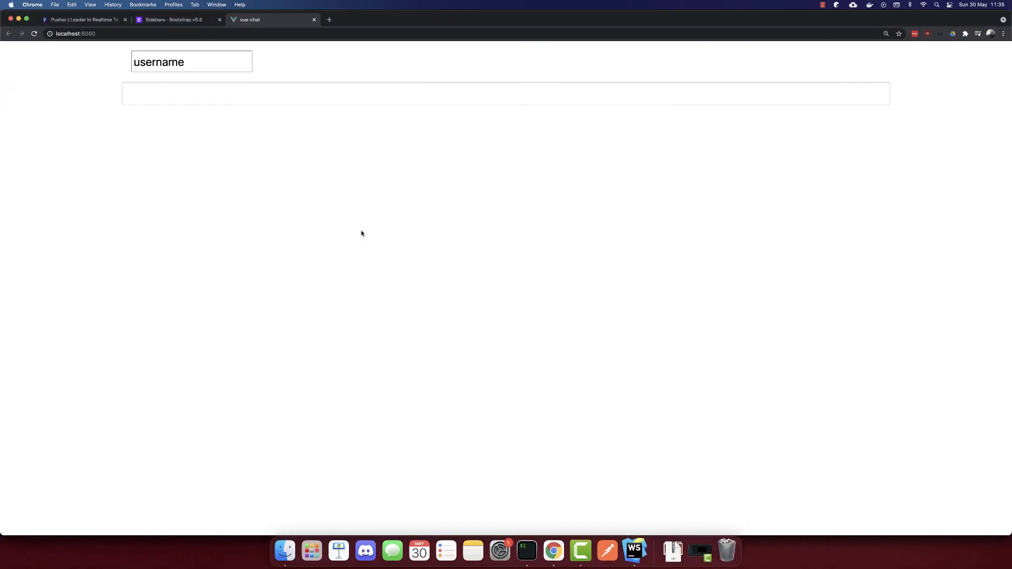
# - Give the form-control input the placeholder "Write a message"
pyautogui.click(633, 550)
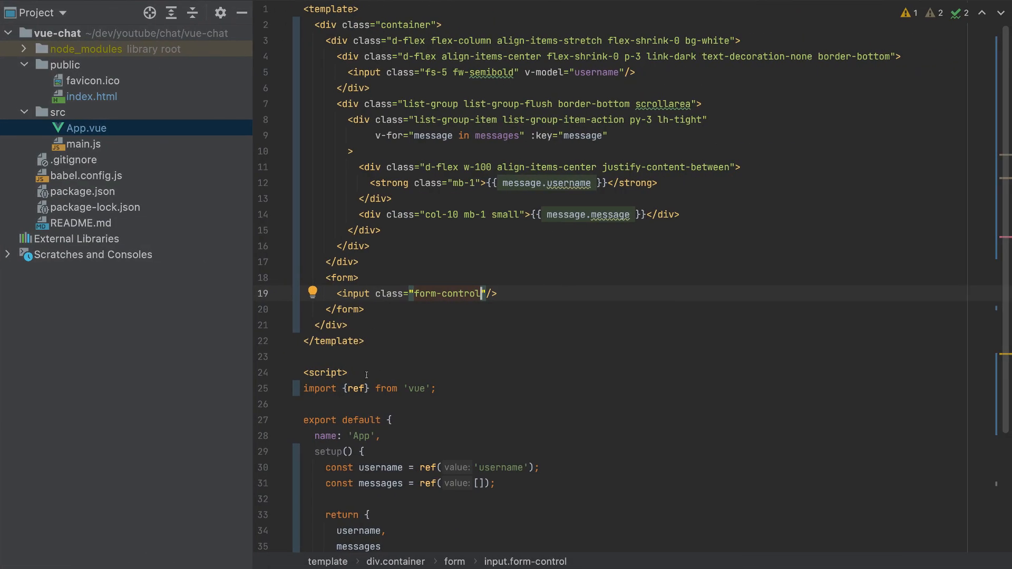
pyautogui.write('pl')
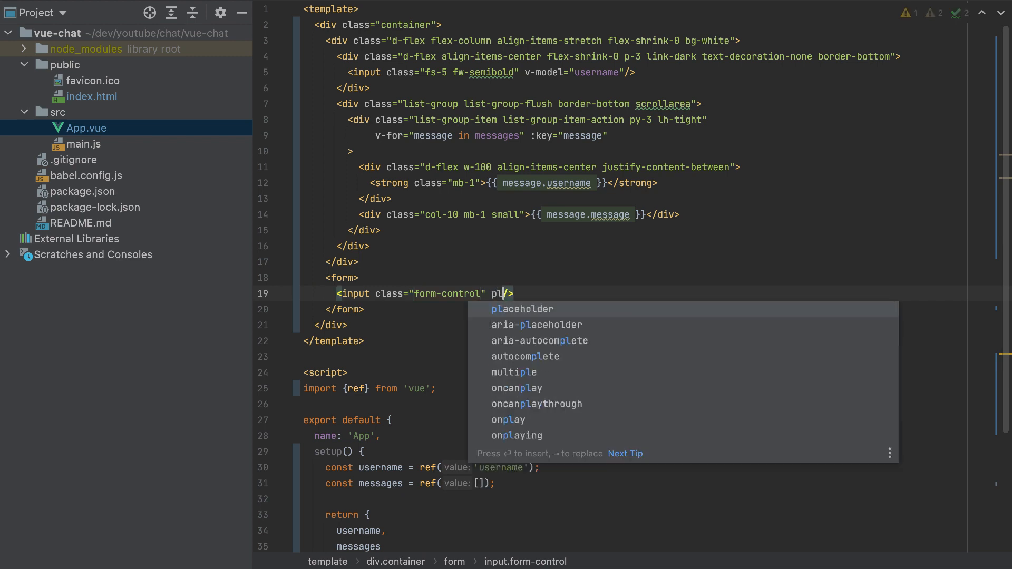
pyautogui.write('placeholder="Write a message')
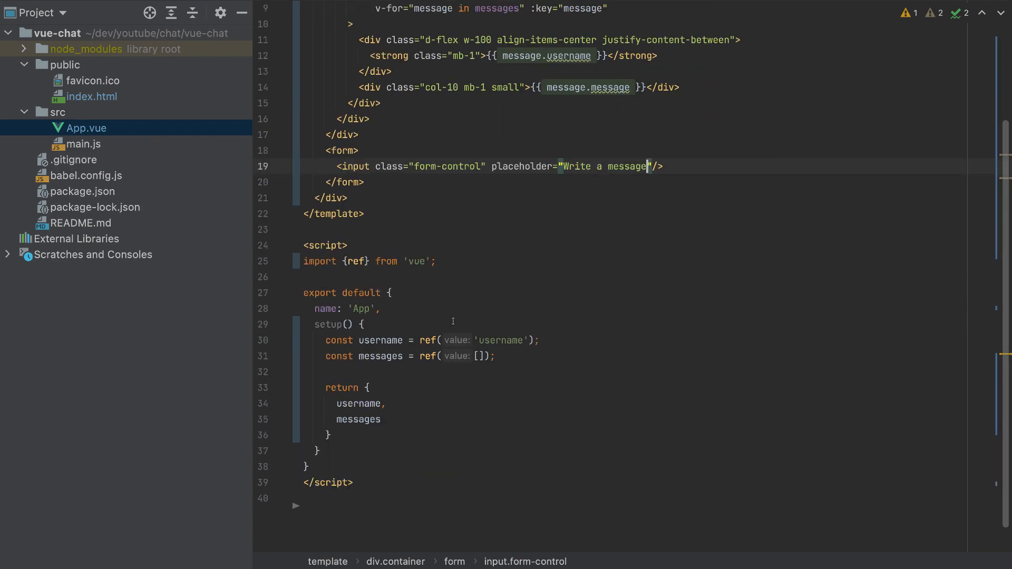
# - Add a style block setting .scrollarea { max-height: 500px; }
pyautogui.write('<')
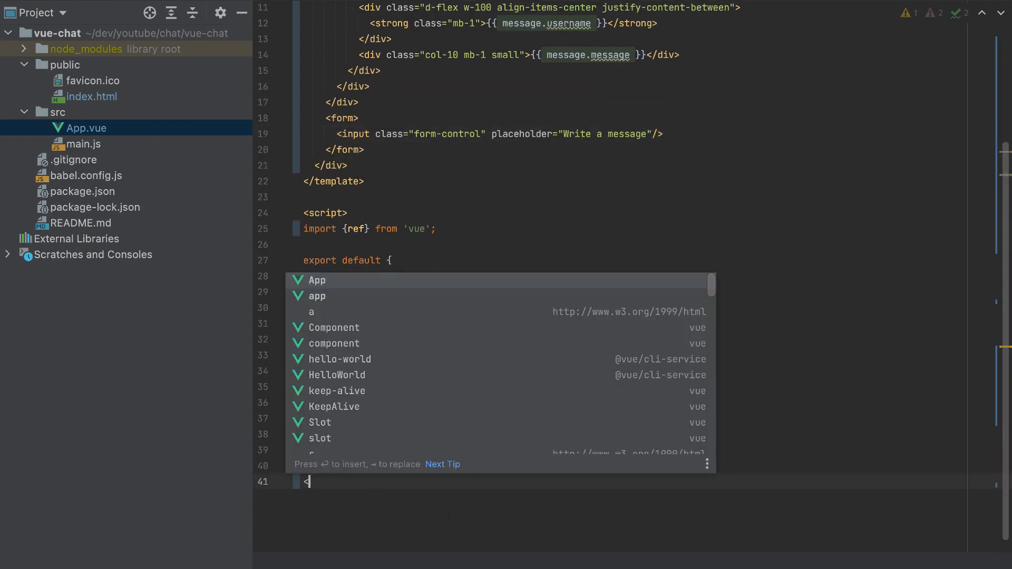
pyautogui.write('st')
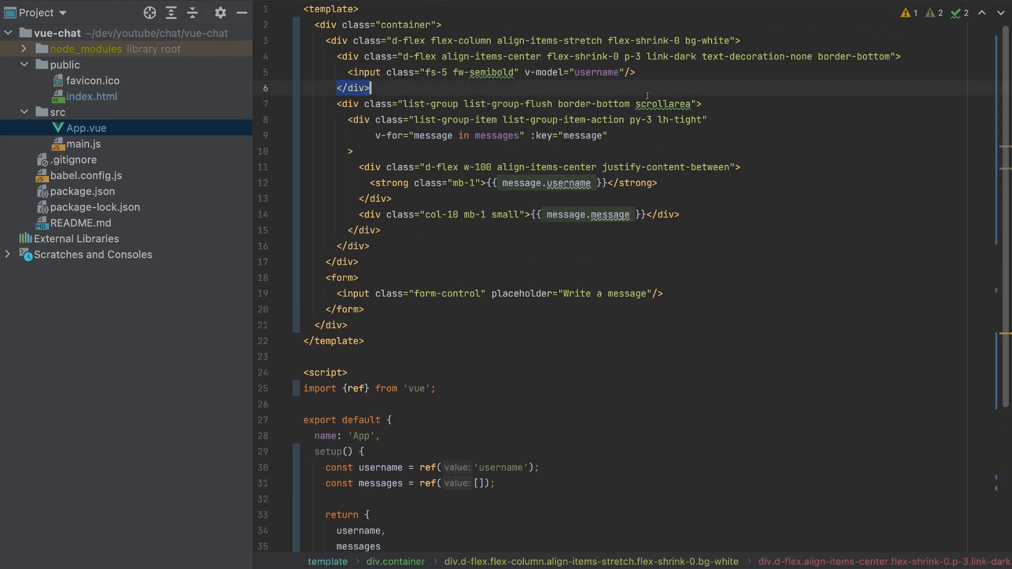
pyautogui.scroll(-3)
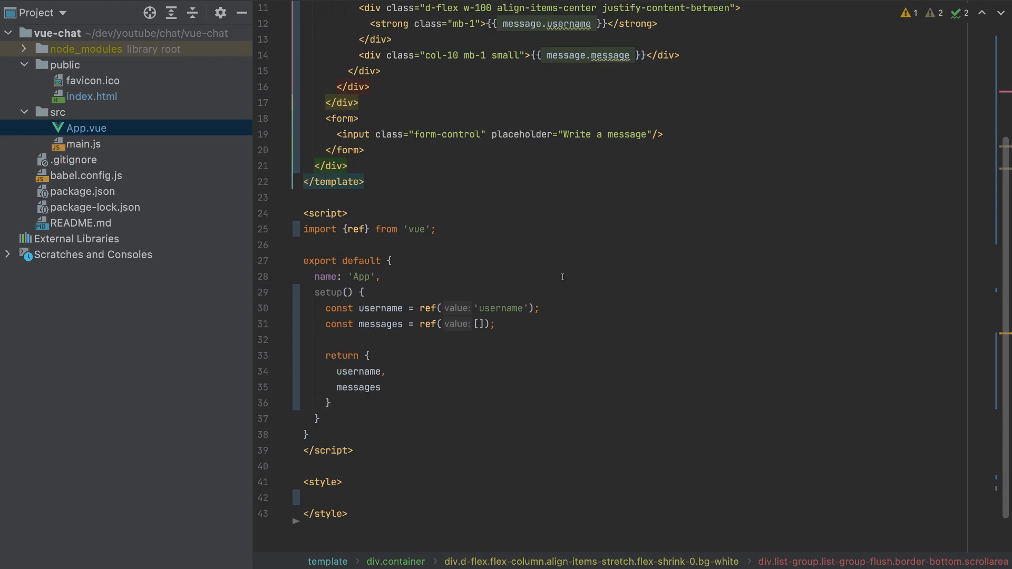
pyautogui.write('.scrollarea')
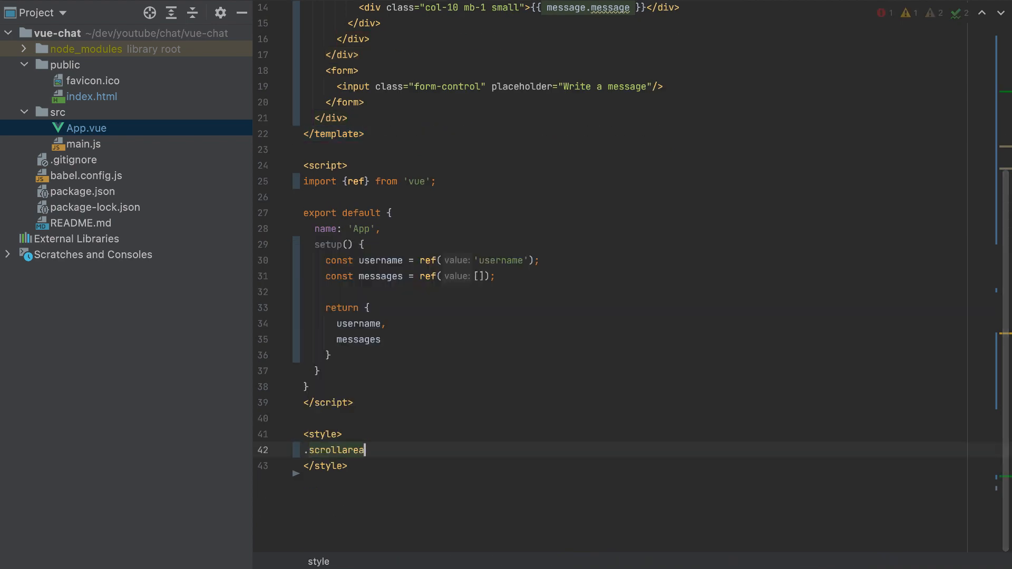
pyautogui.write('{')
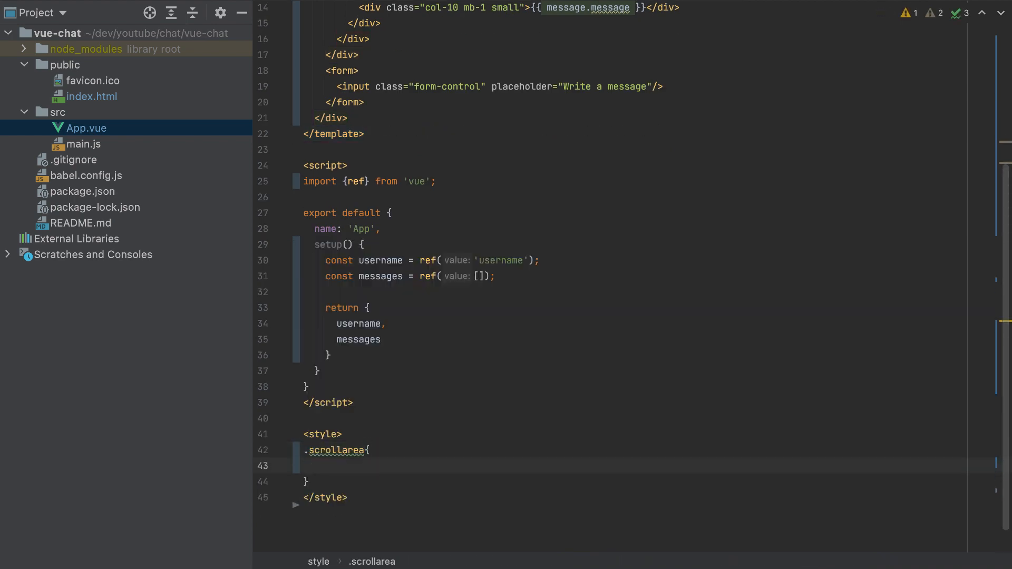
pyautogui.write('max-height: 500;')
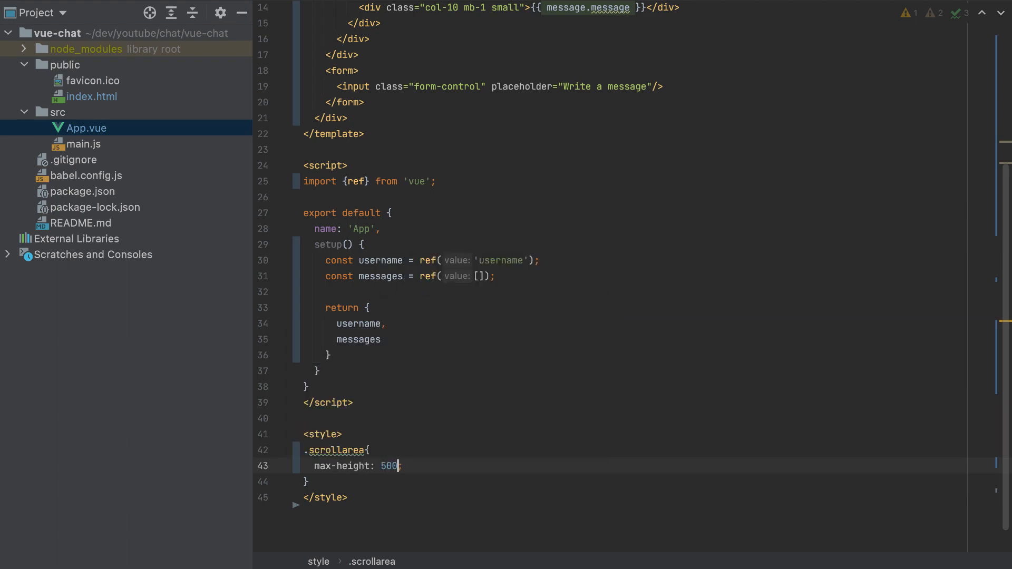
pyautogui.write('px;')
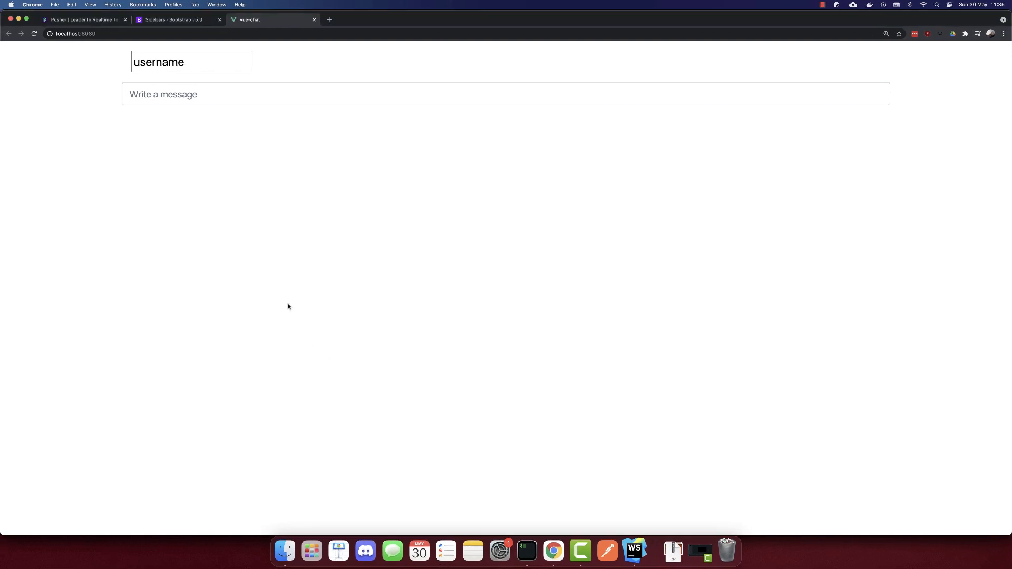
# - After checking Chrome, change the .scrollarea rule from max-height to min-height
pyautogui.click(634, 550)
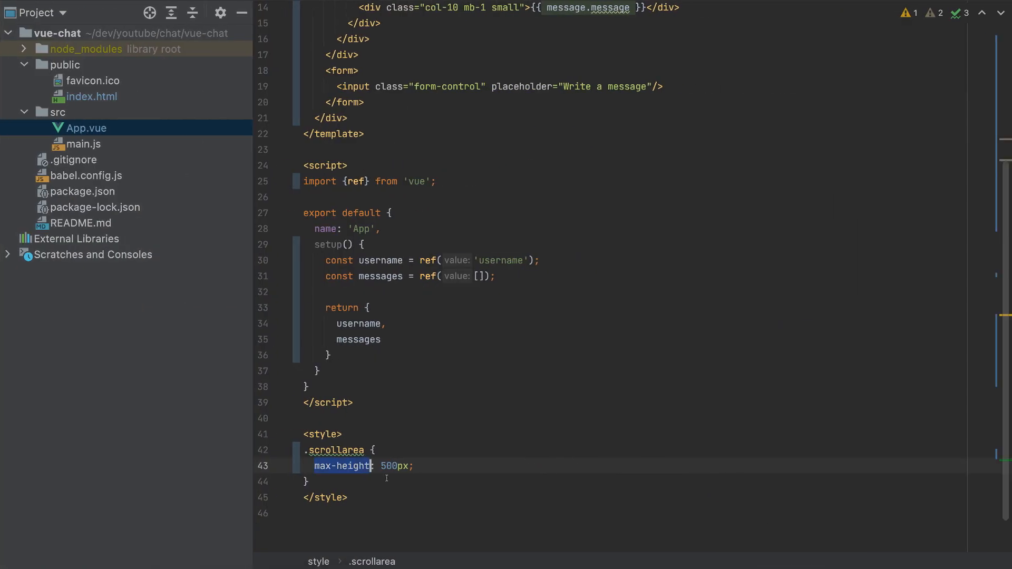
pyautogui.click(341, 465)
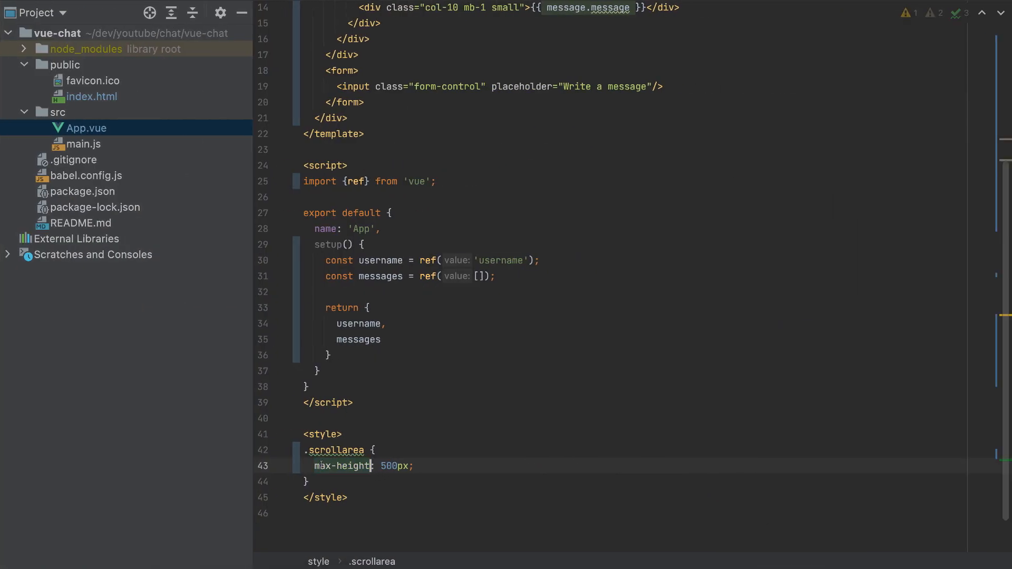
pyautogui.press('BackSpace')
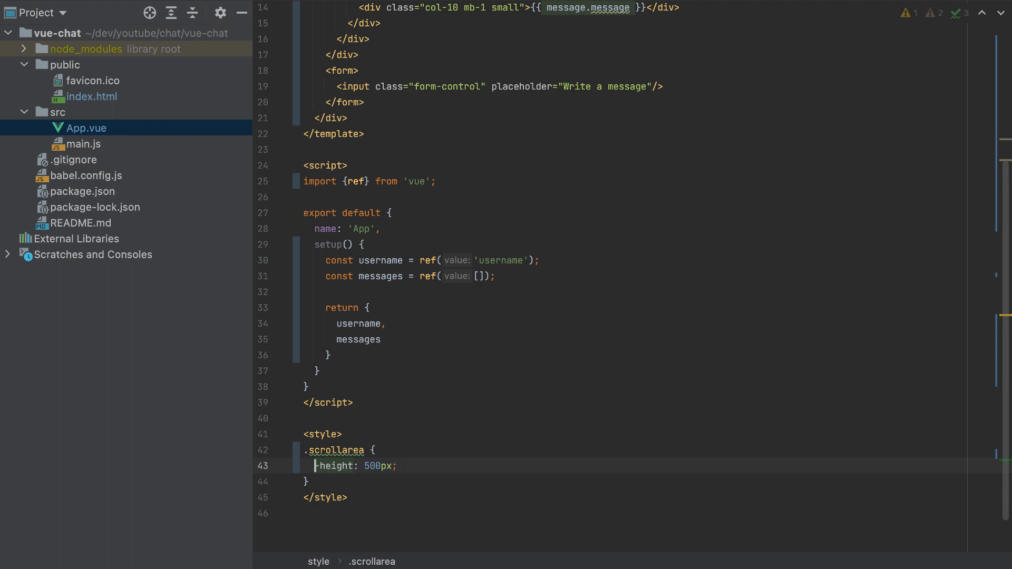
pyautogui.write('min-')
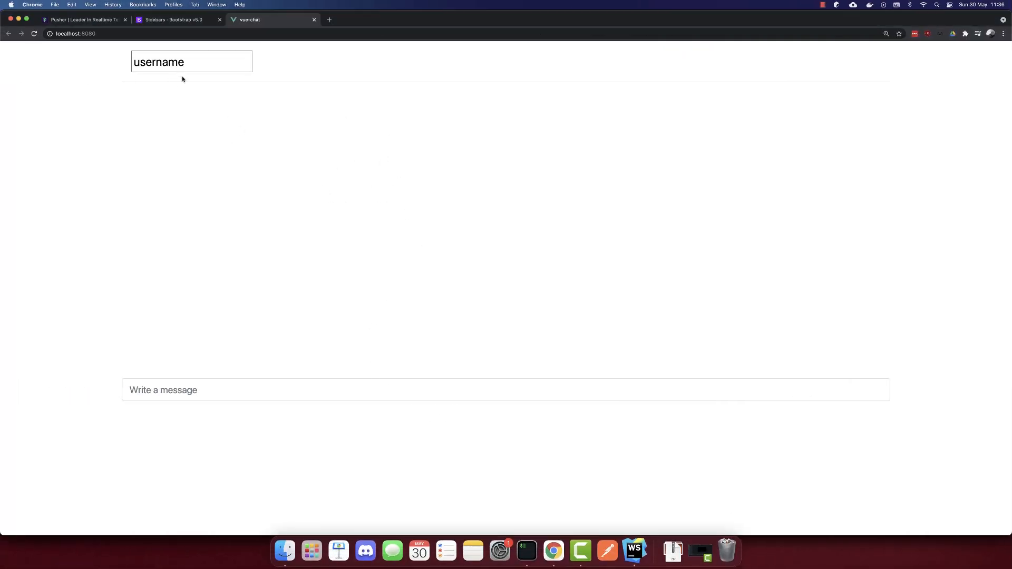
pyautogui.moveTo(150, 154)
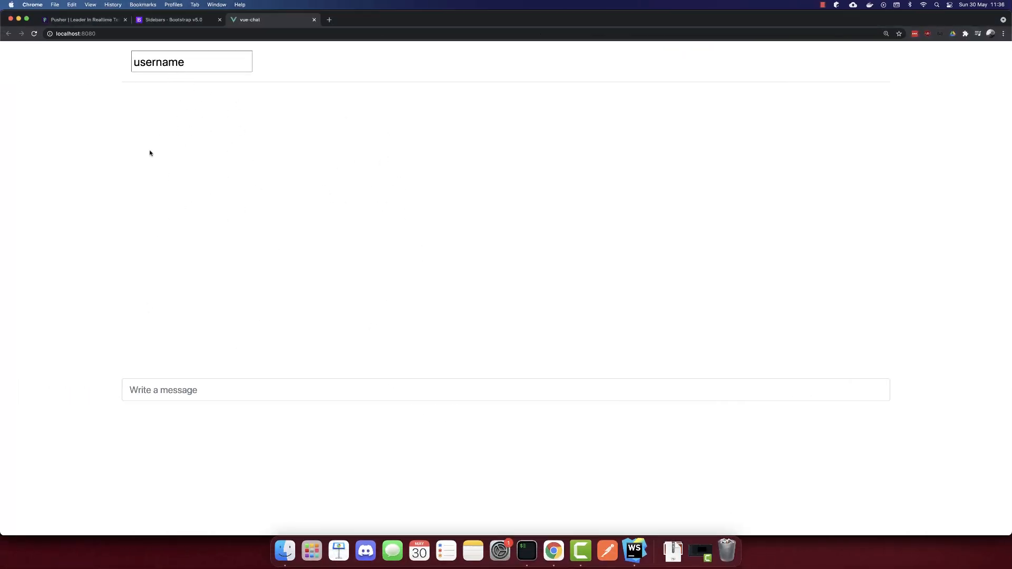
pyautogui.moveTo(230, 156)
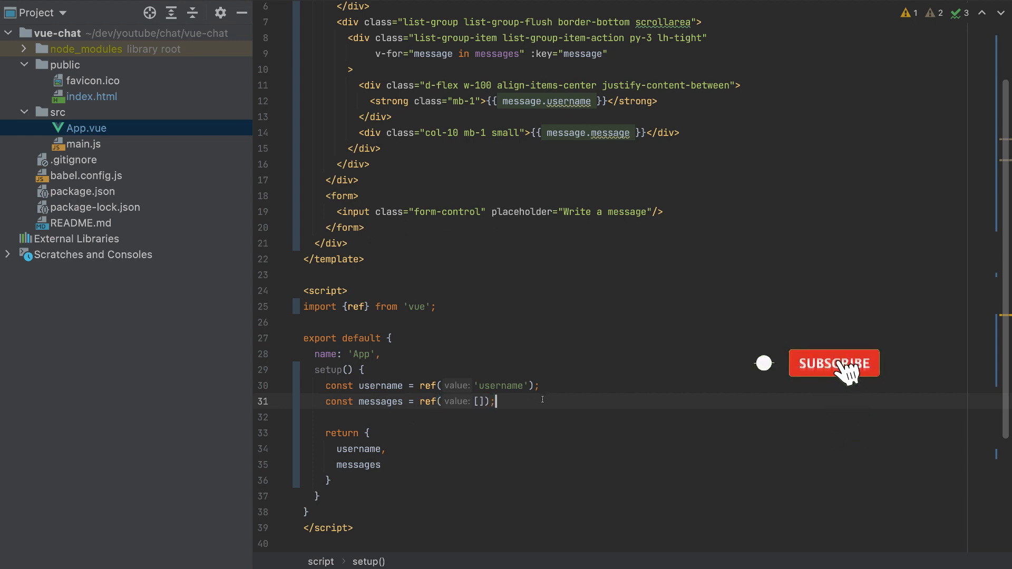
# - Declare const message = ref('') in setup() and return it
pyautogui.write('const')
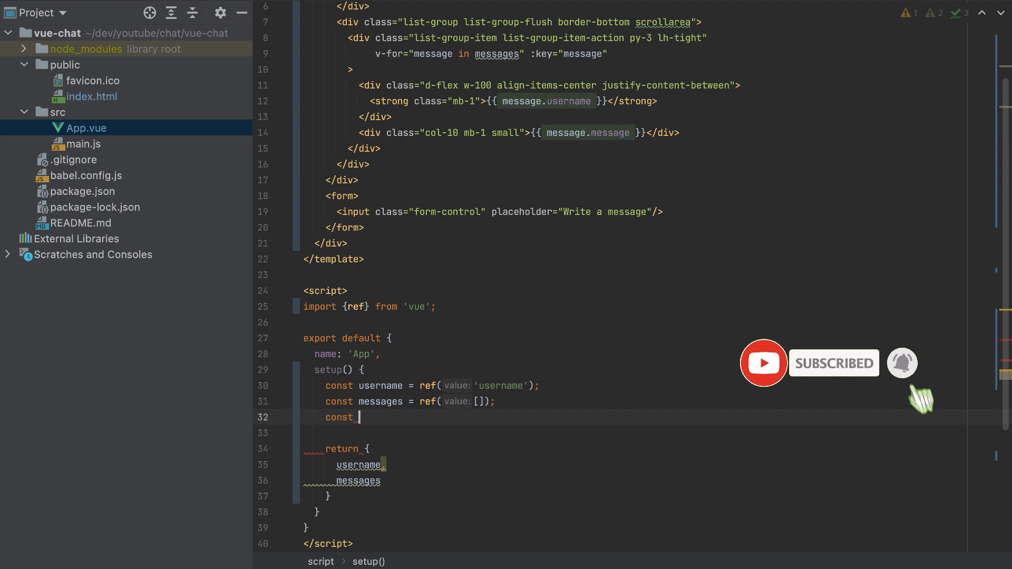
pyautogui.write('message')
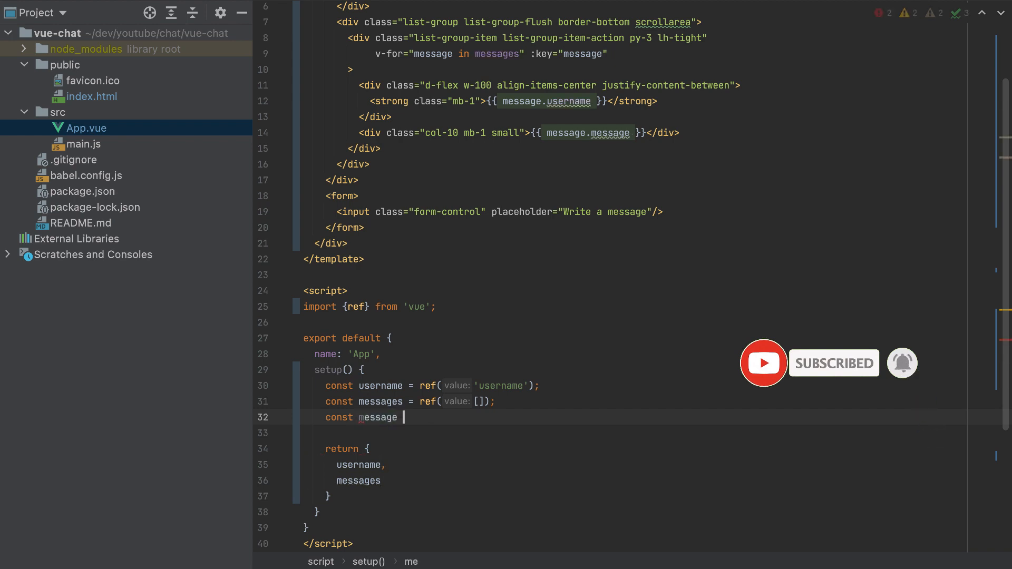
pyautogui.write('= ref')
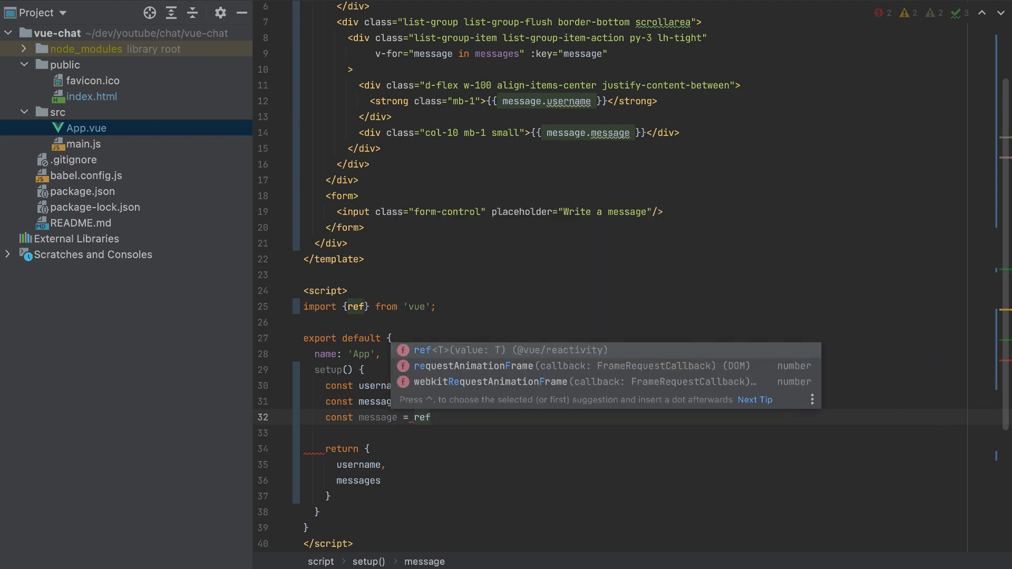
pyautogui.press('Enter')
pyautogui.write('me')
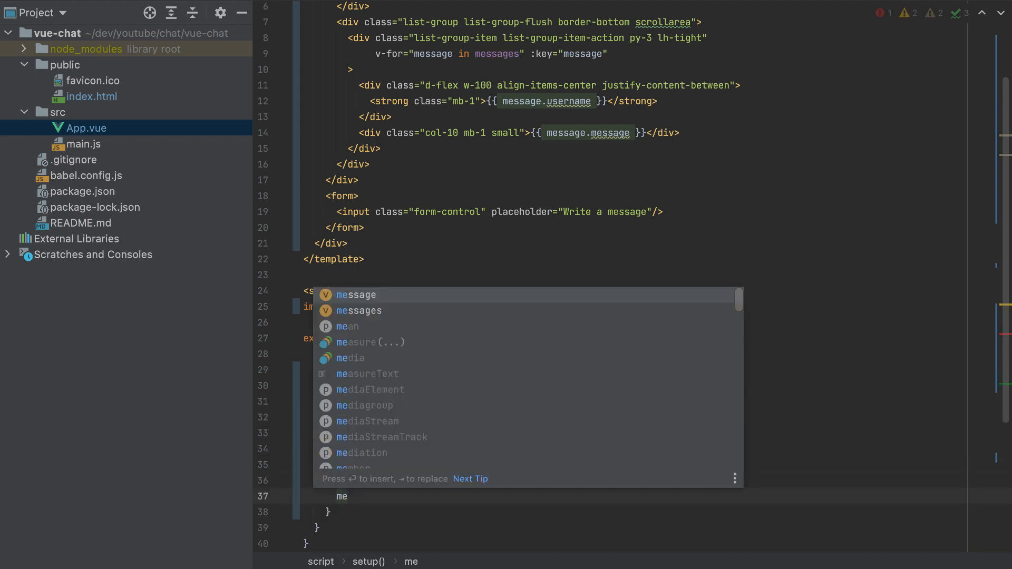
# - Bind the message input to the ref with v-model="message"
pyautogui.write('v-model')
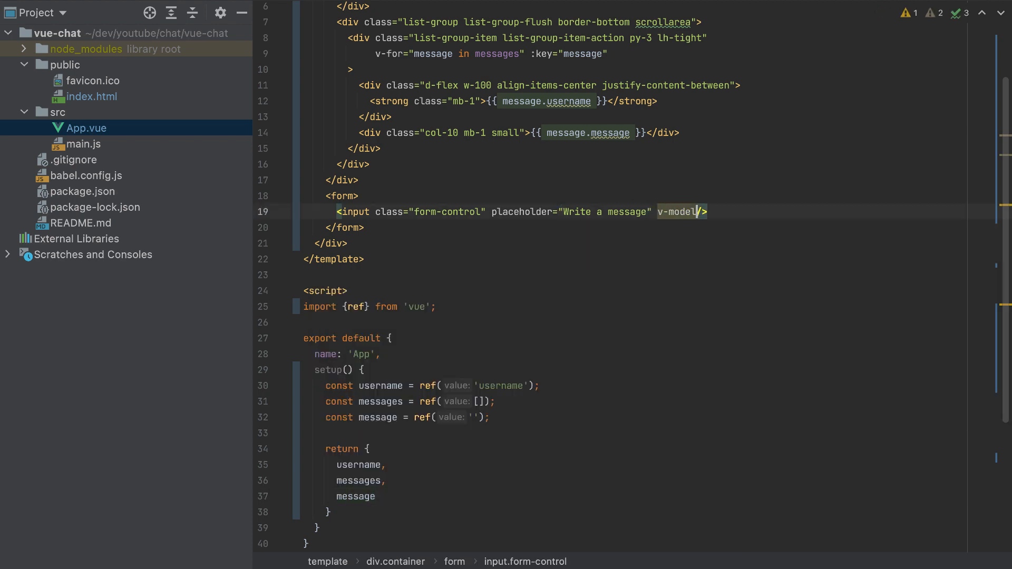
pyautogui.write('="message"')
pyautogui.write('const subm')
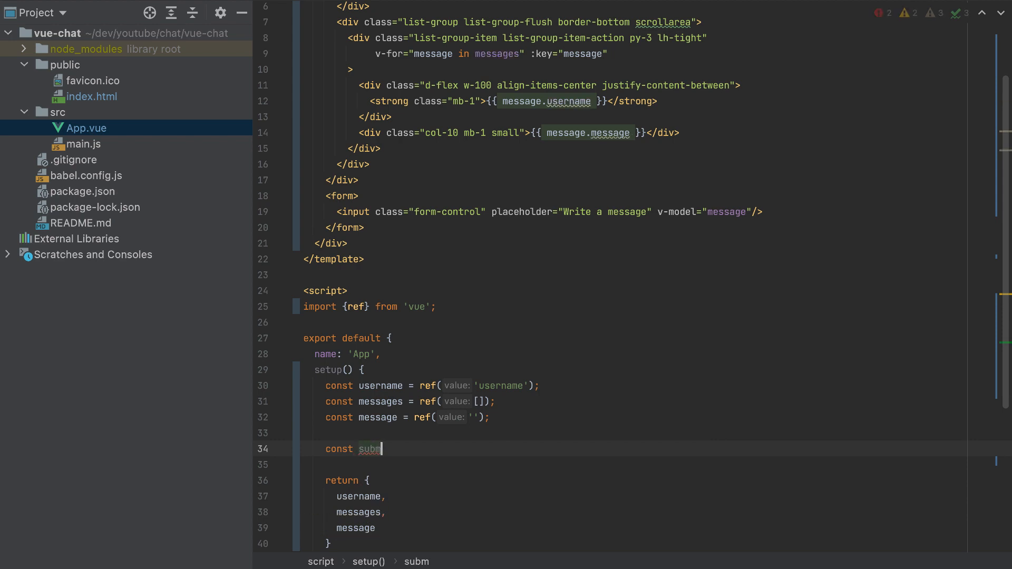
# - Define an empty submit arrow function in setup() and return it
pyautogui.write('it = () =')
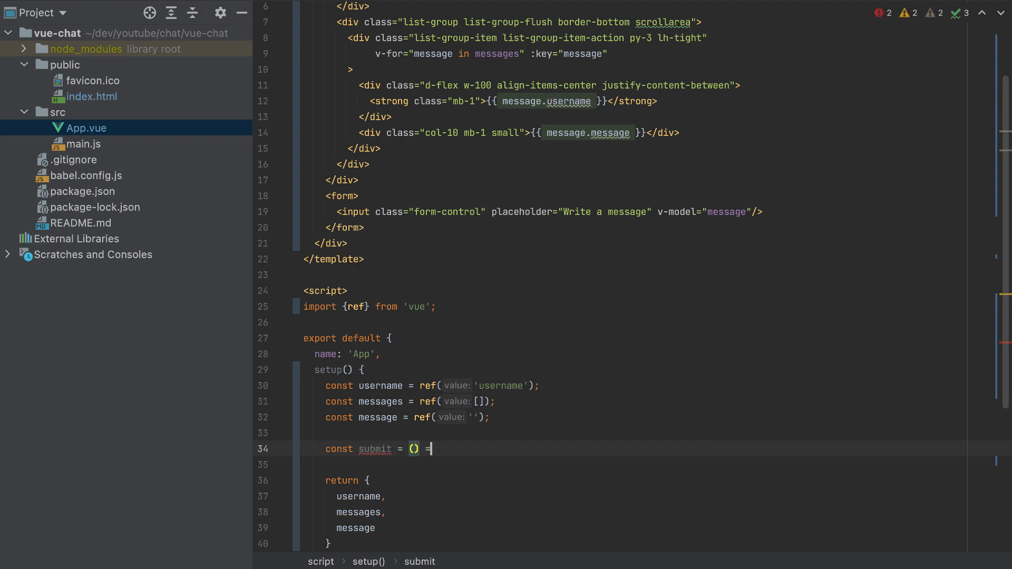
pyautogui.write('>{')
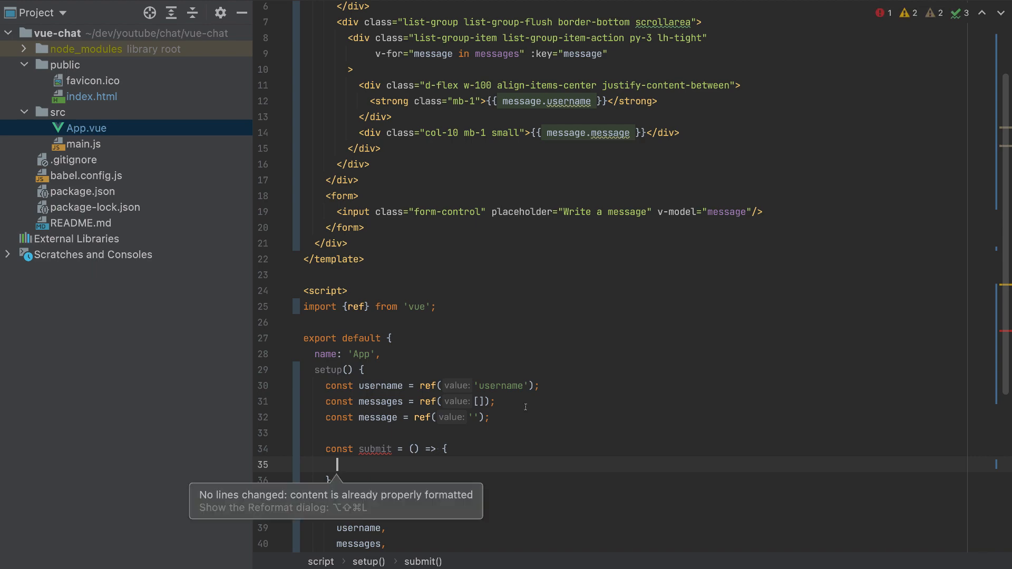
pyautogui.write('ret')
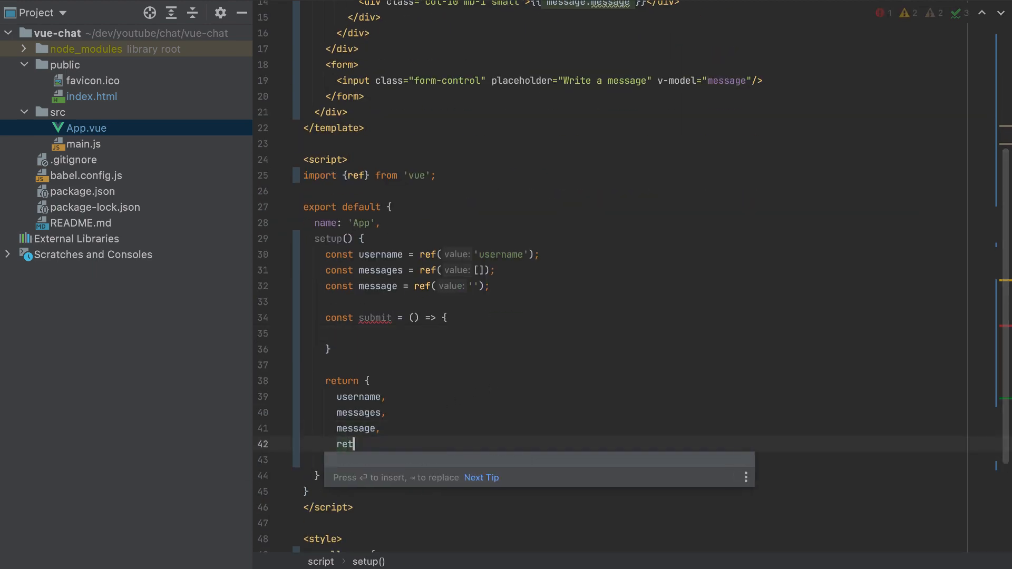
pyautogui.press('Tab')
pyautogui.write(' @submit.="')
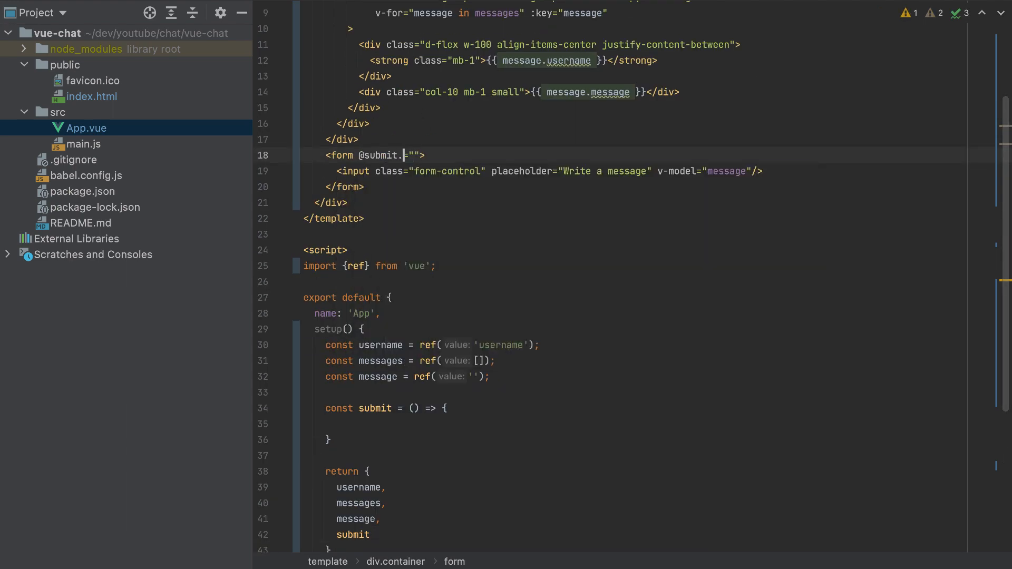
pyautogui.write('prevent')
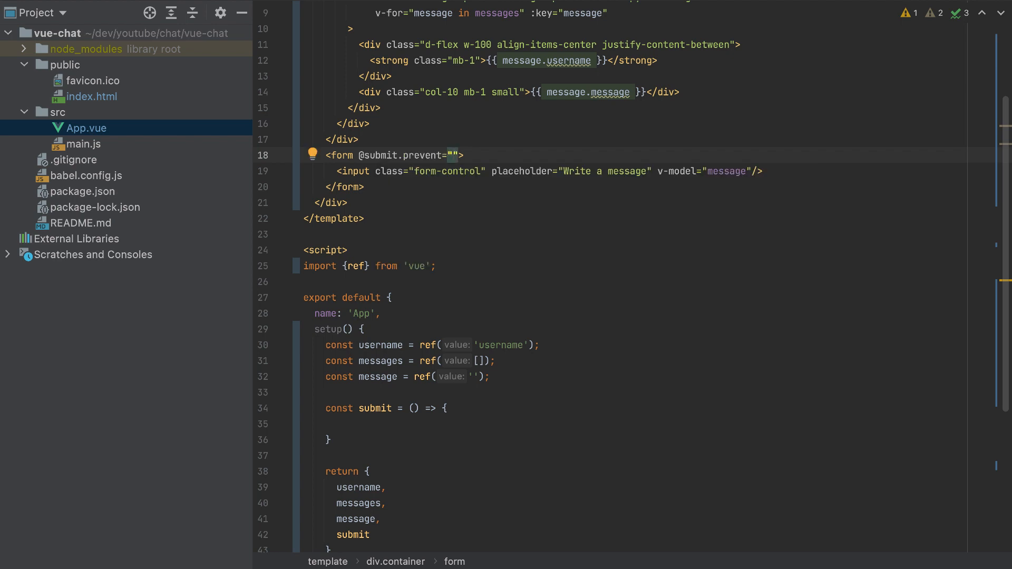
pyautogui.write('submit')
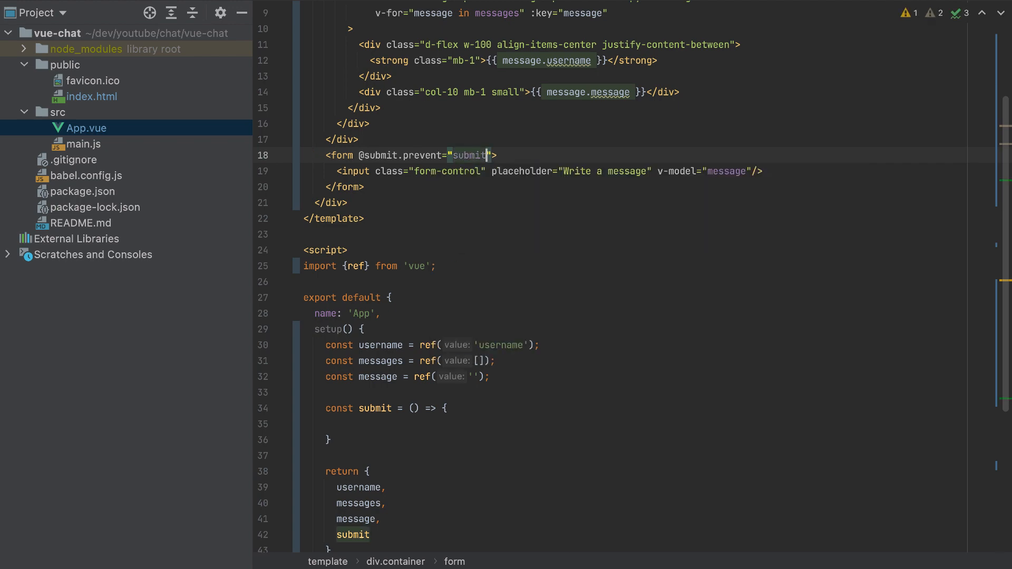
pyautogui.click(329, 440)
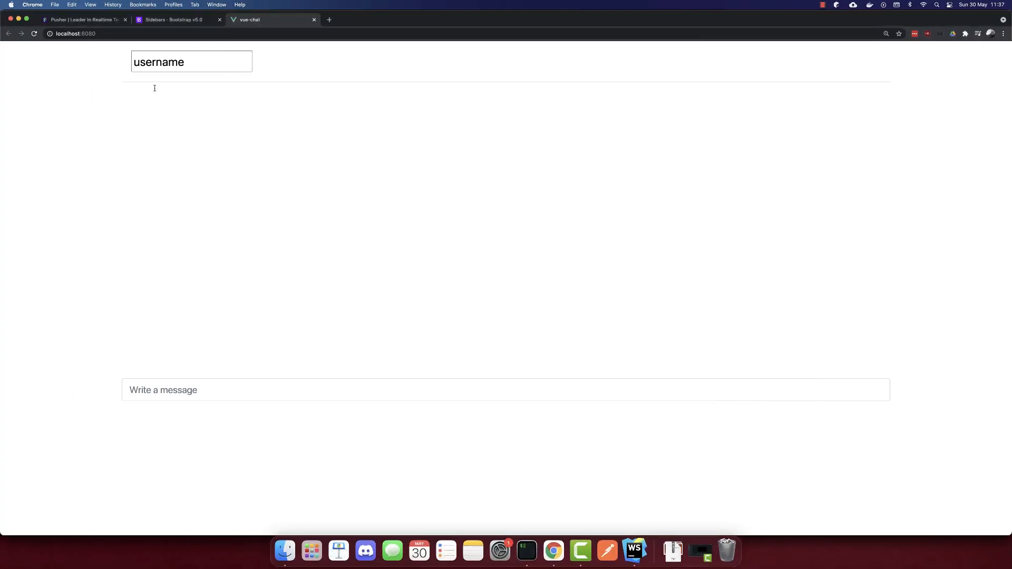
# - Switch to the Pusher tab, close the Bootstrap Sidebars tab, and sign in to Pusher
pyautogui.click(84, 19)
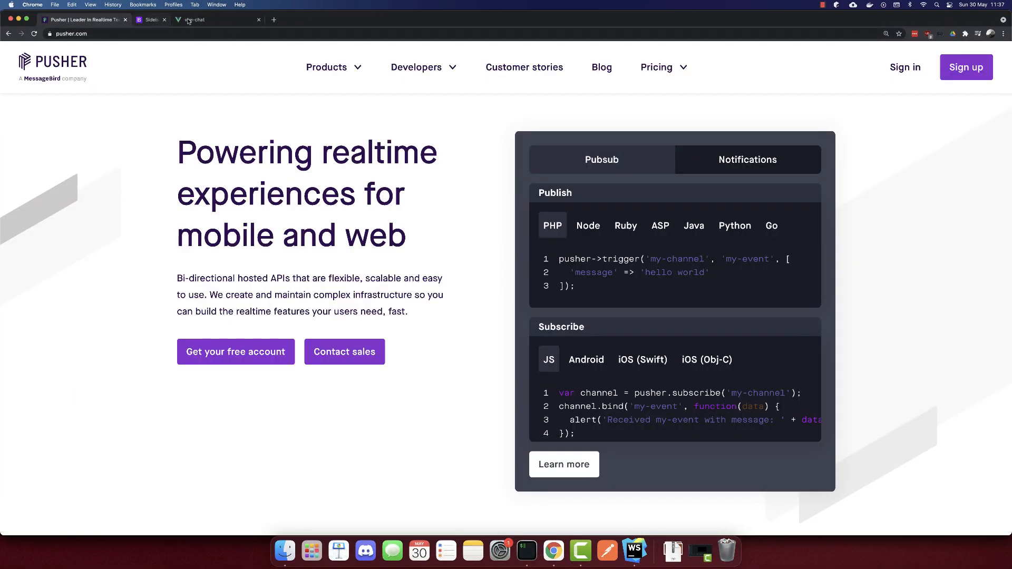
pyautogui.click(163, 19)
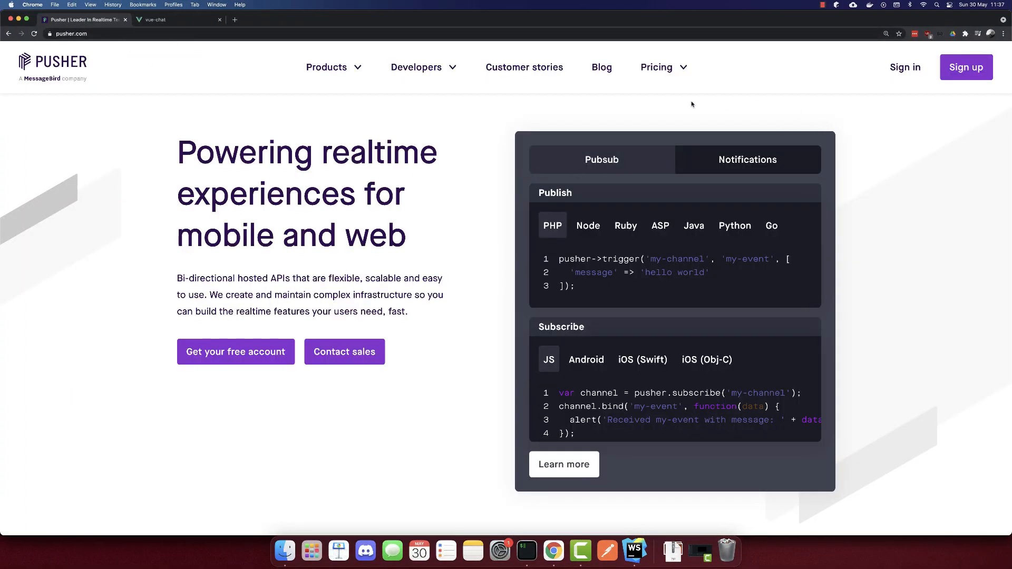
pyautogui.moveTo(905, 67)
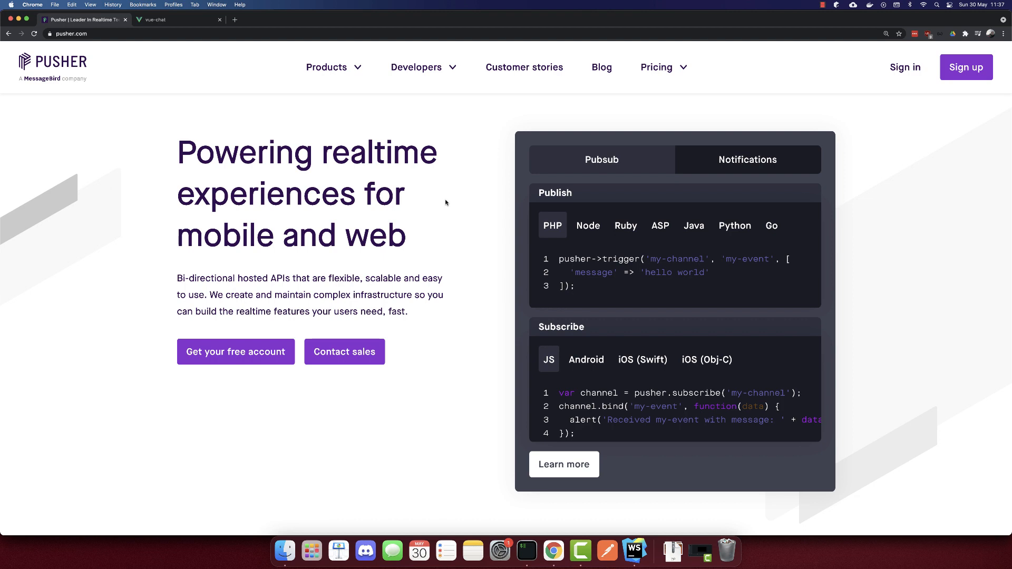
pyautogui.moveTo(444, 204)
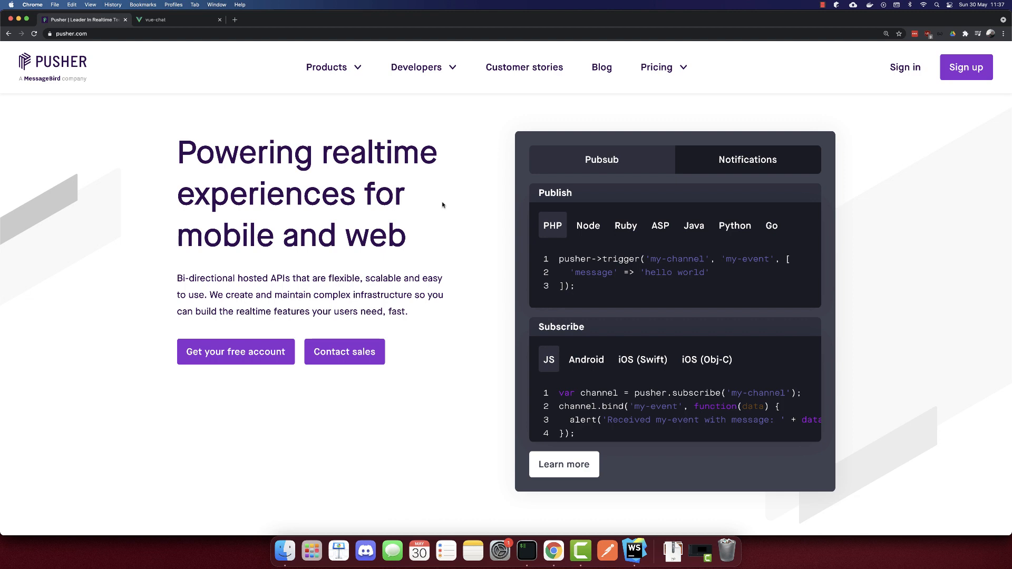
pyautogui.moveTo(902, 74)
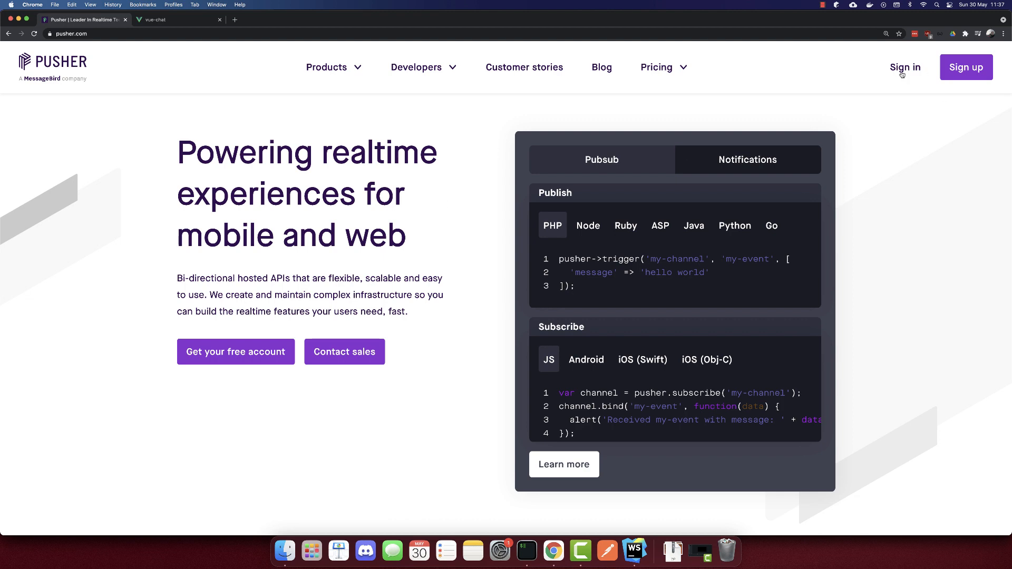
pyautogui.click(905, 67)
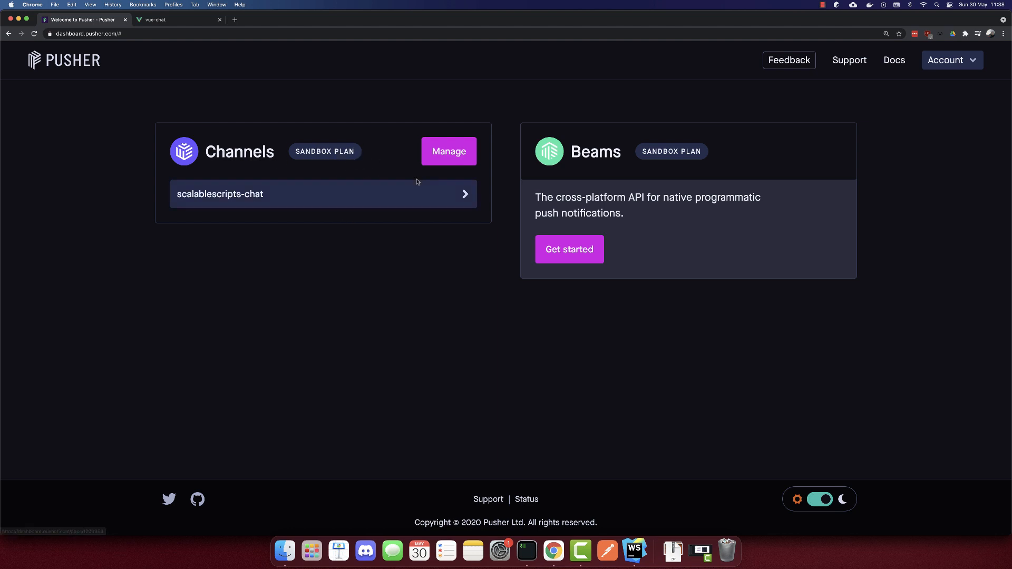
# - Open the scalablescripts-chat app, view its App Keys and the Getting Started guide
pyautogui.click(323, 194)
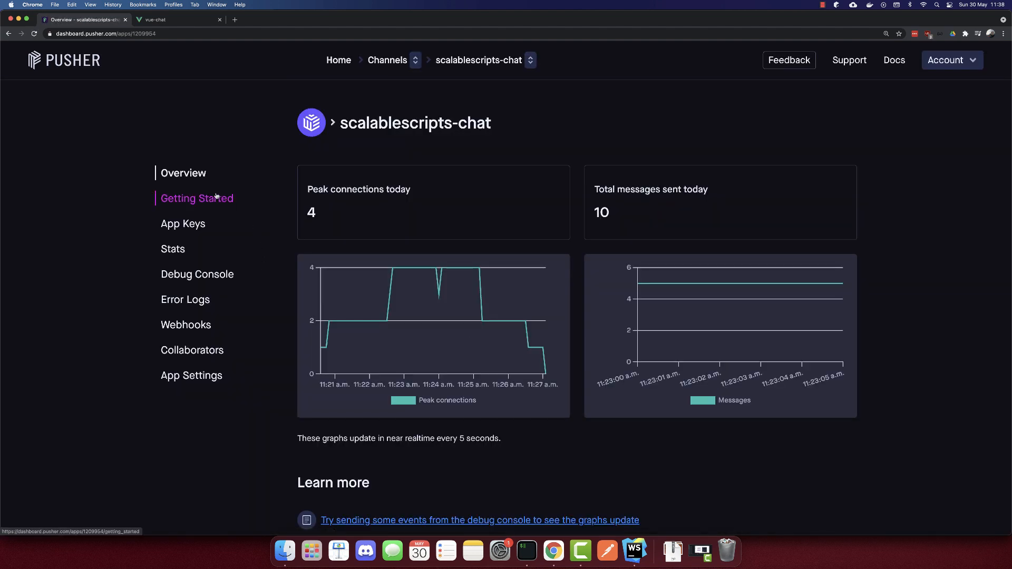
pyautogui.click(182, 224)
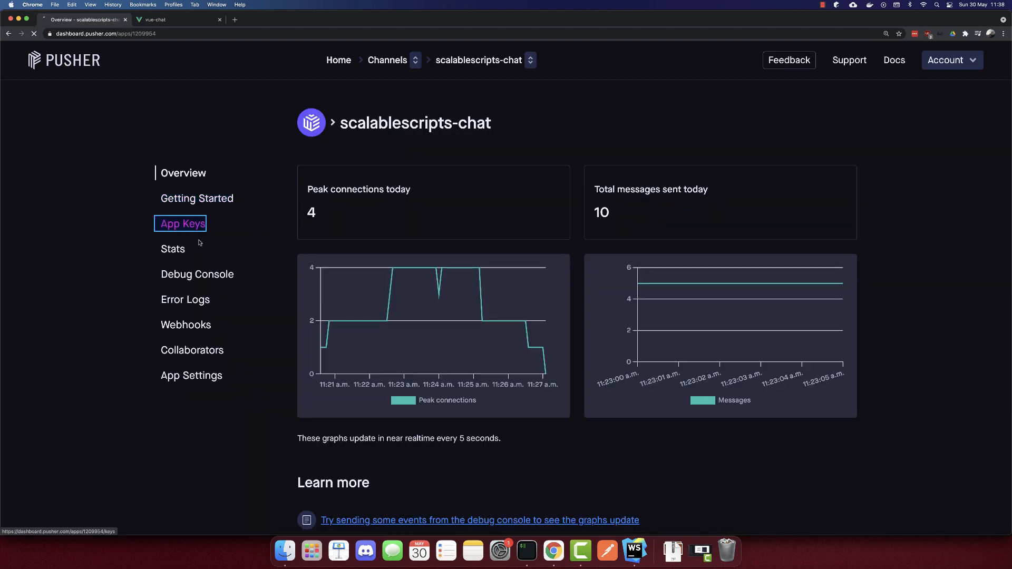
pyautogui.click(183, 223)
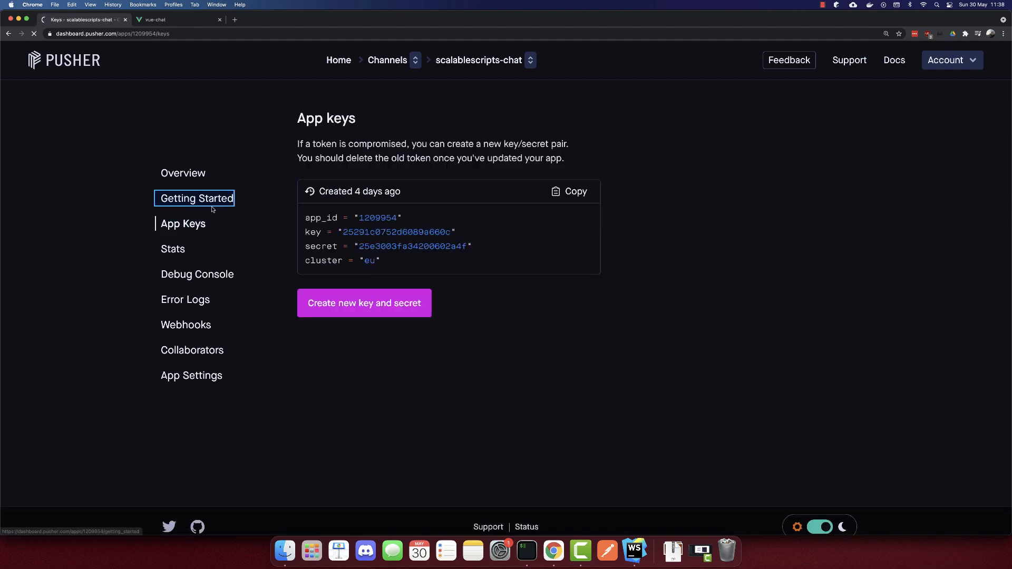
pyautogui.click(197, 198)
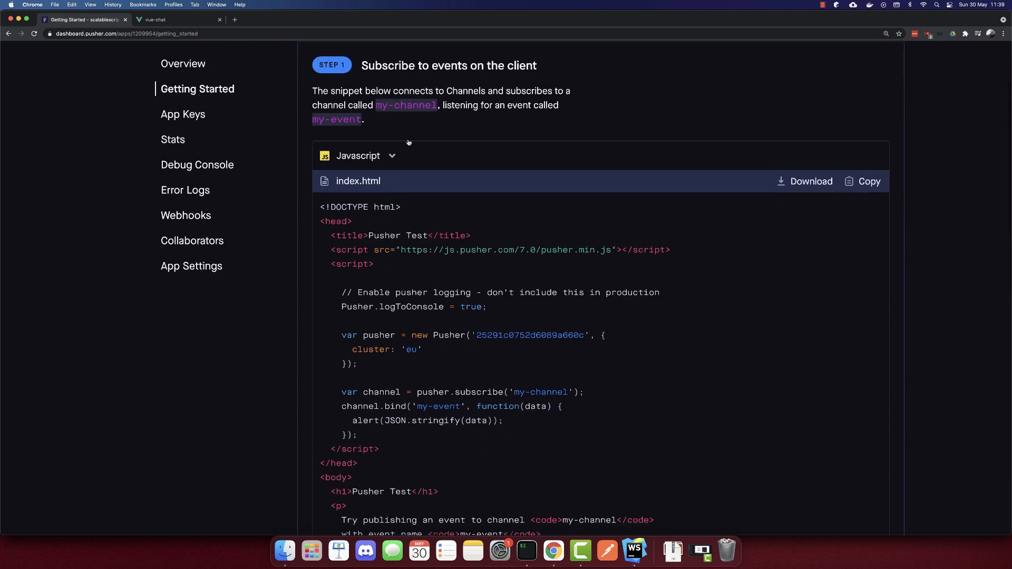
pyautogui.moveTo(464, 449)
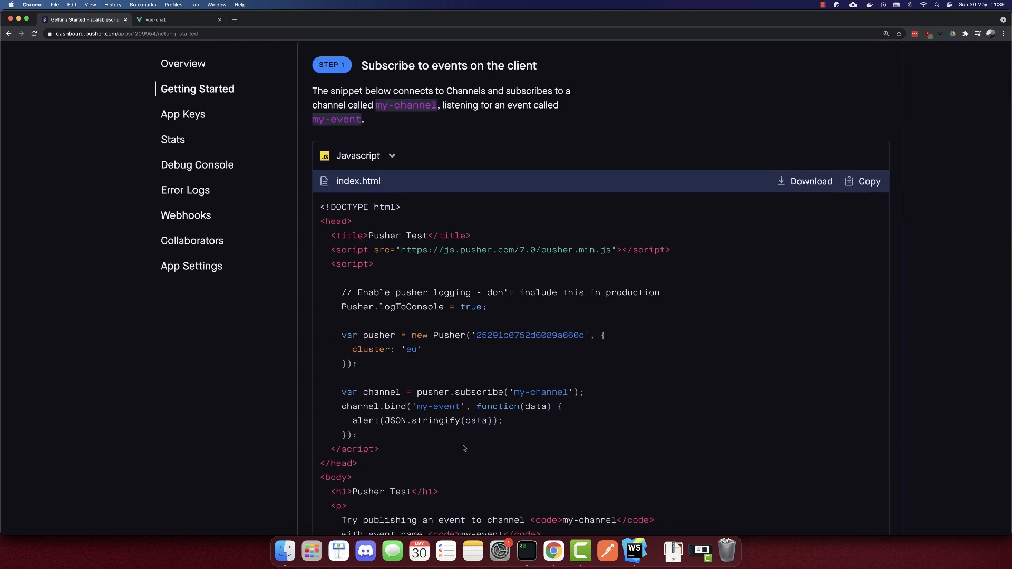
# - Select the Pusher logging, connection and subscribe snippet and return to WebStorm
pyautogui.moveTo(340, 292); pyautogui.dragTo(359, 435)
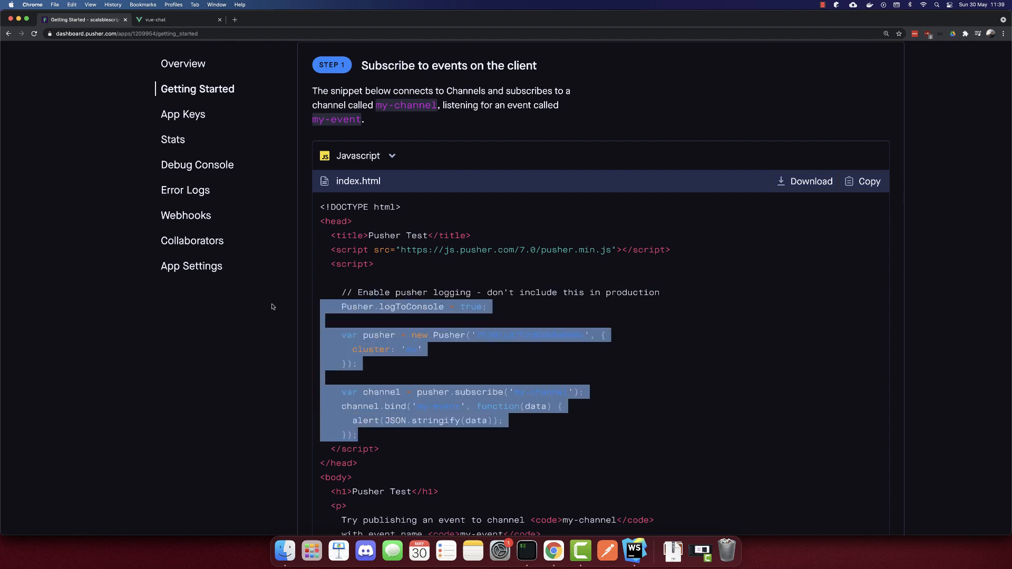
pyautogui.click(634, 550)
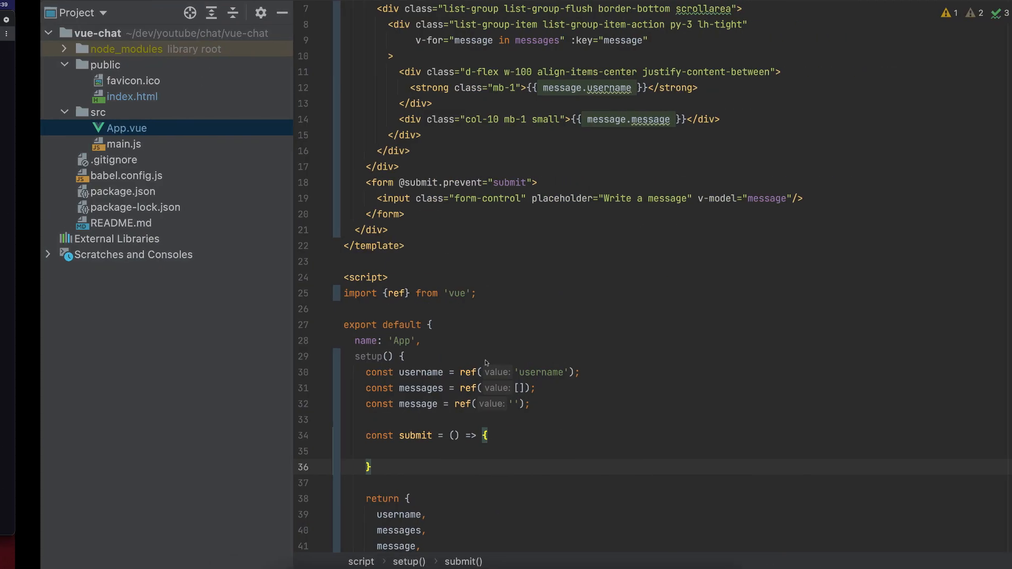
# - Import onMounted from vue alongside ref and begin an onMounted hook in setup()
pyautogui.scroll(-3)
pyautogui.write(', ')
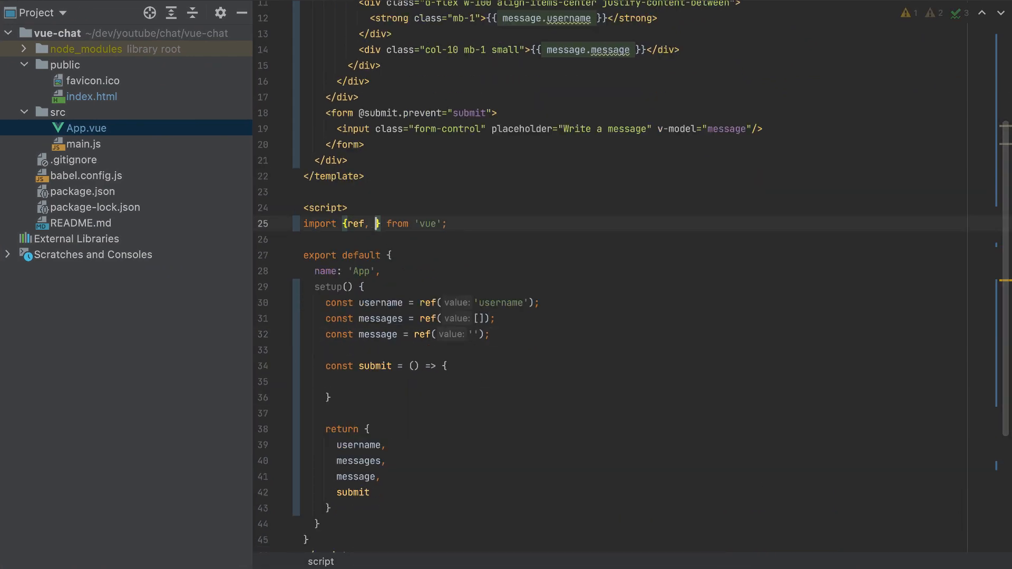
pyautogui.write('onMounted')
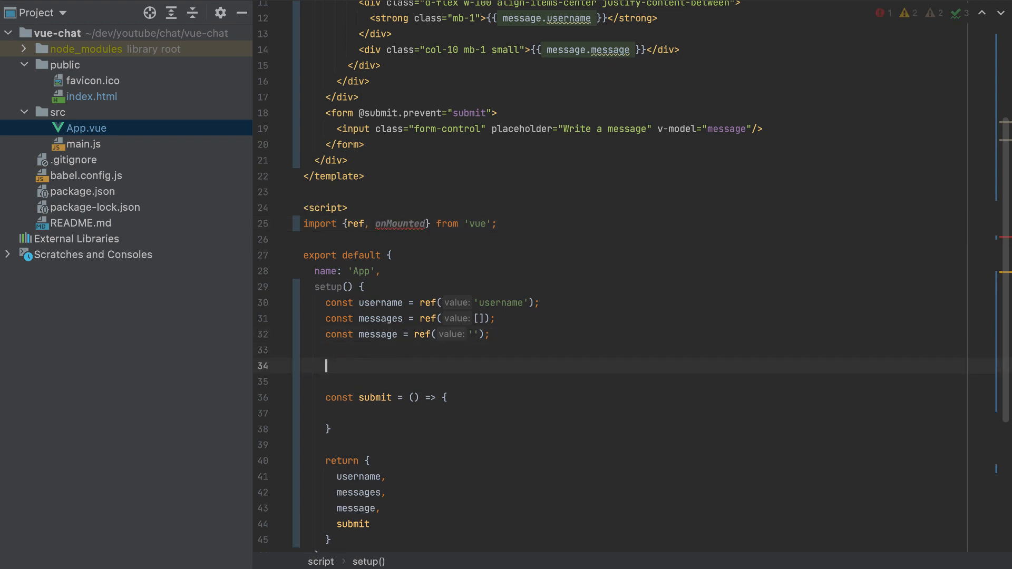
pyautogui.write('onM')
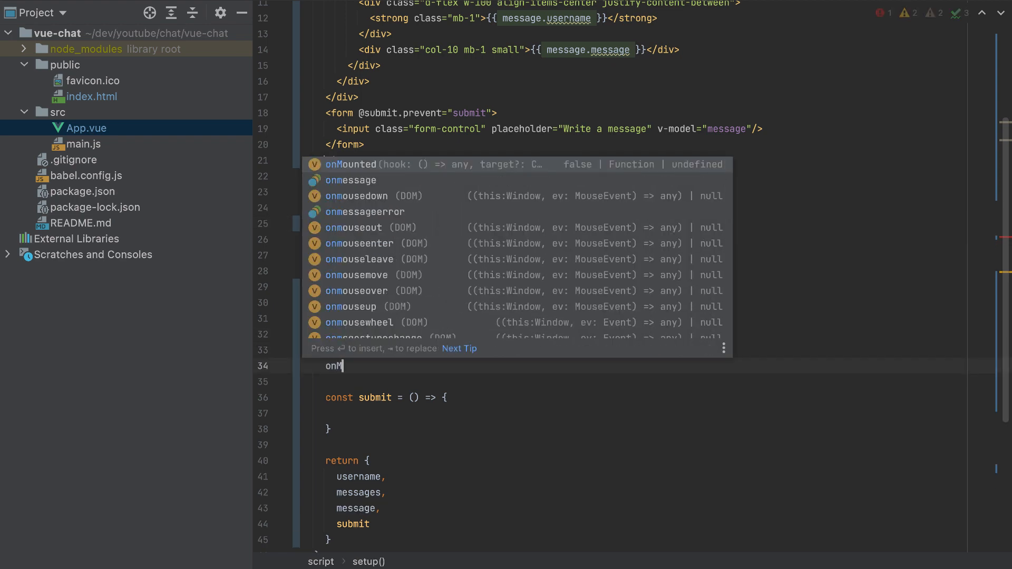
pyautogui.press('Tab')
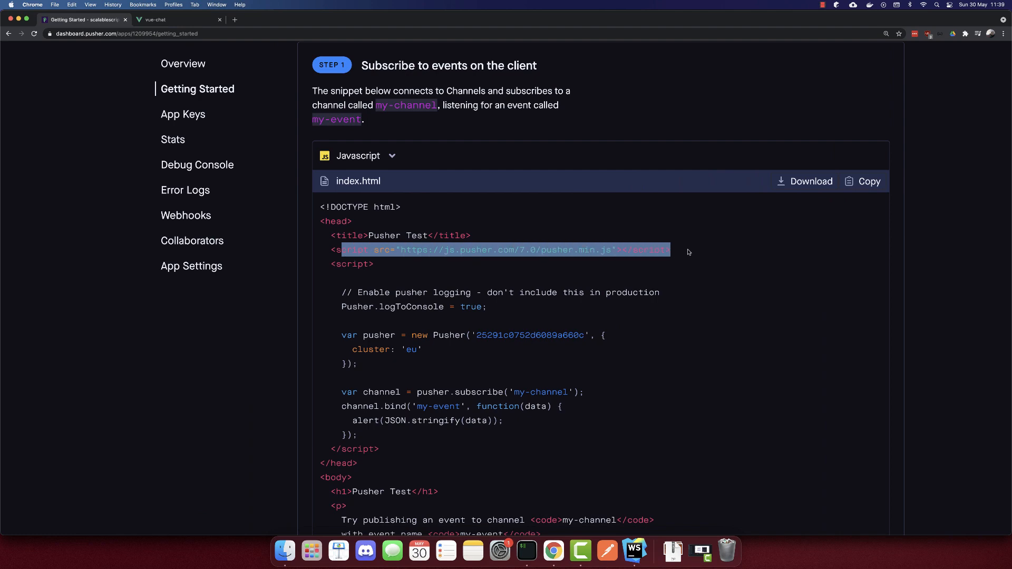
pyautogui.click(633, 550)
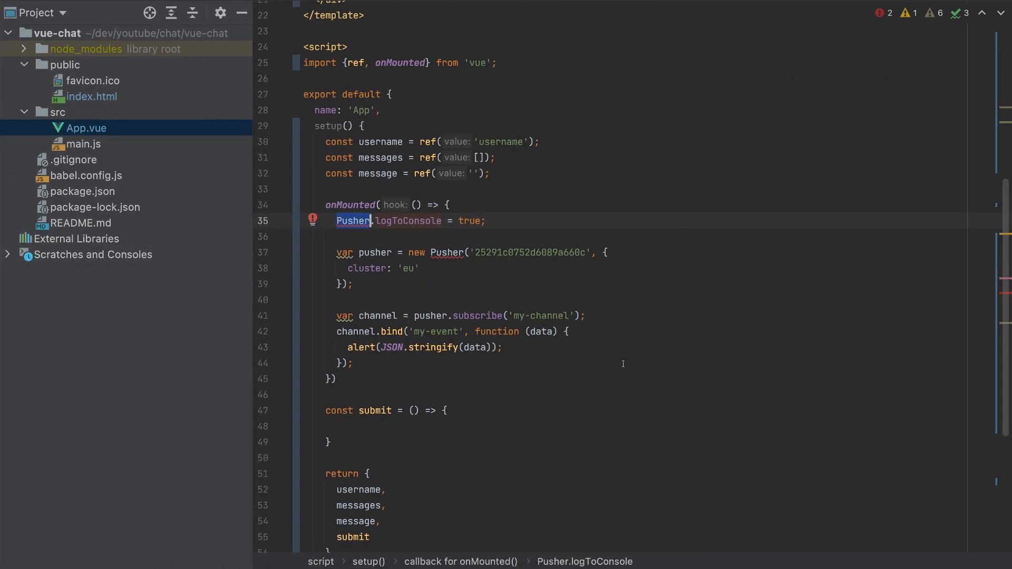
pyautogui.click(170, 395)
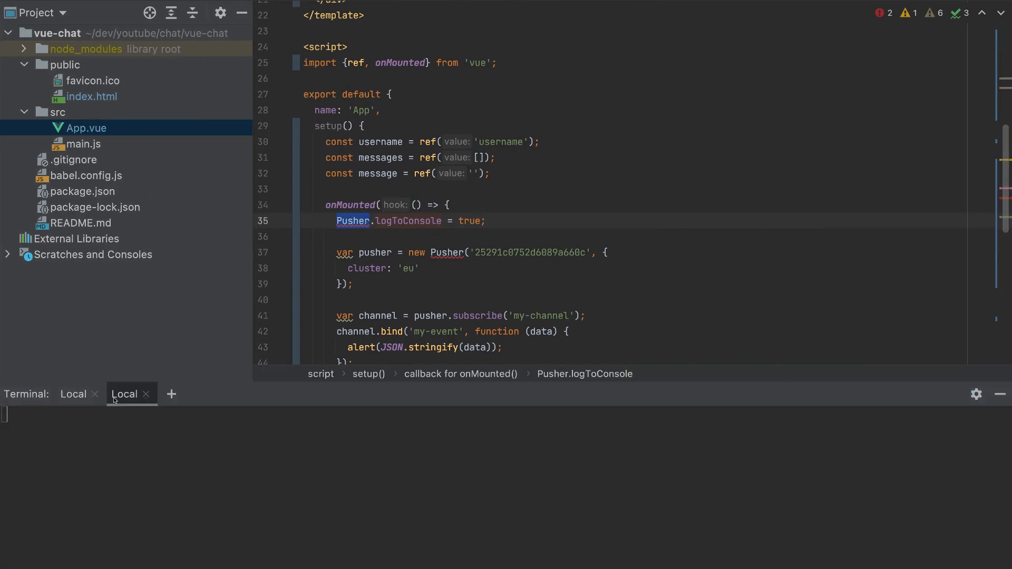
pyautogui.click(171, 394)
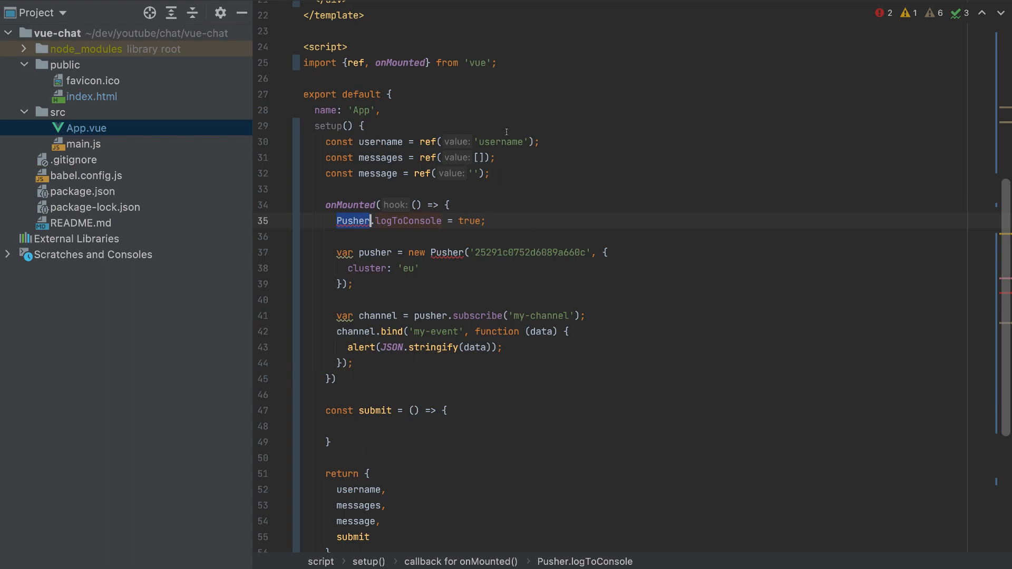
# - Import Pusher from 'pusher-js' and switch the pusher/channel declarations from var to const
pyautogui.write('i')
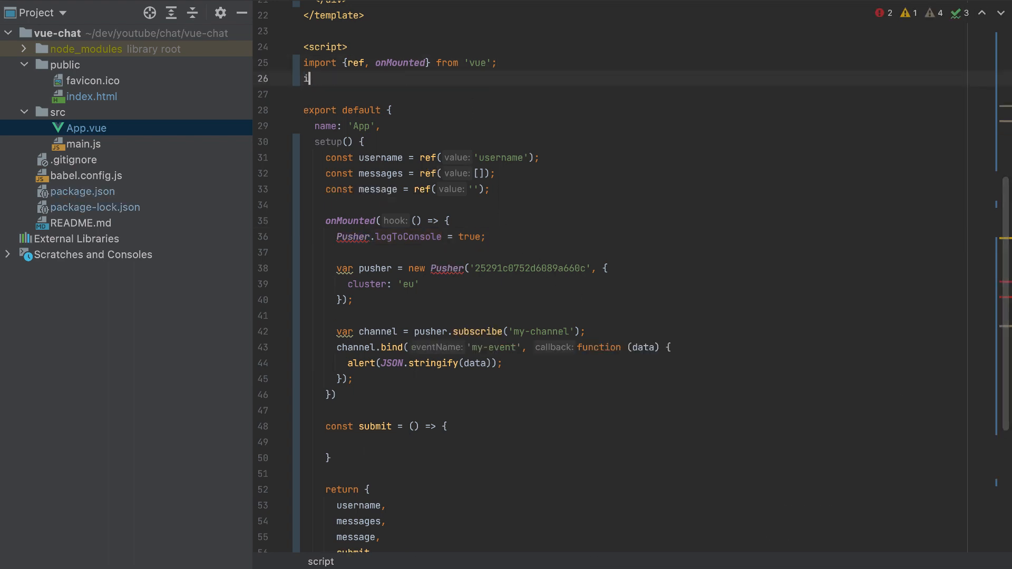
pyautogui.write('mport Pusher')
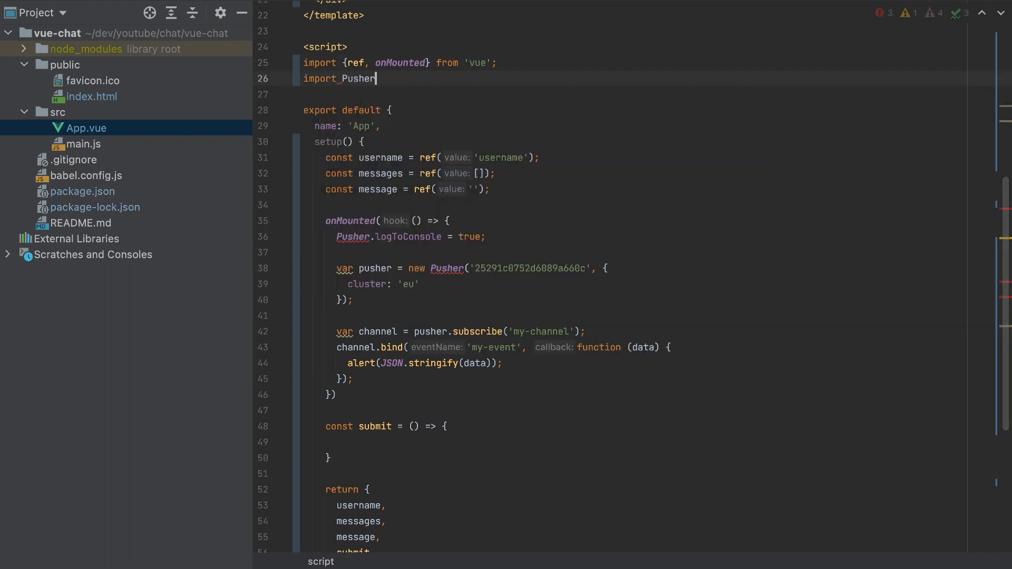
pyautogui.write("from 'pusher-js';")
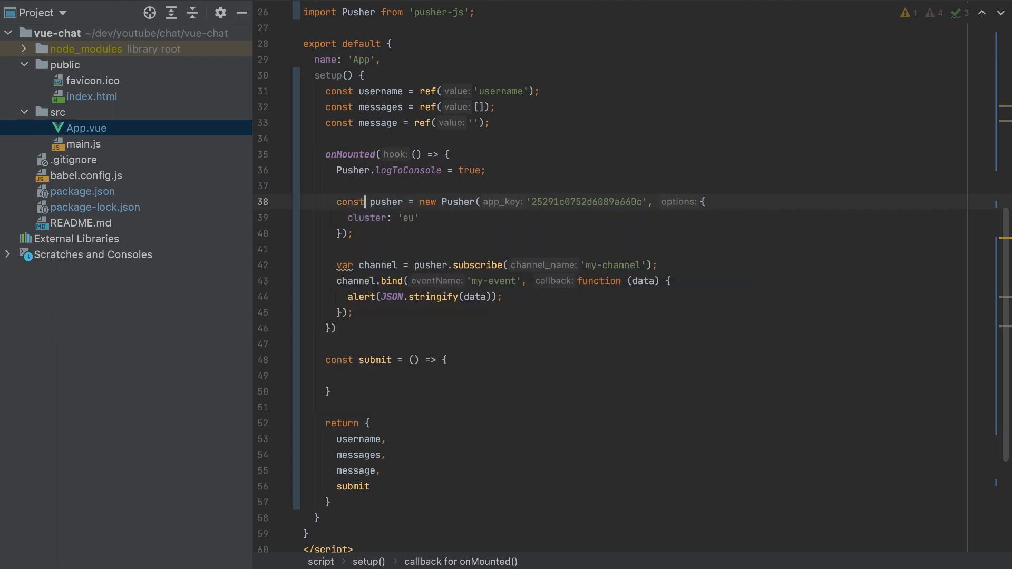
pyautogui.doubleClick(344, 264)
pyautogui.write('const')
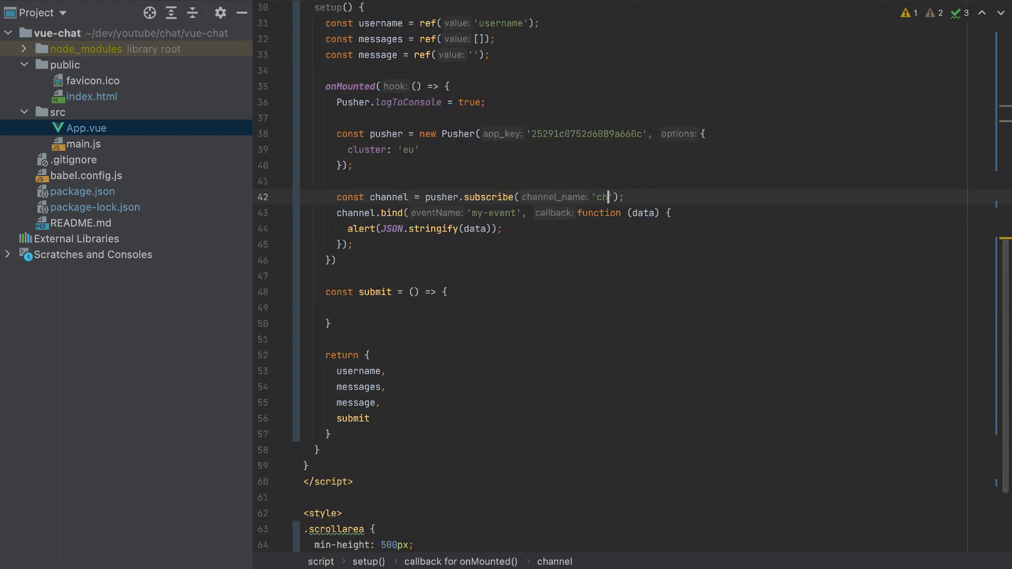
# - Subscribe to the 'chat' channel, bind the 'message' event with a data => callback, dropping the alert
pyautogui.write('at')
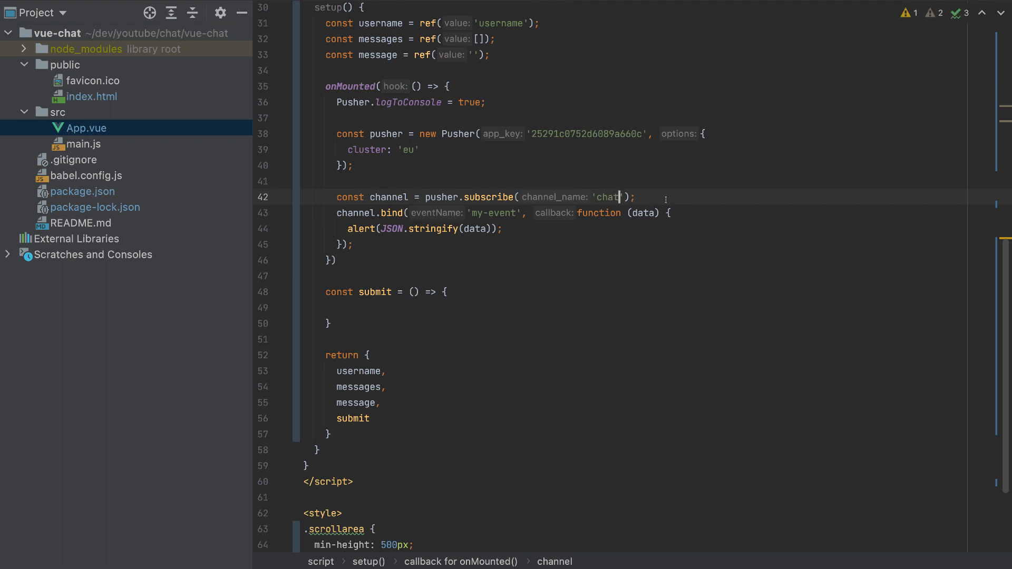
pyautogui.doubleClick(490, 213)
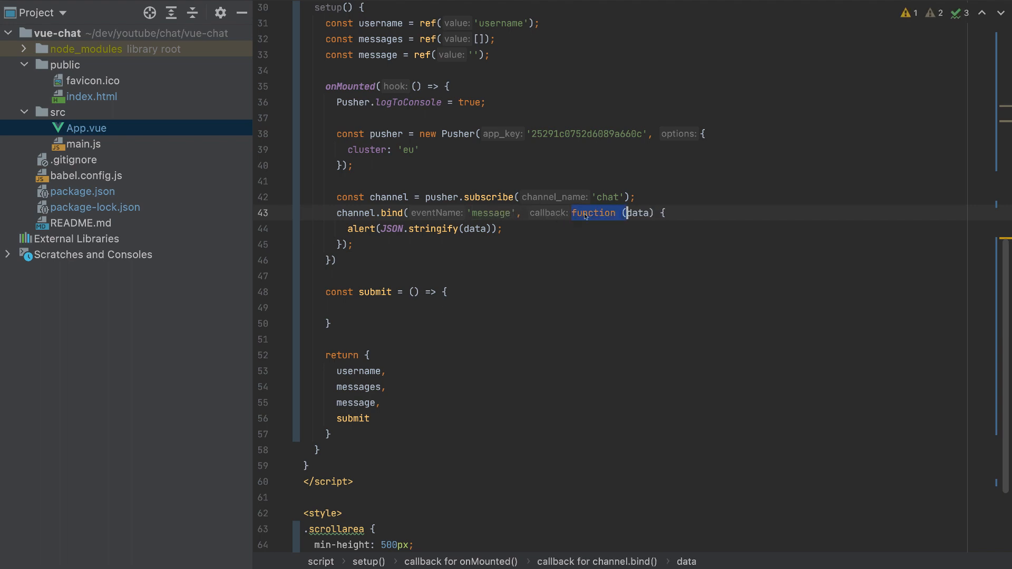
pyautogui.write('data')
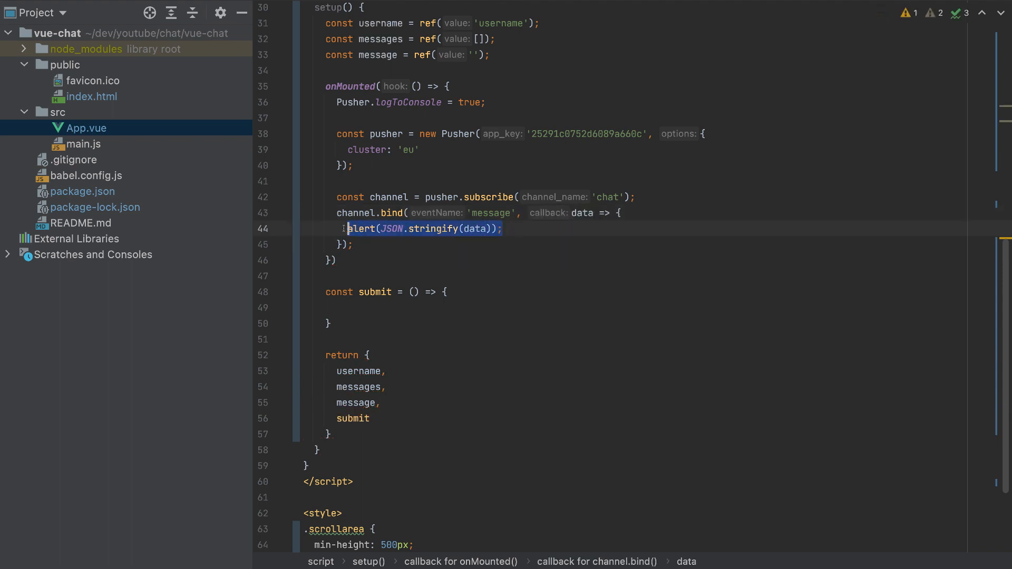
pyautogui.press('Delete')
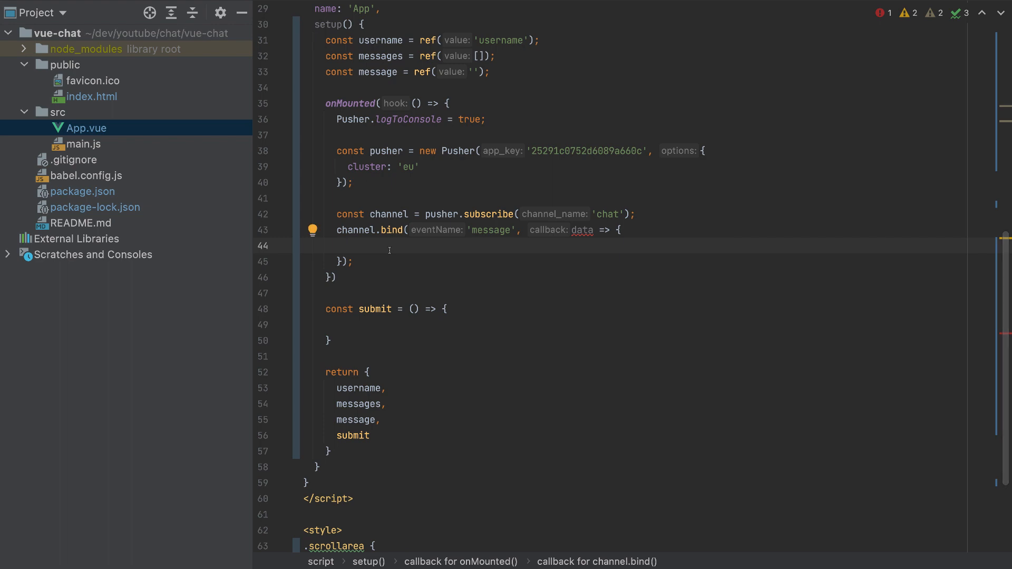
# - Push each received data item with messages.value.push(data) and reformat the block
pyautogui.write('mes')
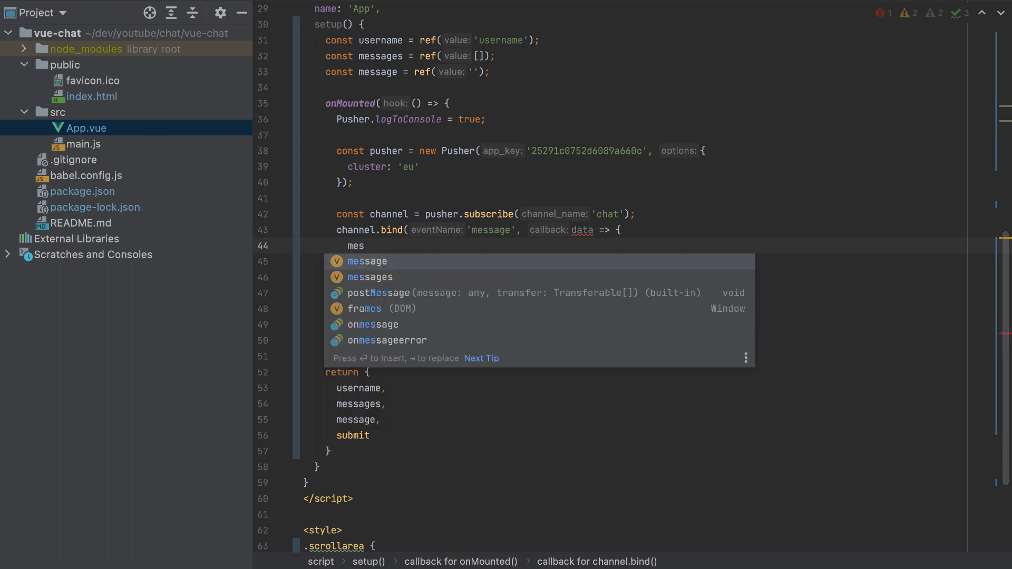
pyautogui.write('messages.value')
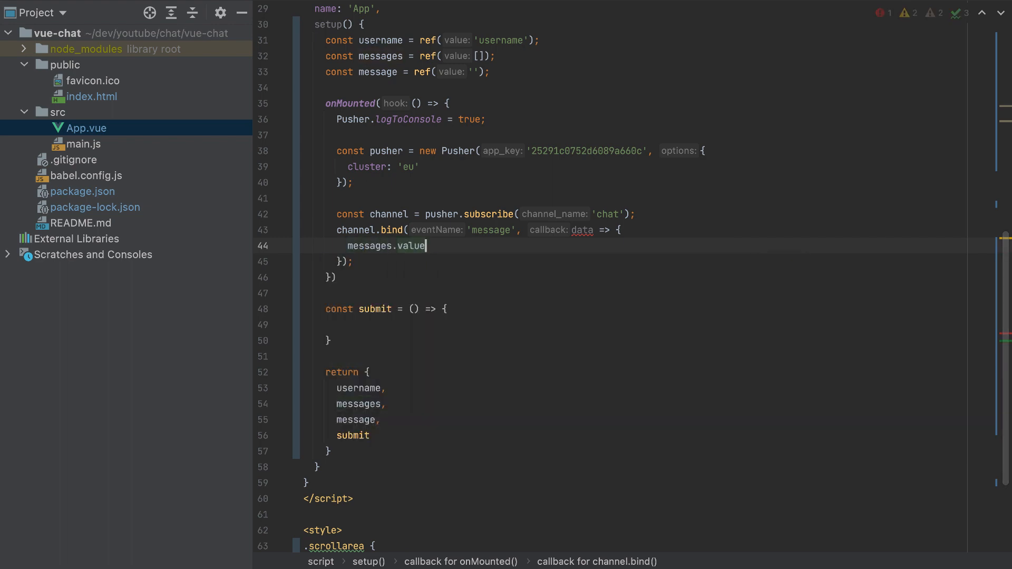
pyautogui.write('.push(data);')
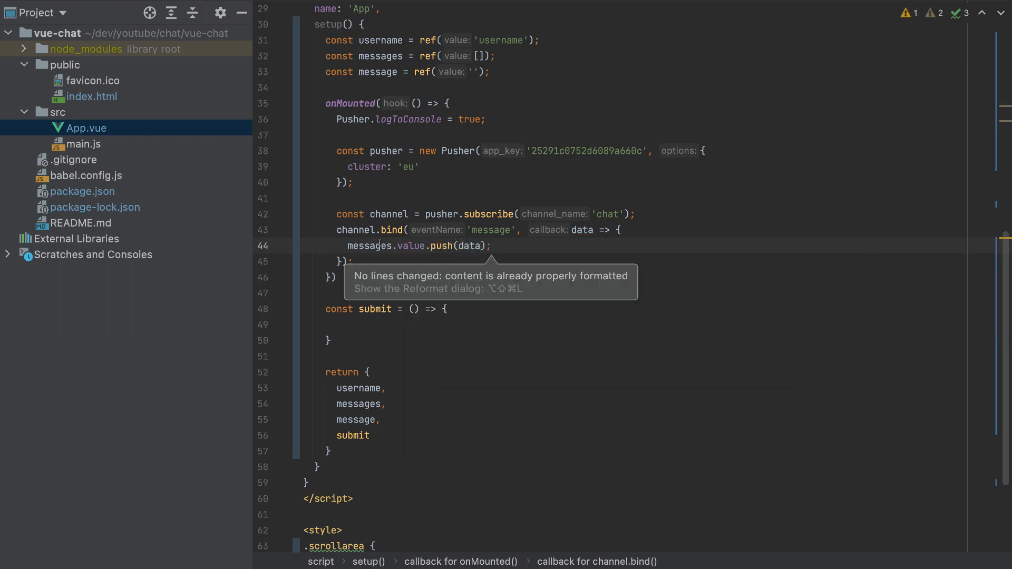
pyautogui.moveTo(352, 182); pyautogui.dragTo(352, 261)
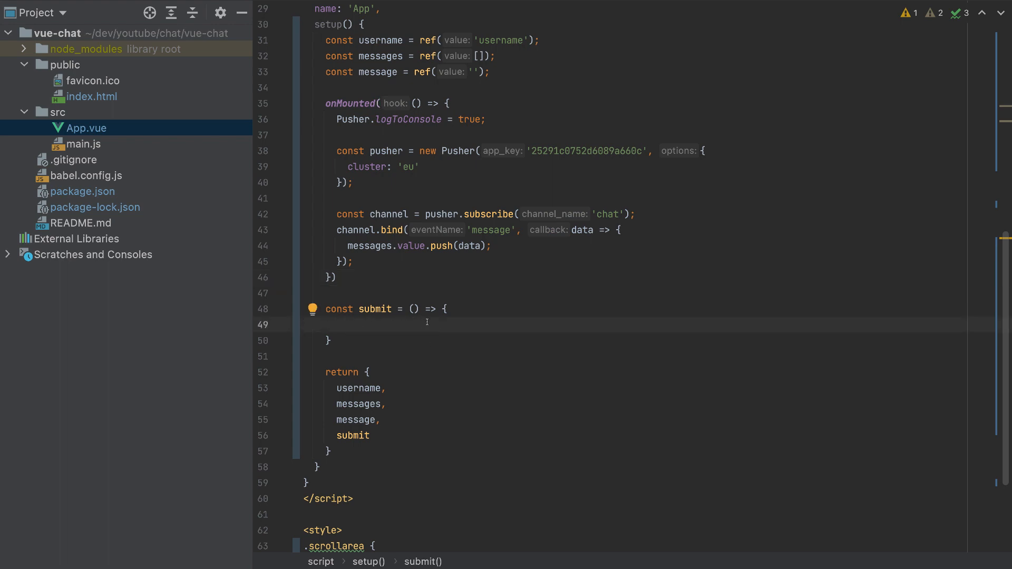
pyautogui.click(326, 325)
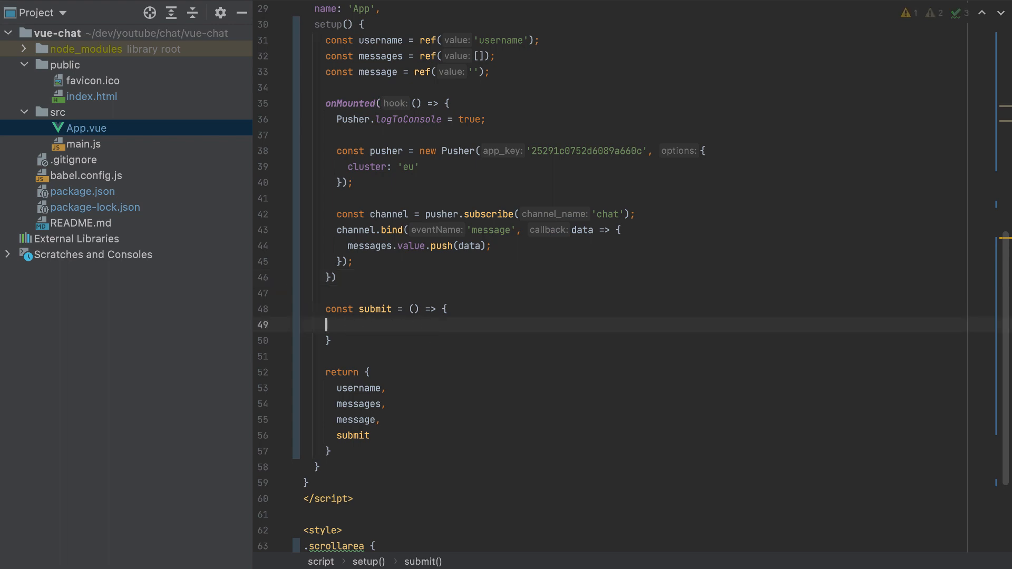
pyautogui.write('aw')
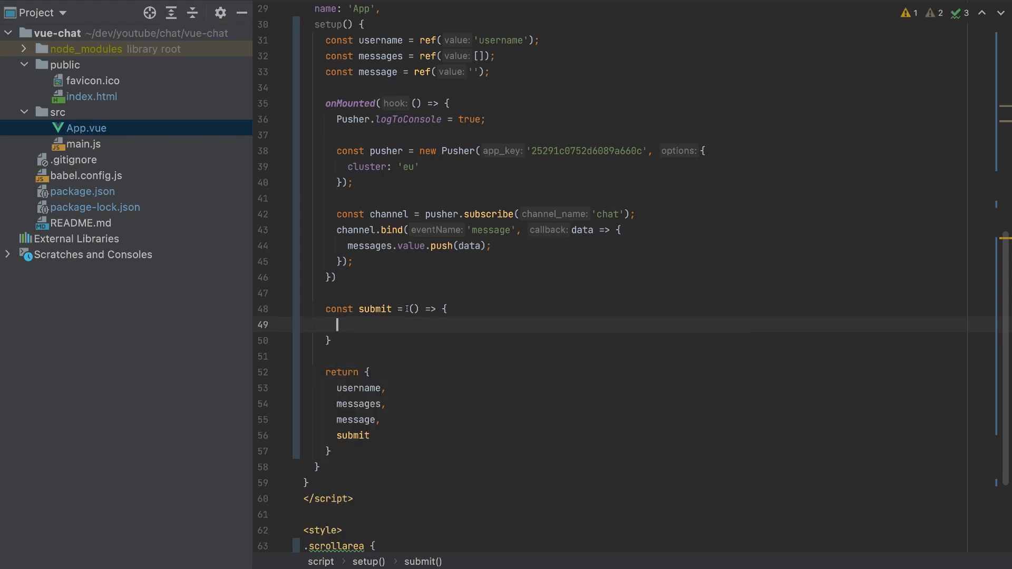
pyautogui.write('async')
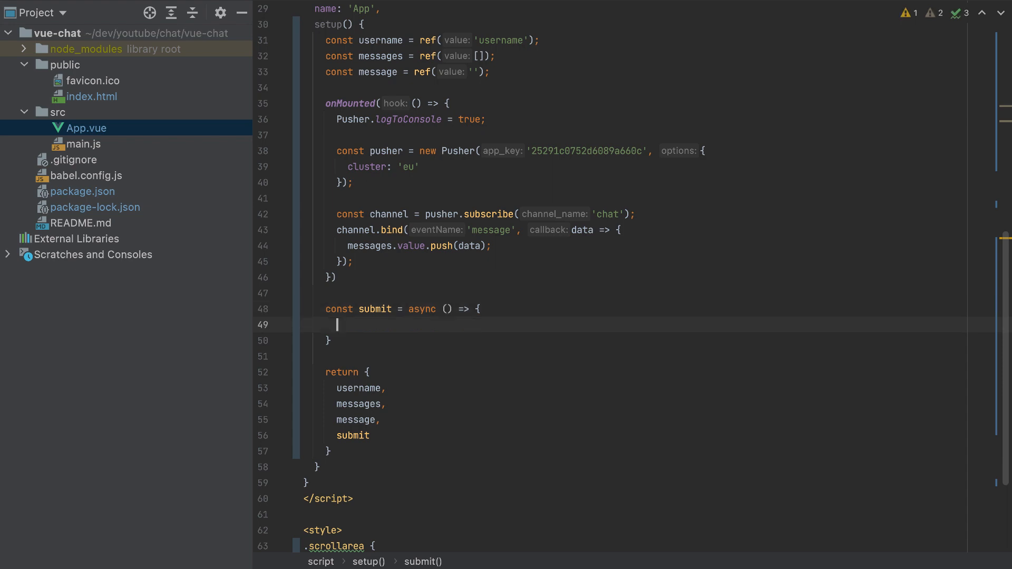
pyautogui.write("await fetch('")
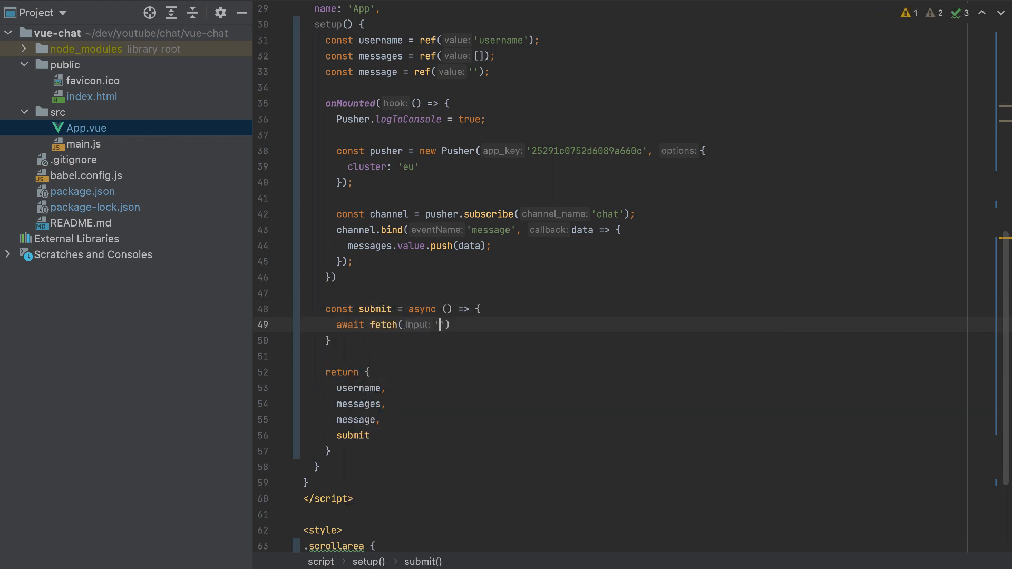
pyautogui.write('http://localhost:8000/')
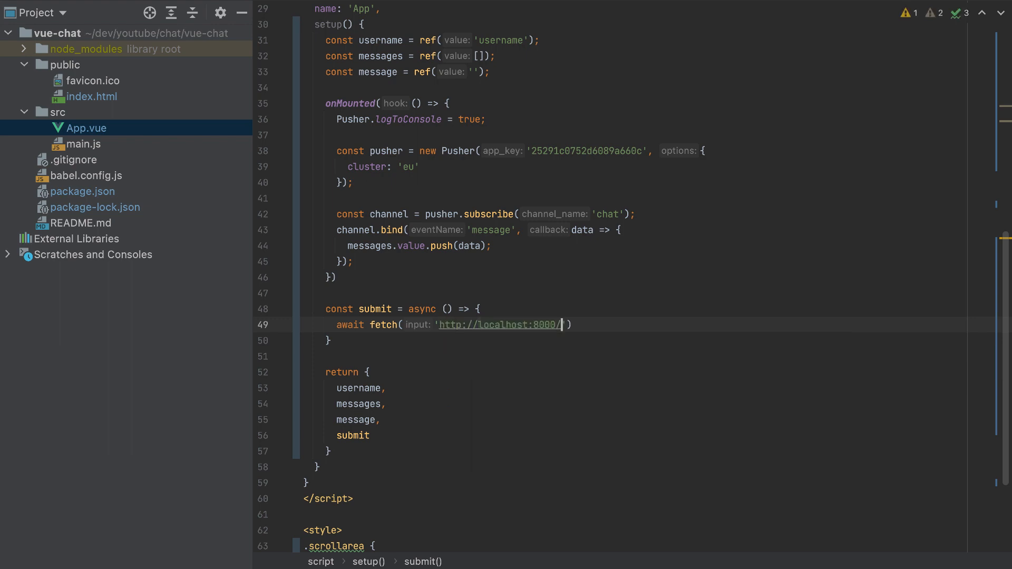
pyautogui.write('api/messages')
pyautogui.write('c')
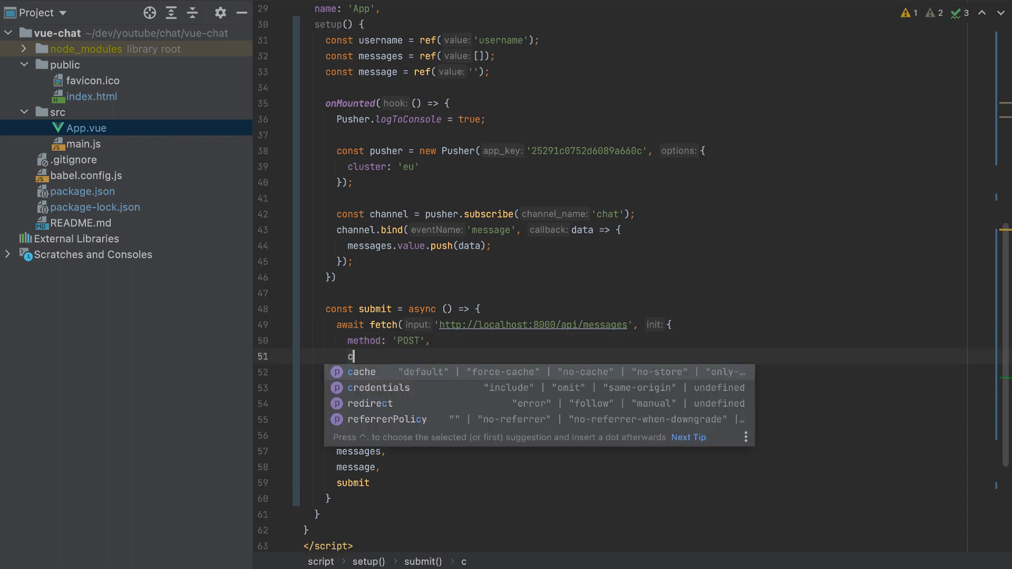
# - Give the fetch method POST and a Content-Type: application/json header
pyautogui.write('he')
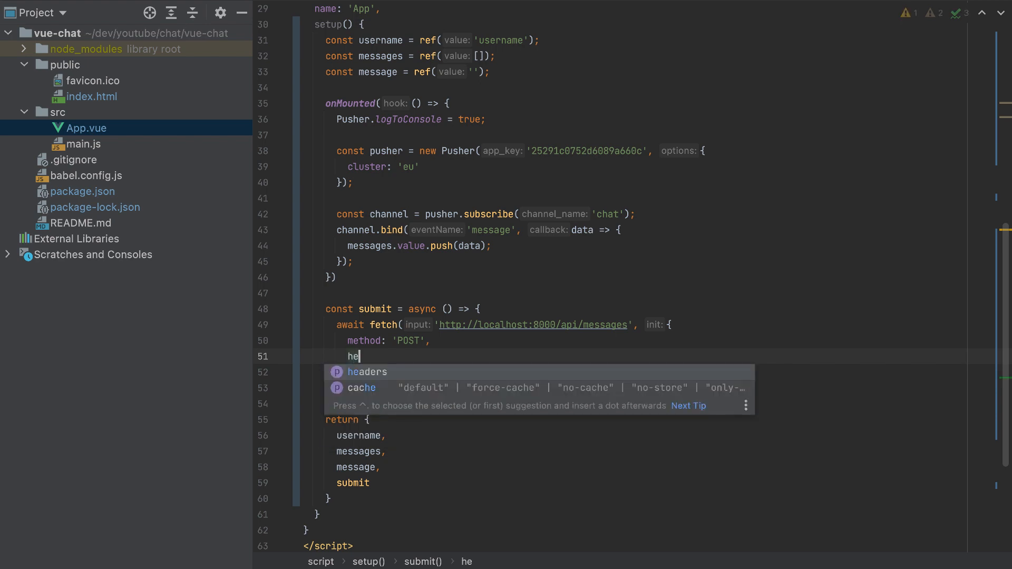
pyautogui.press('Tab')
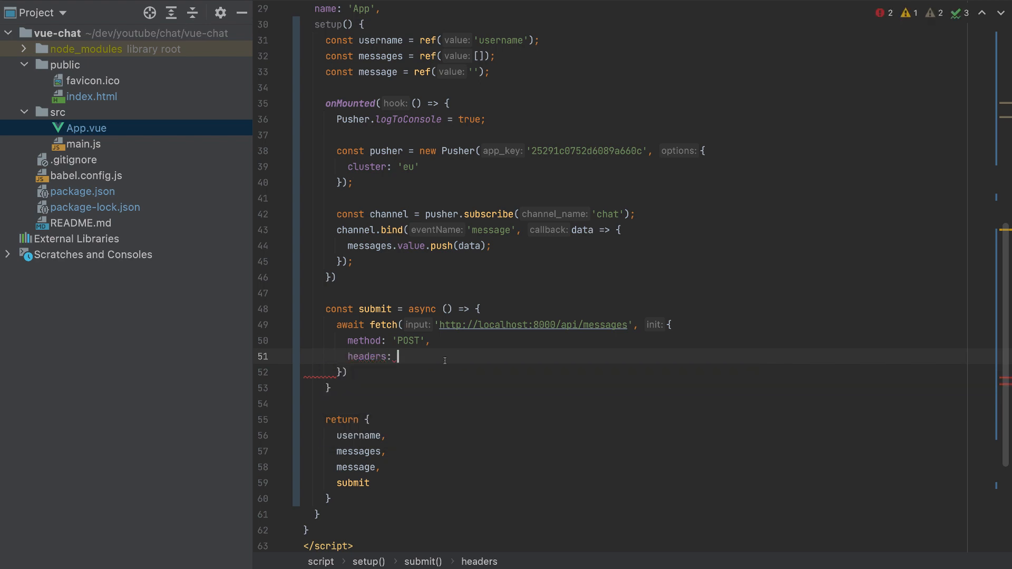
pyautogui.write("{'Con")
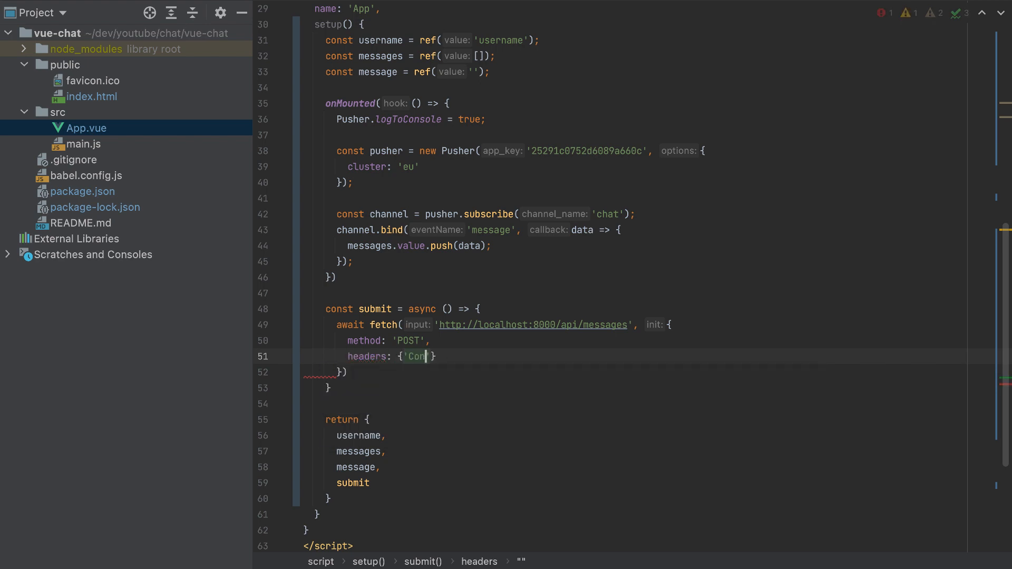
pyautogui.write('tent')
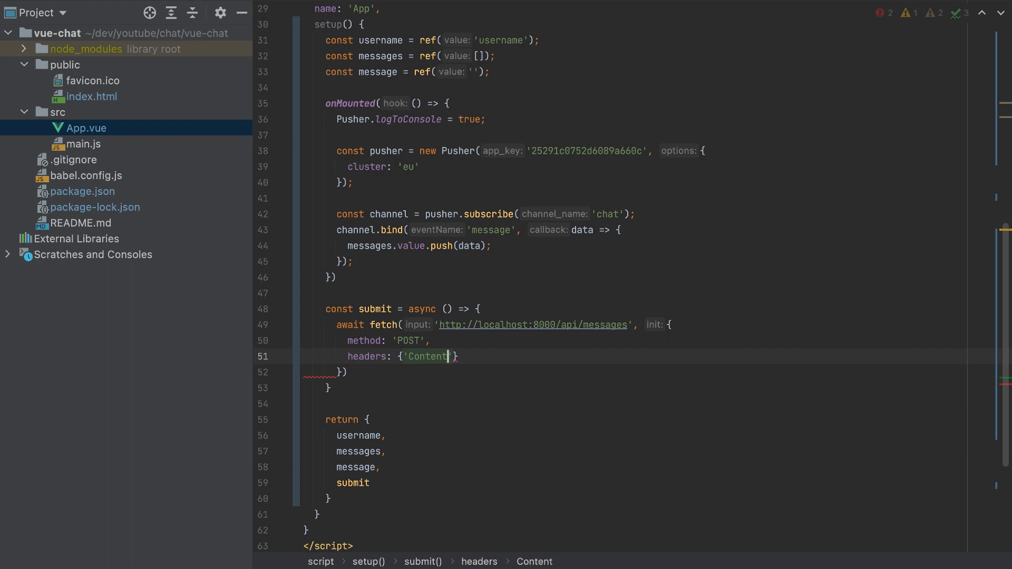
pyautogui.write("-Type': 'application")
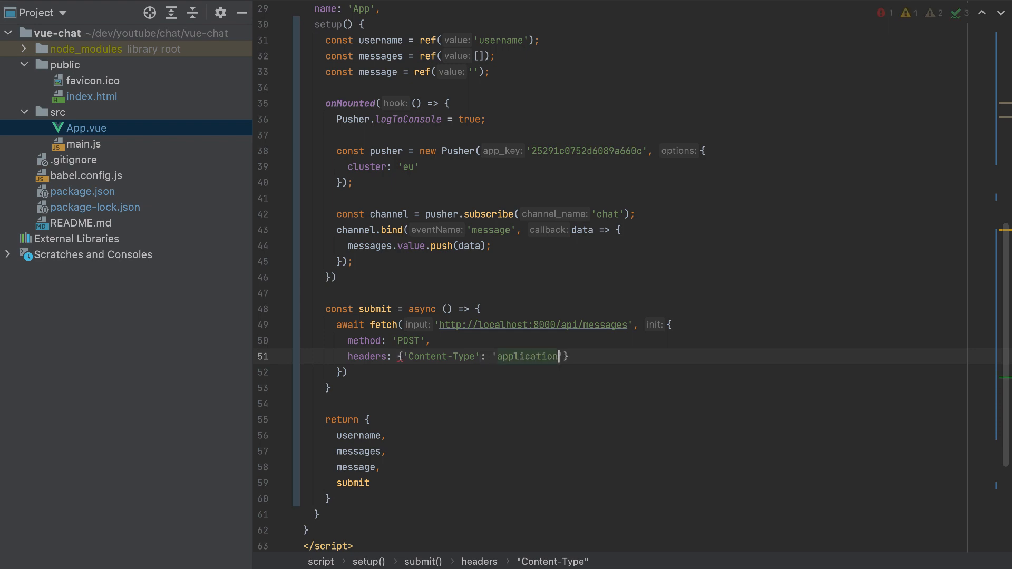
pyautogui.write('/json')
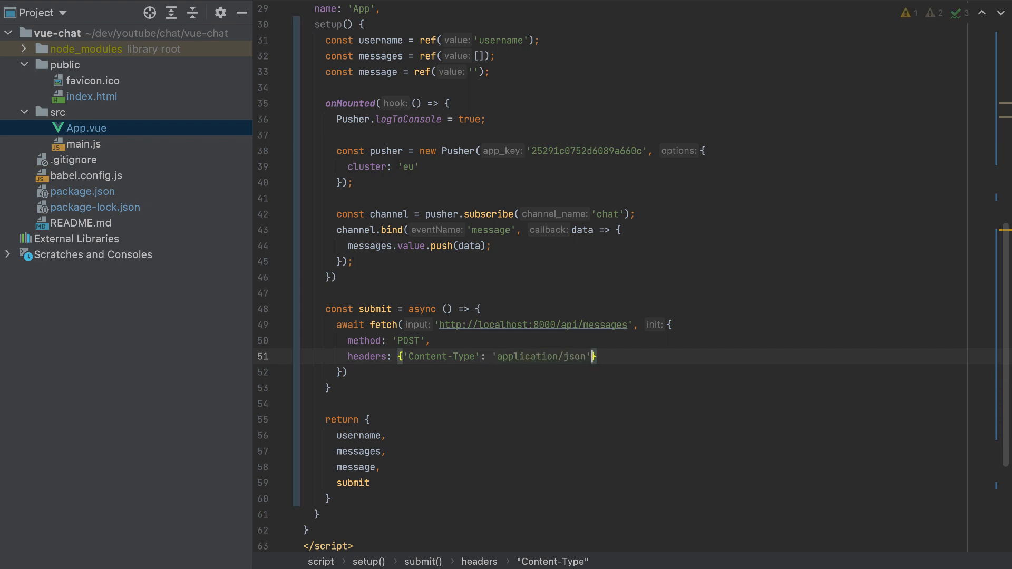
# - Add body: JSON.stringify({username: username.value, message: message.value}) to the fetch options
pyautogui.press('enter')
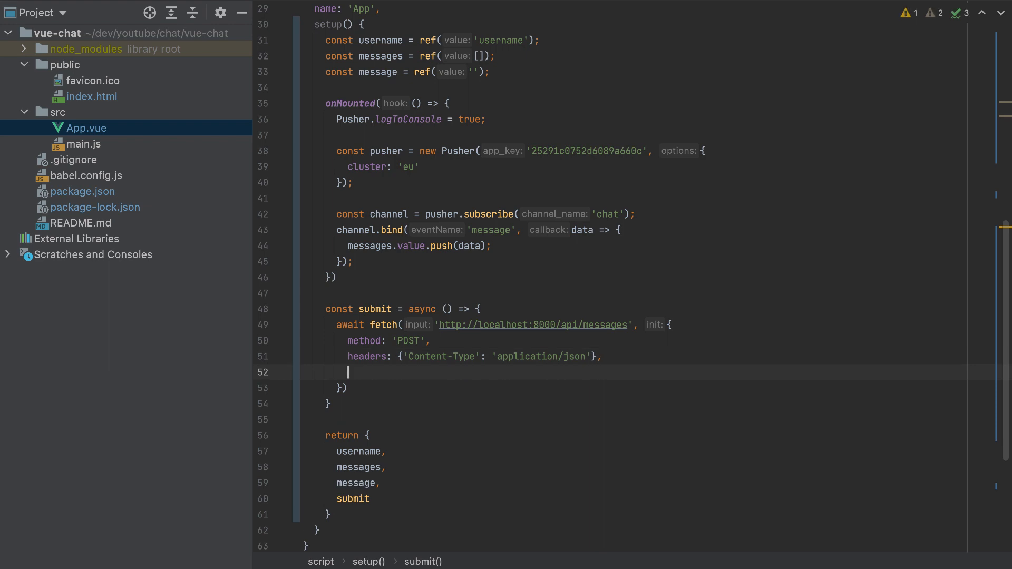
pyautogui.write('body')
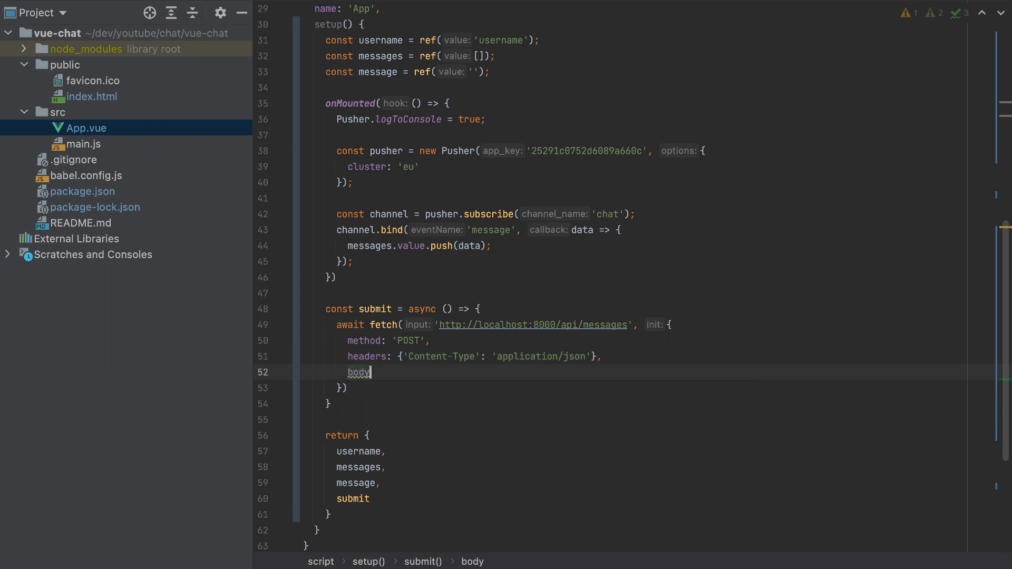
pyautogui.write(': JSON.stringify({')
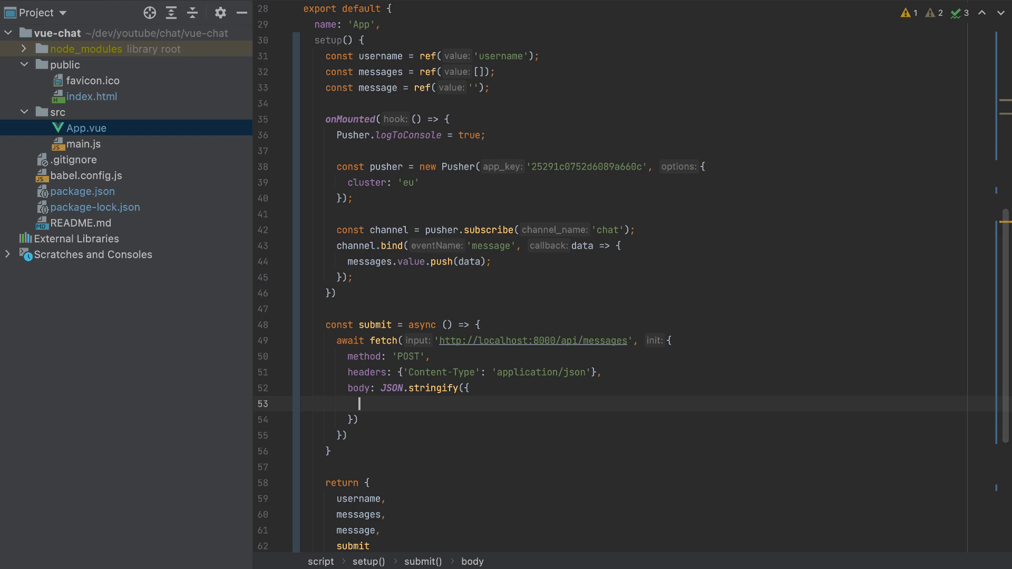
pyautogui.write('username:')
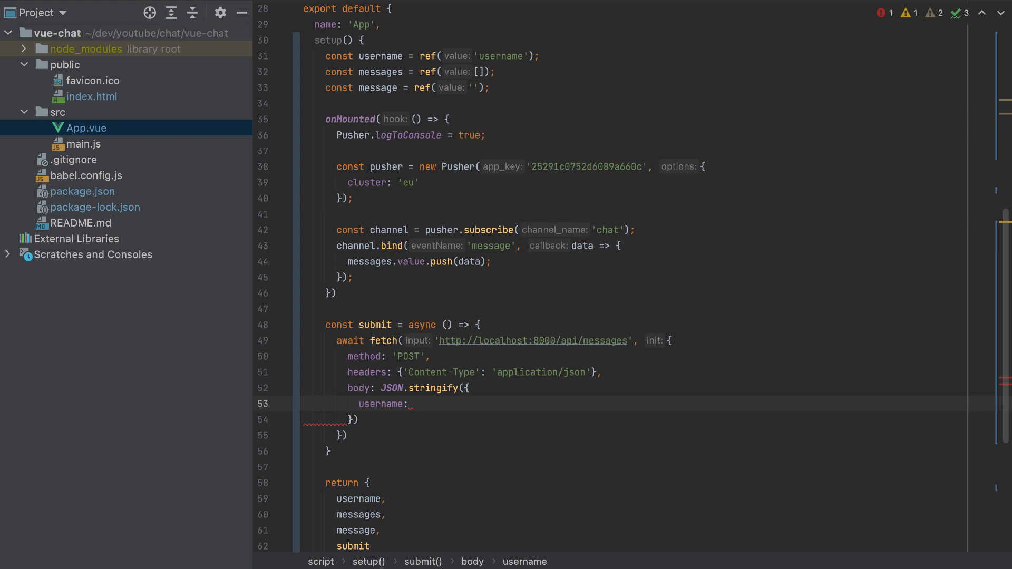
pyautogui.write('username.value,')
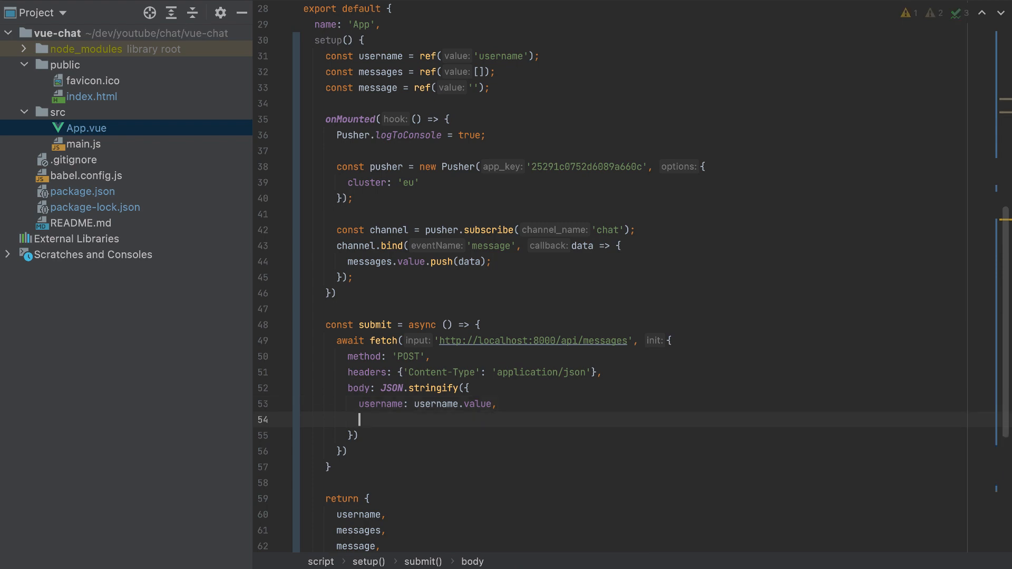
pyautogui.write('message: me')
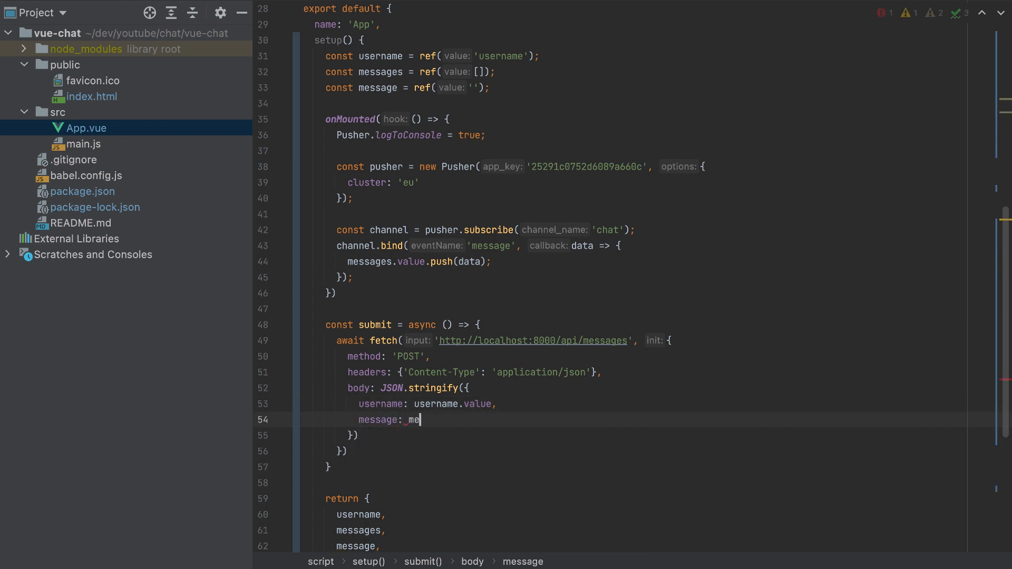
pyautogui.write('ssage.value')
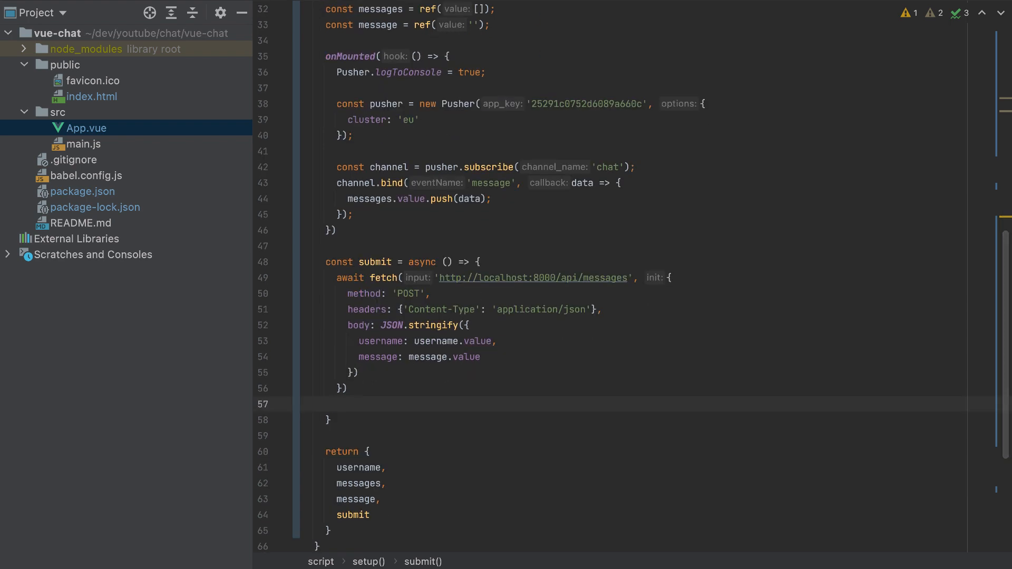
# - Reset message.value to an empty string after the awaited fetch
pyautogui.write('message.value')
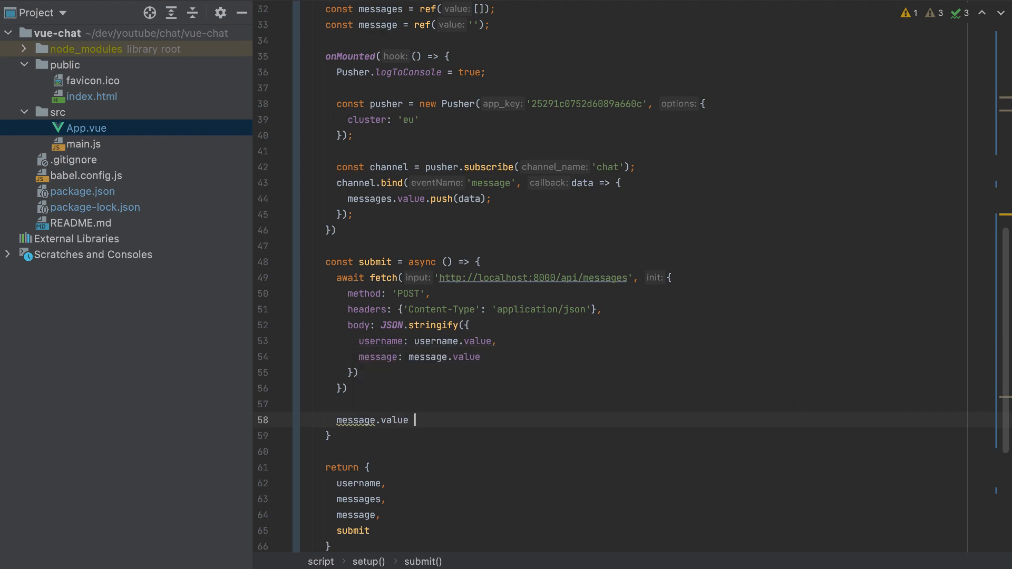
pyautogui.write("= '';")
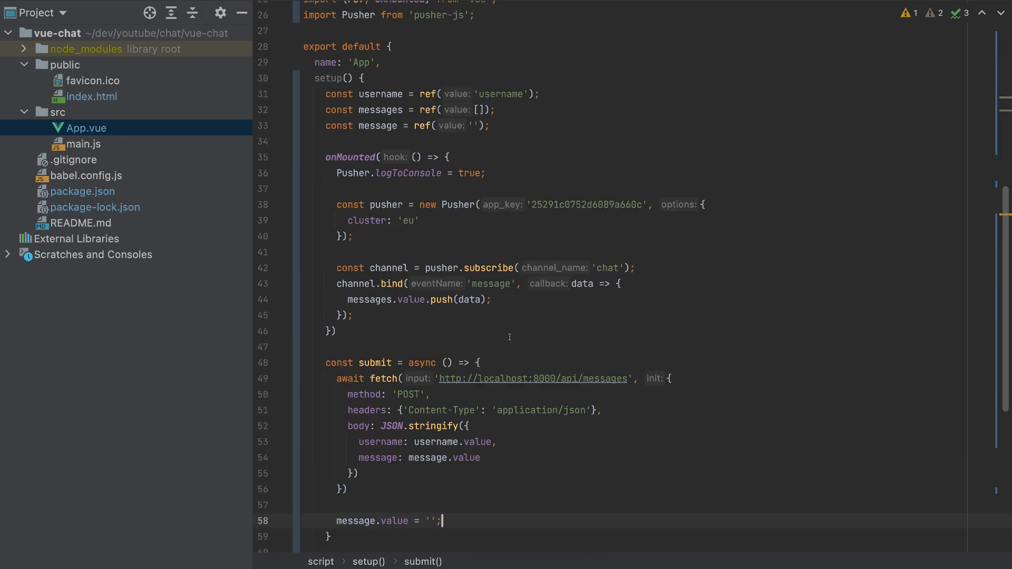
pyautogui.scroll(-3)
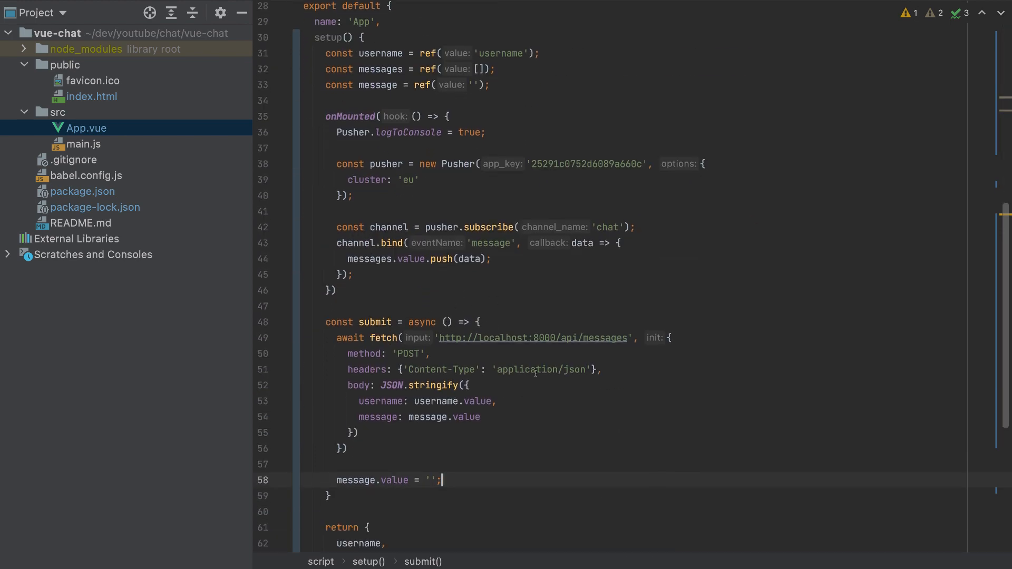
pyautogui.moveTo(542, 392)
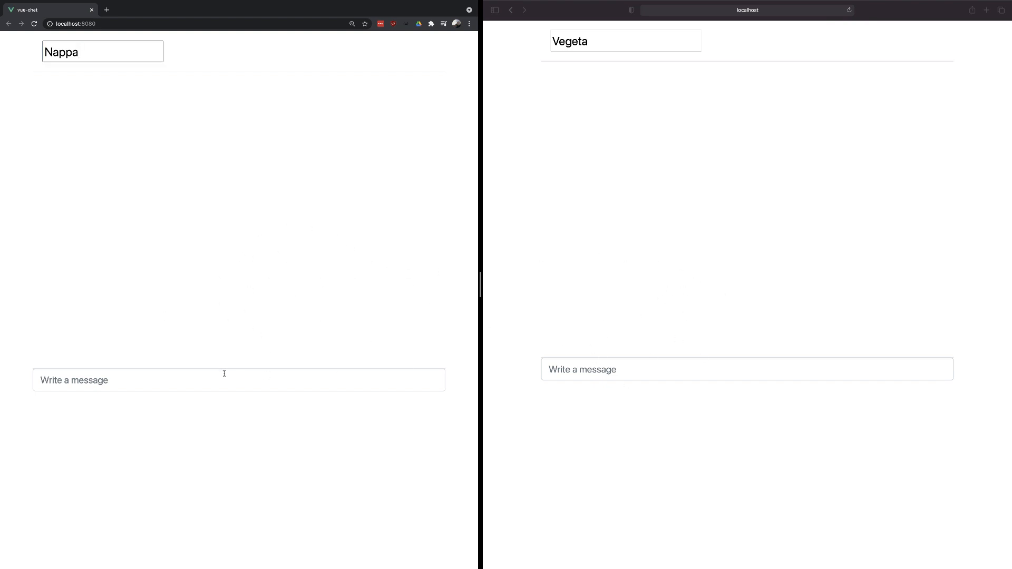
# - Send a message from Chrome as Nappa and reply from Safari as Vegeta, seeing both appear live
pyautogui.click(238, 380)
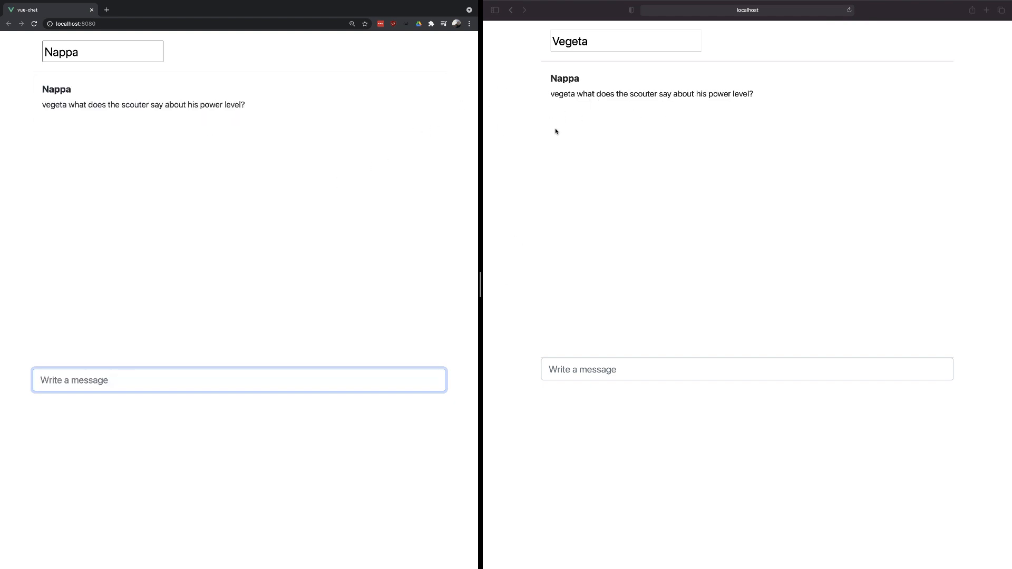
pyautogui.click(624, 41)
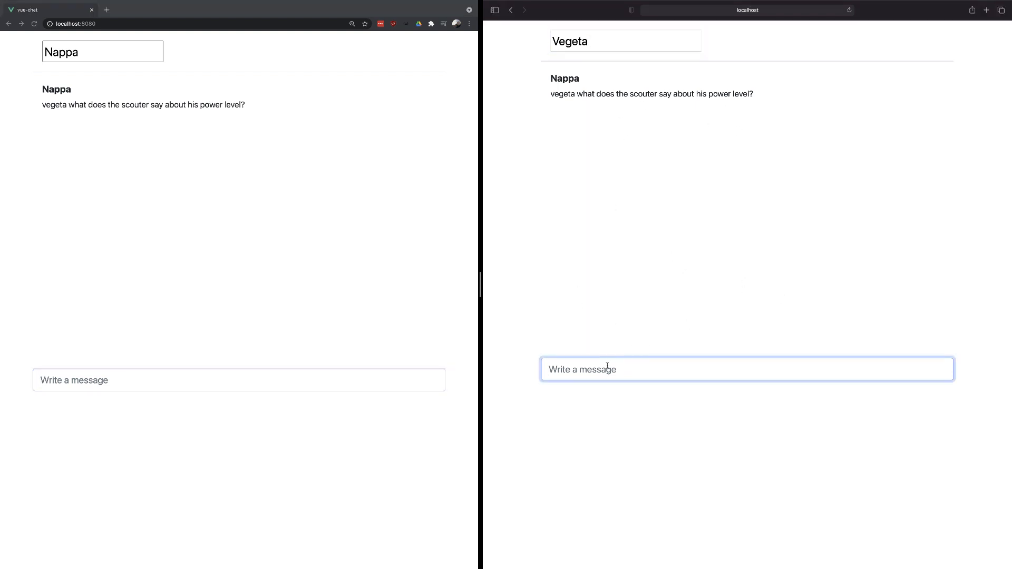
pyautogui.write("I's")
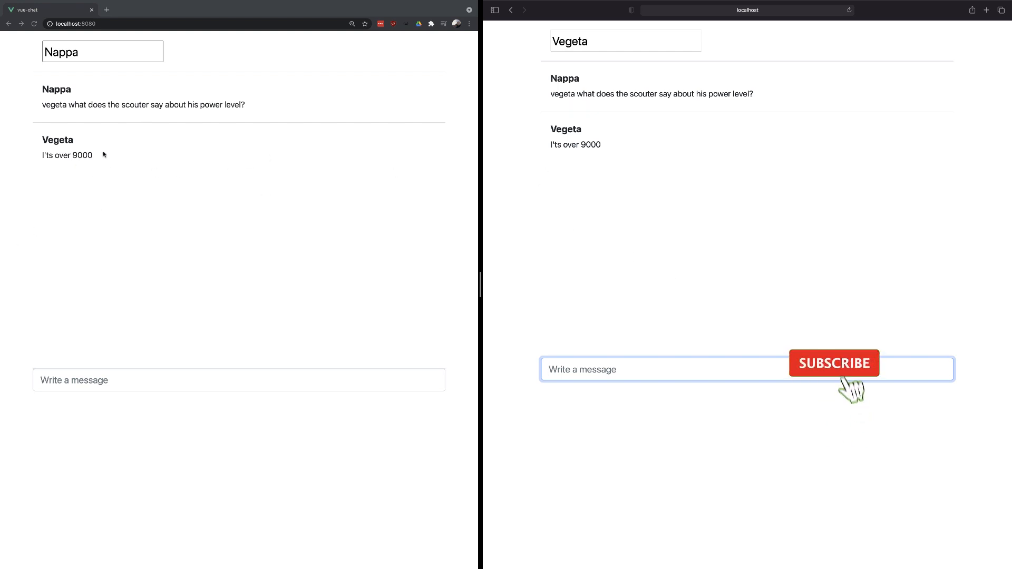
pyautogui.click(833, 362)
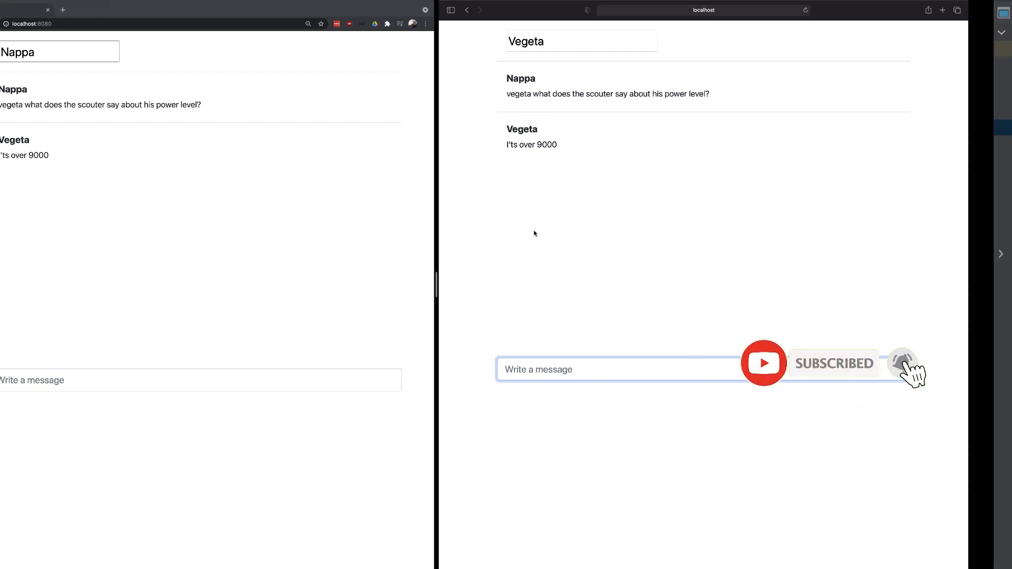